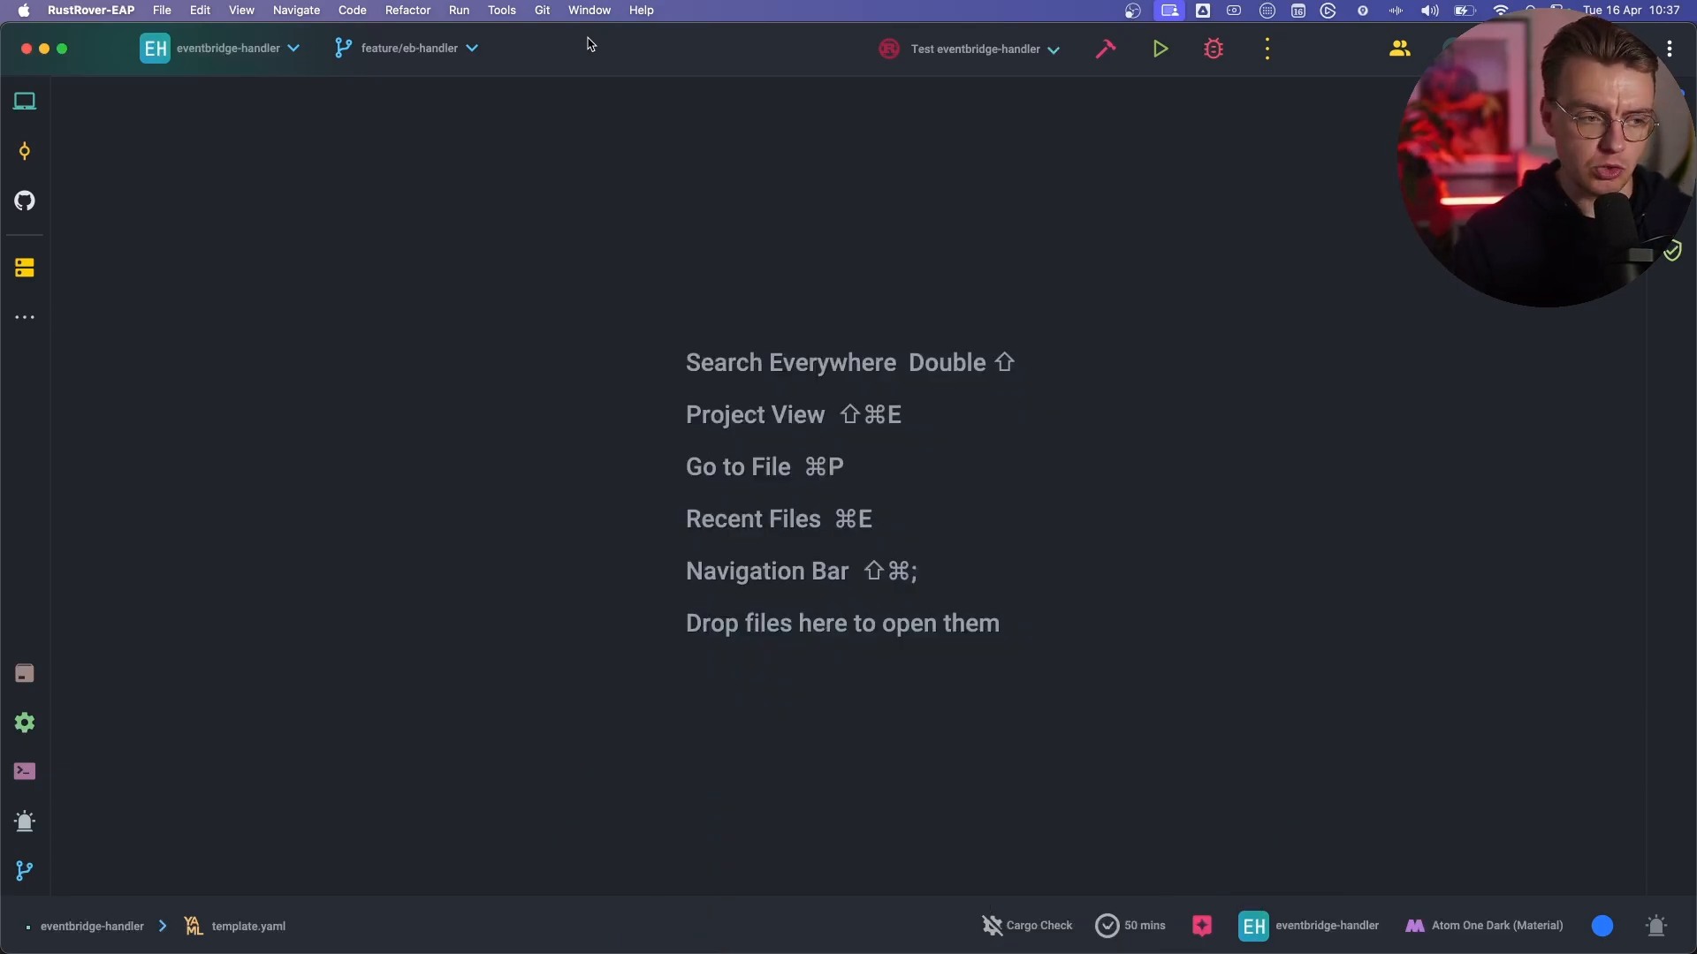
Show the project file tree and select lambdas/publisher/src/main.rs.
left_click(23, 99)
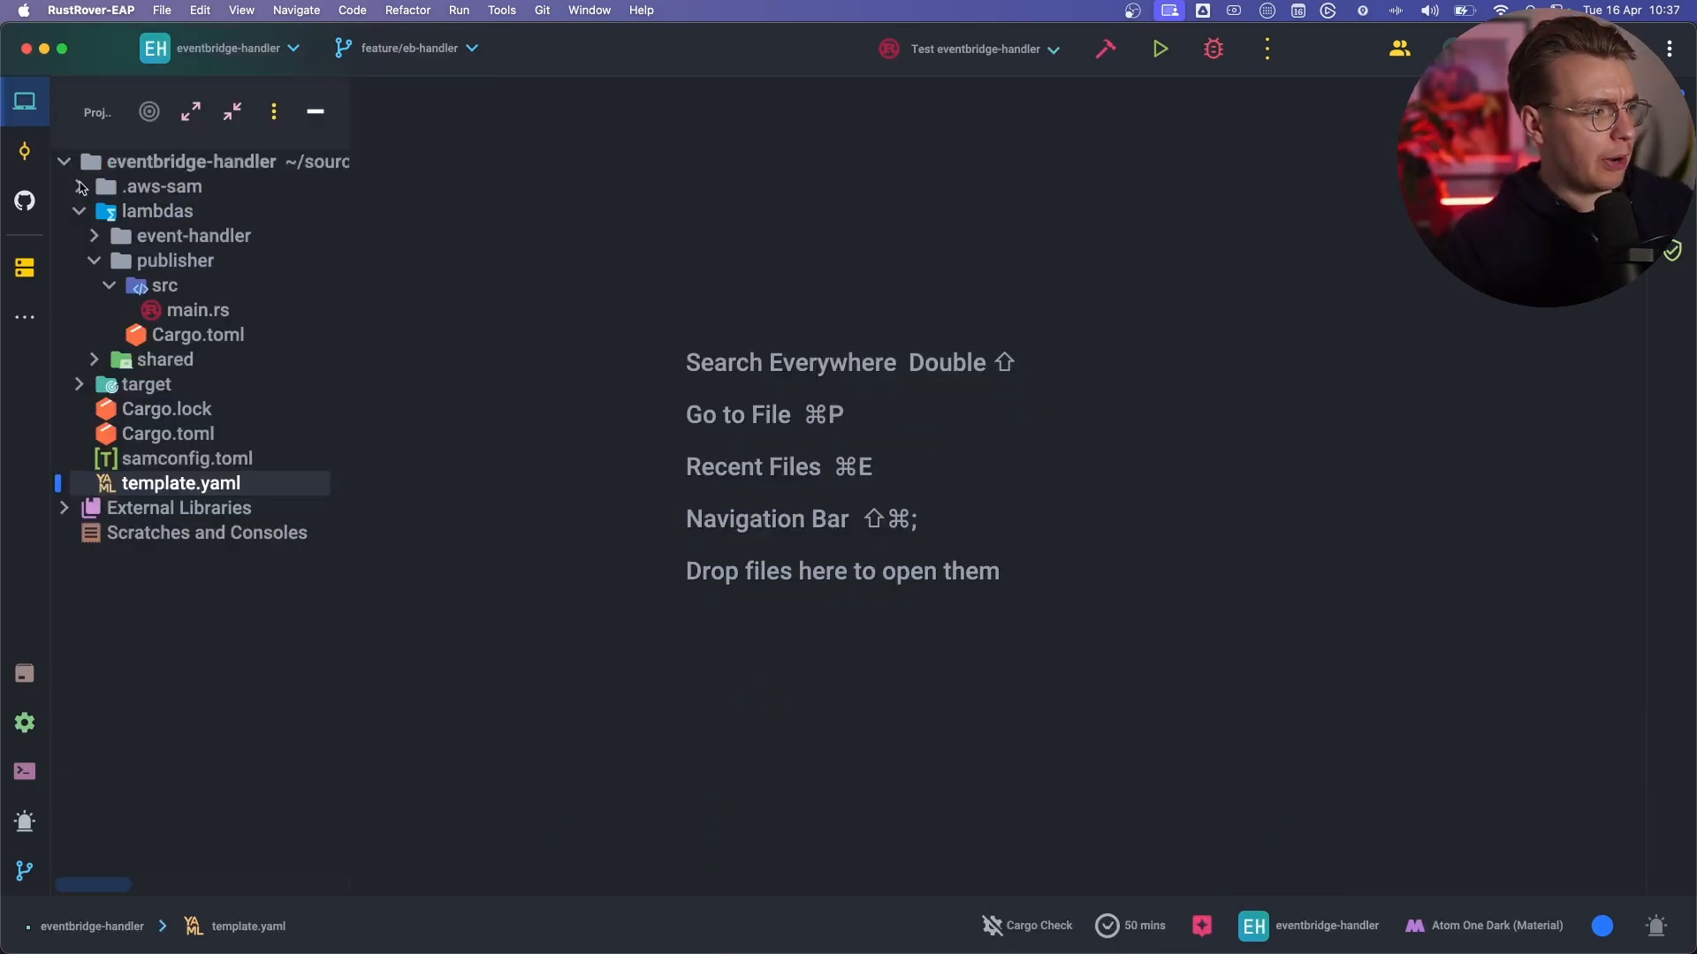
left_click(196, 311)
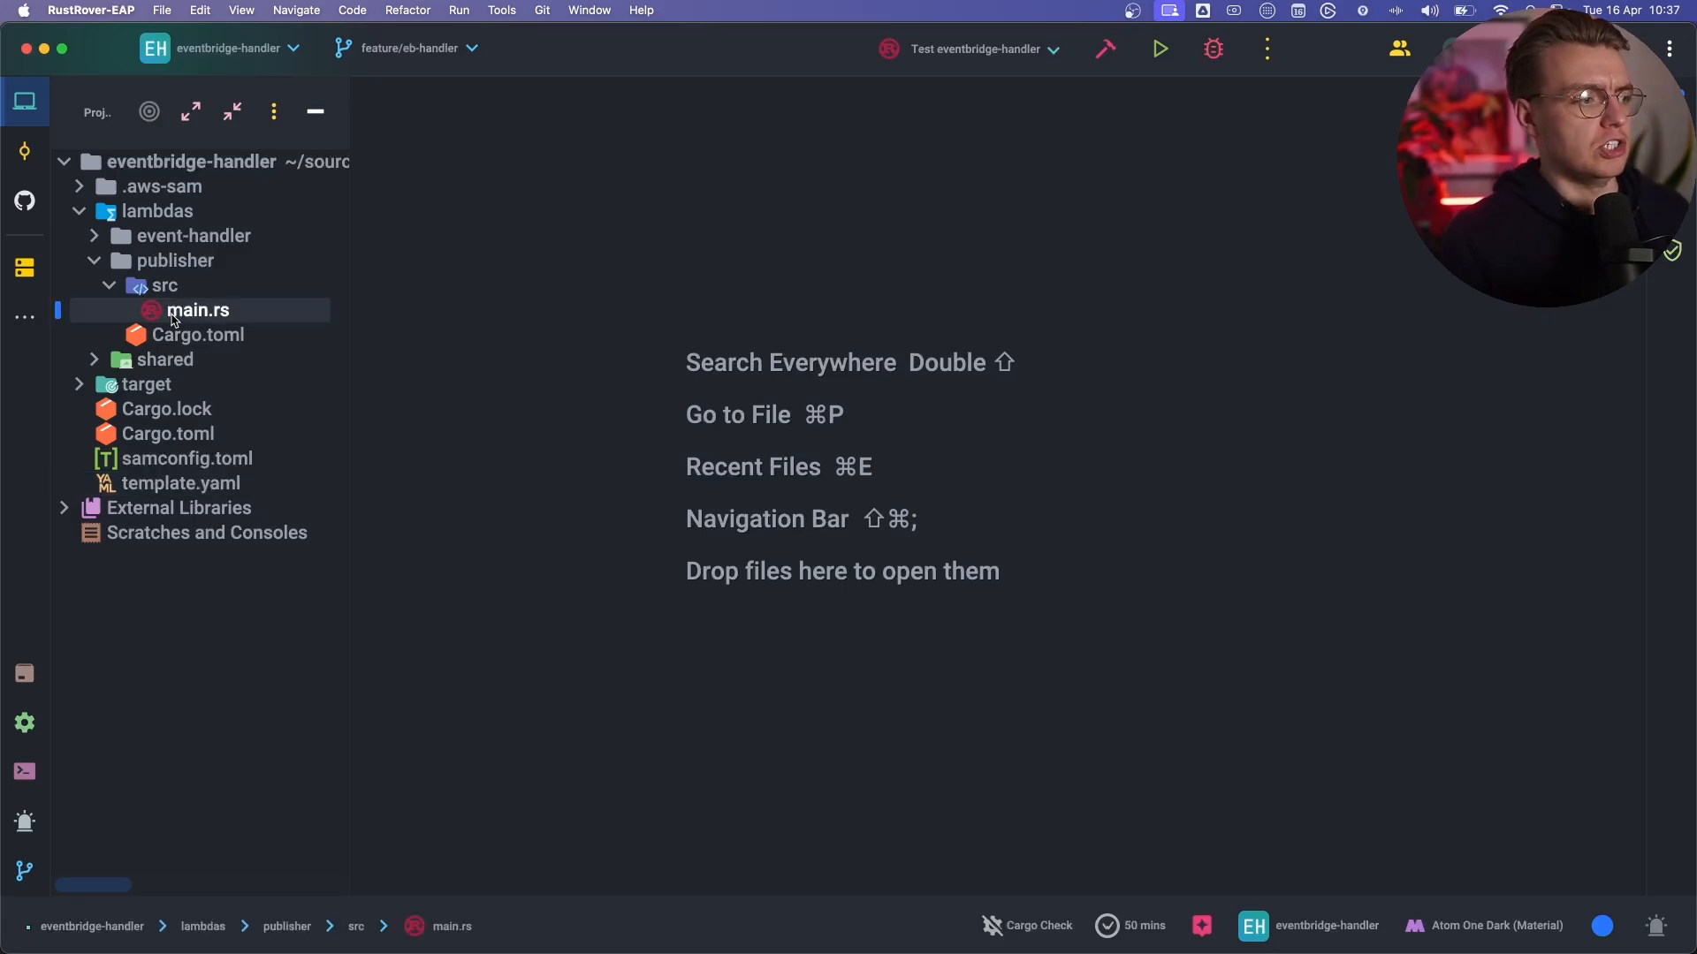
Open the publisher's main.rs and scroll to its main function and handler.
double_click(198, 311)
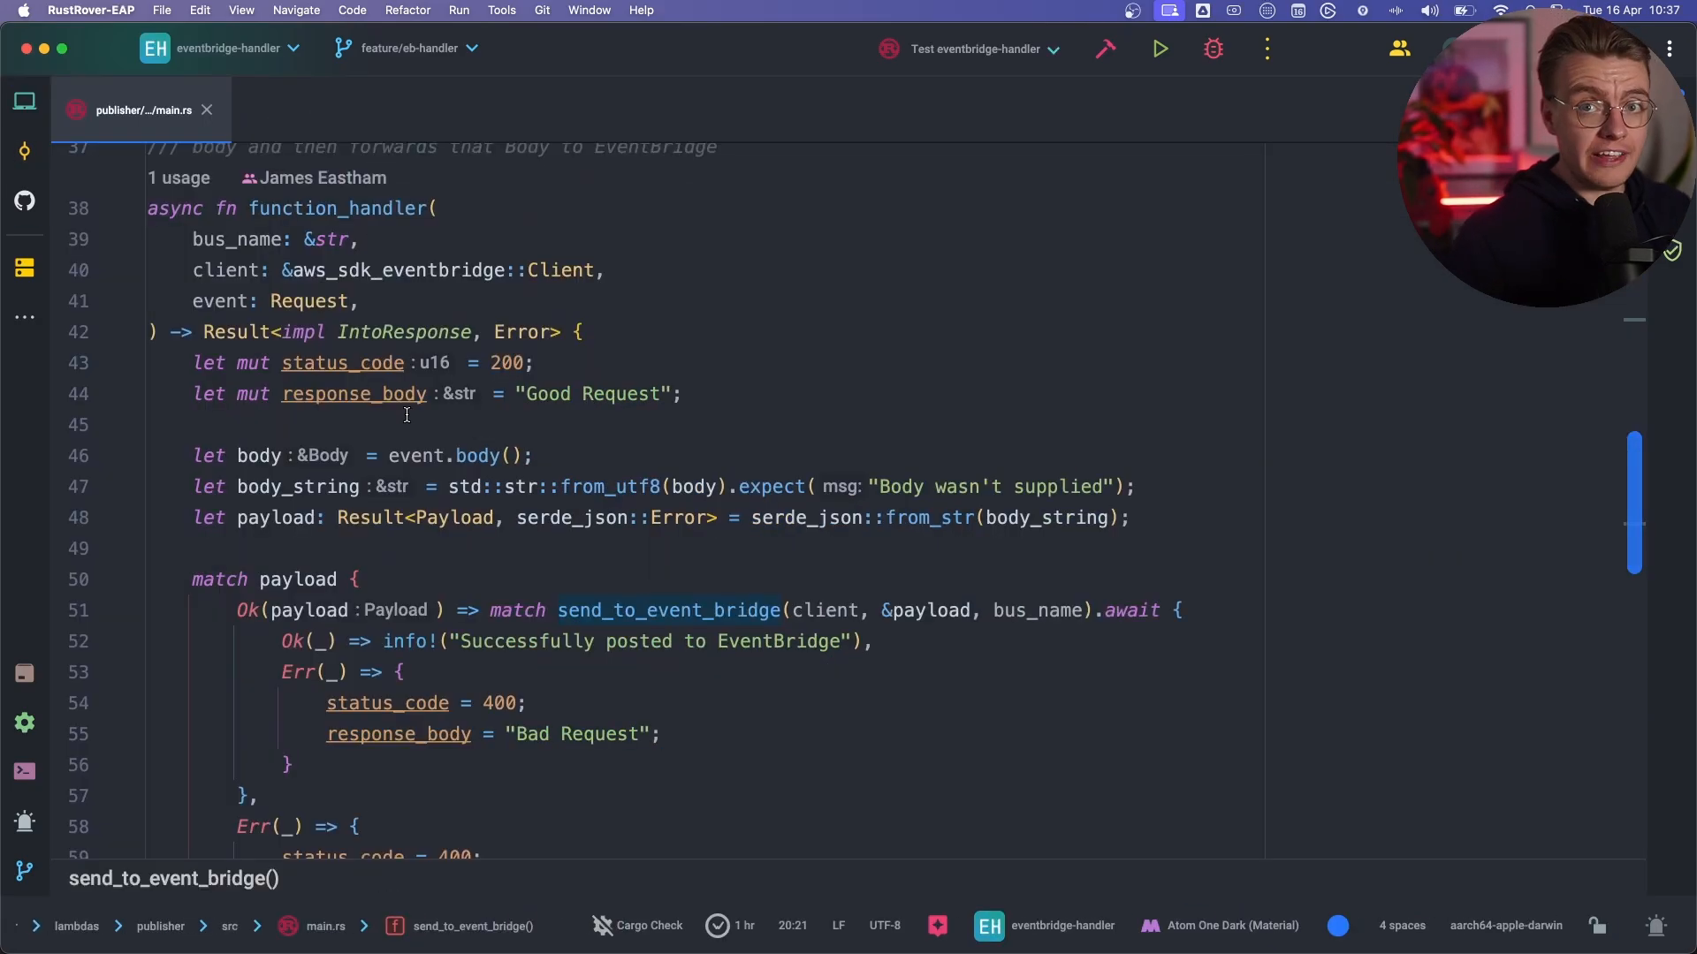
scroll("down", 3)
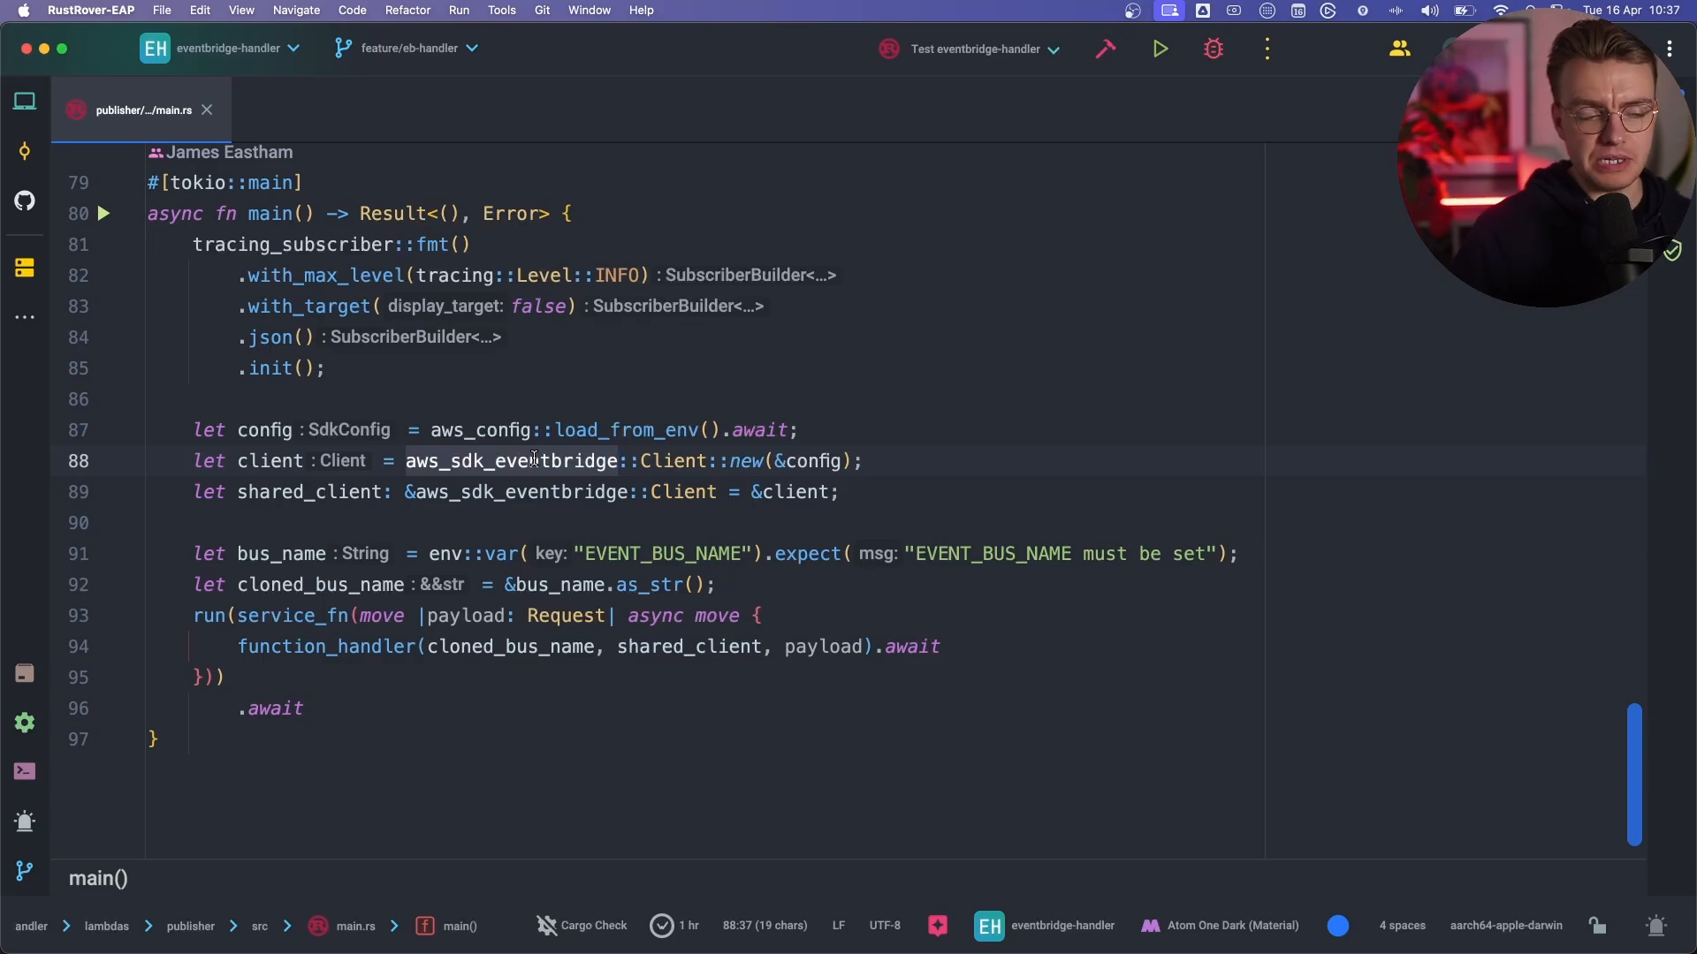
mouse_move(649, 430)
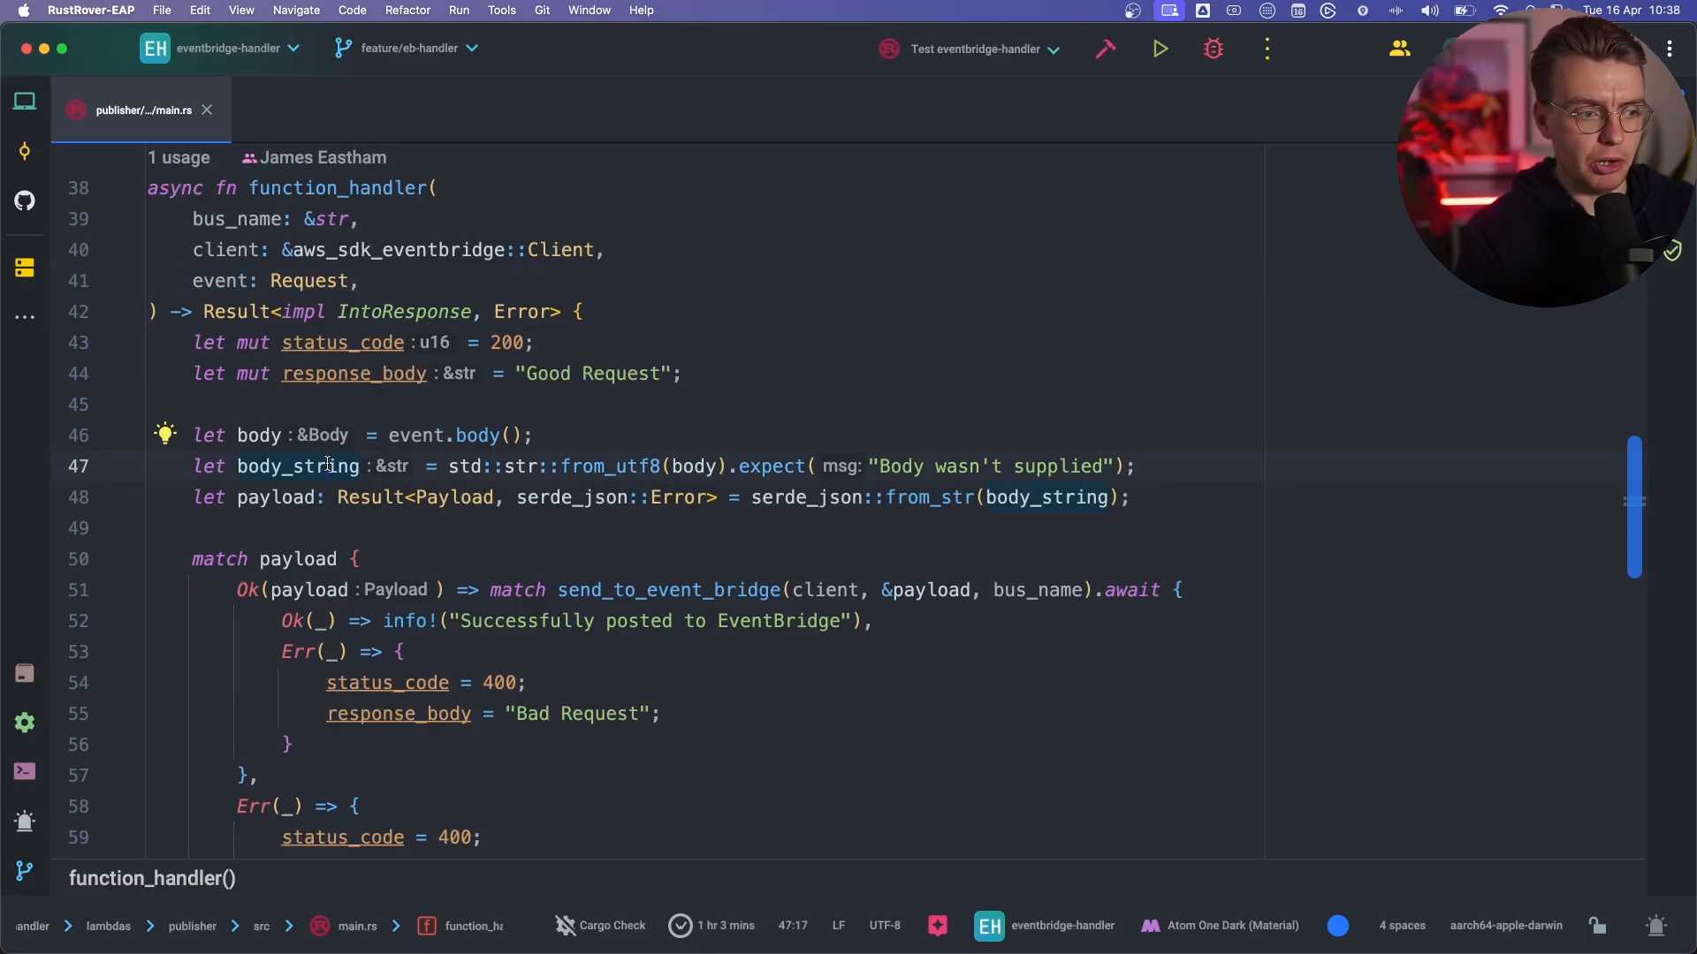
mouse_move(341, 442)
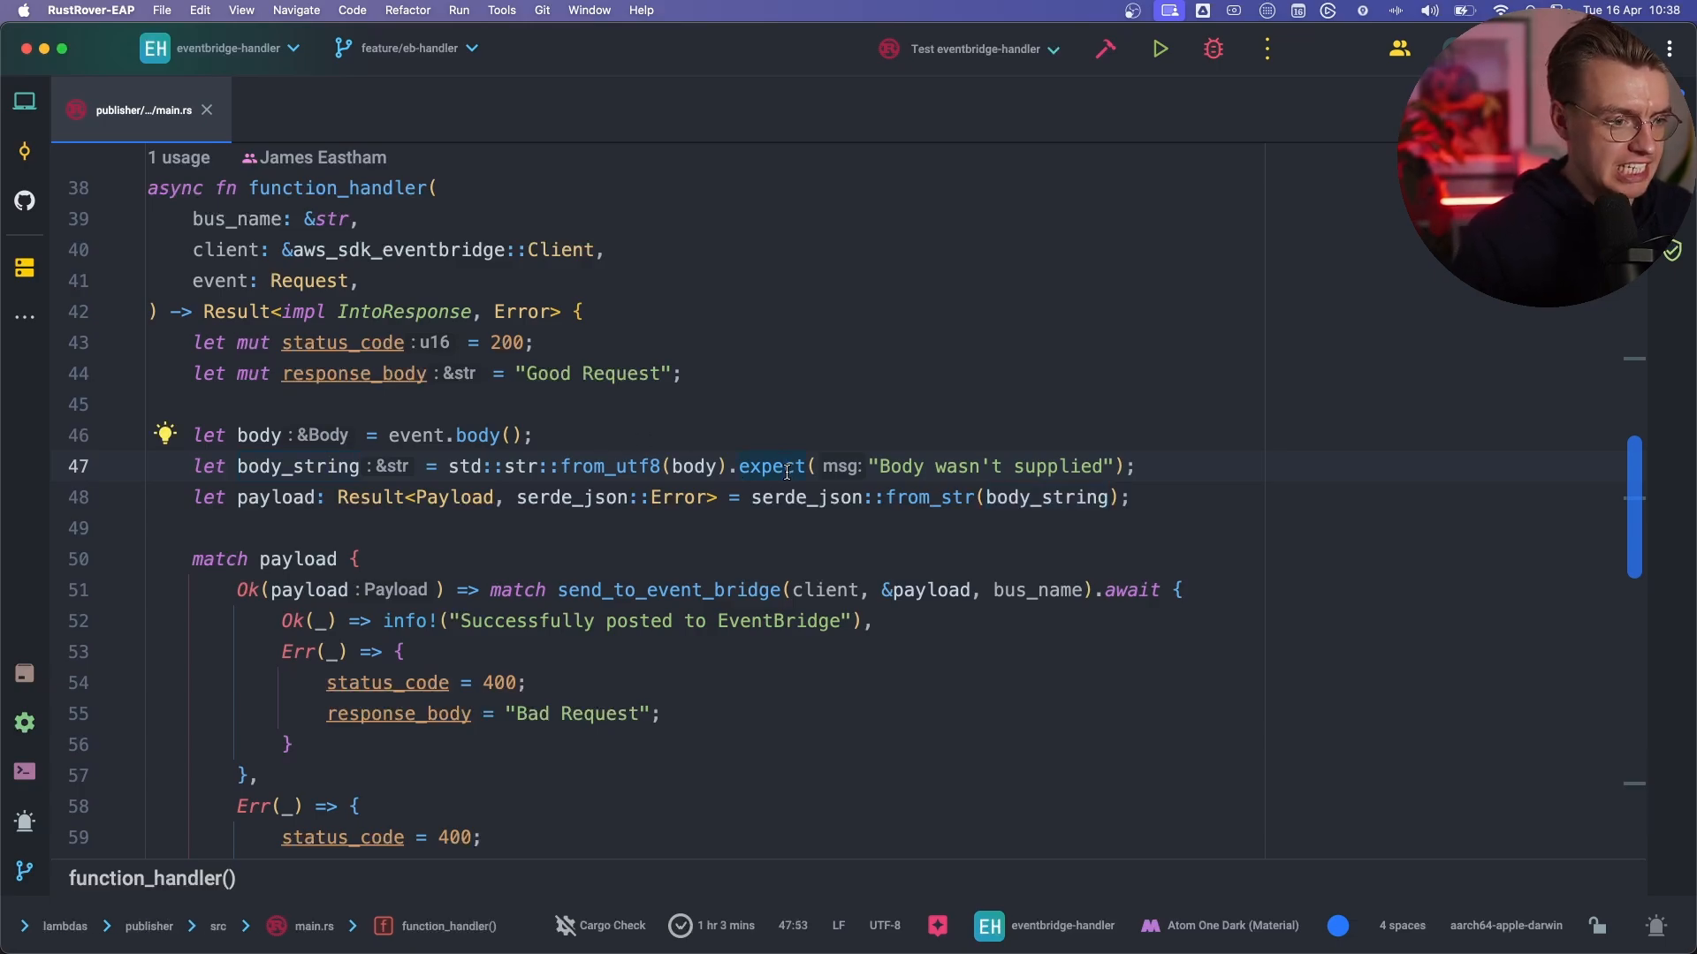
mouse_move(556, 249)
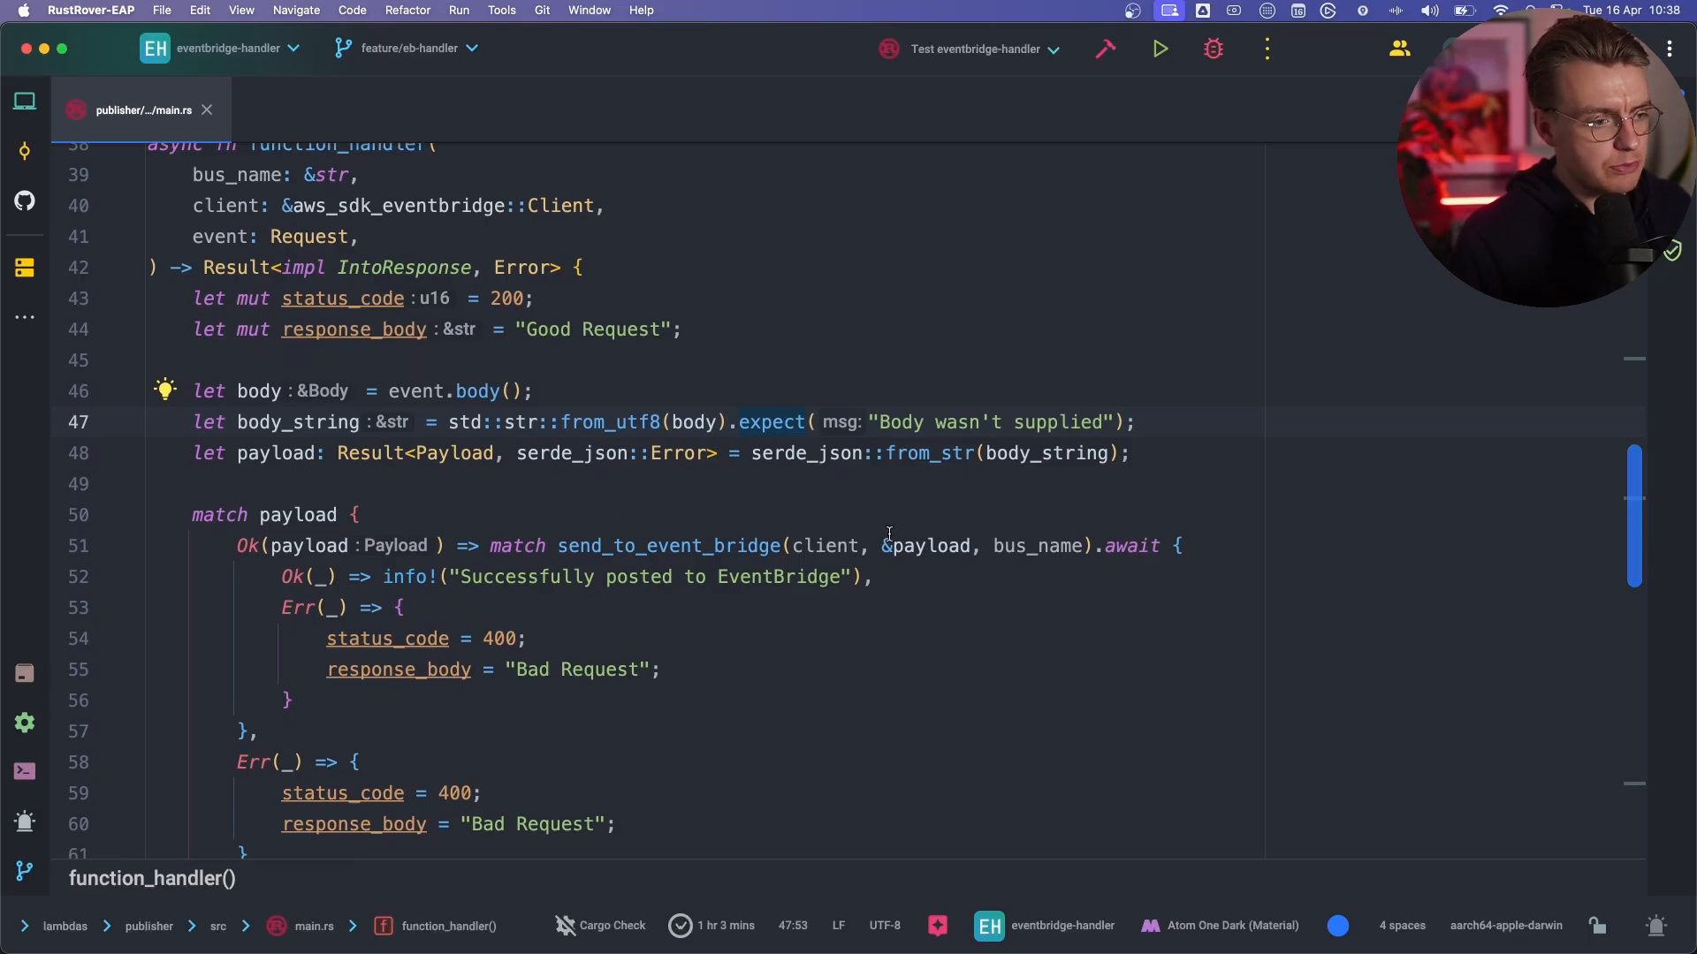
mouse_move(1039, 452)
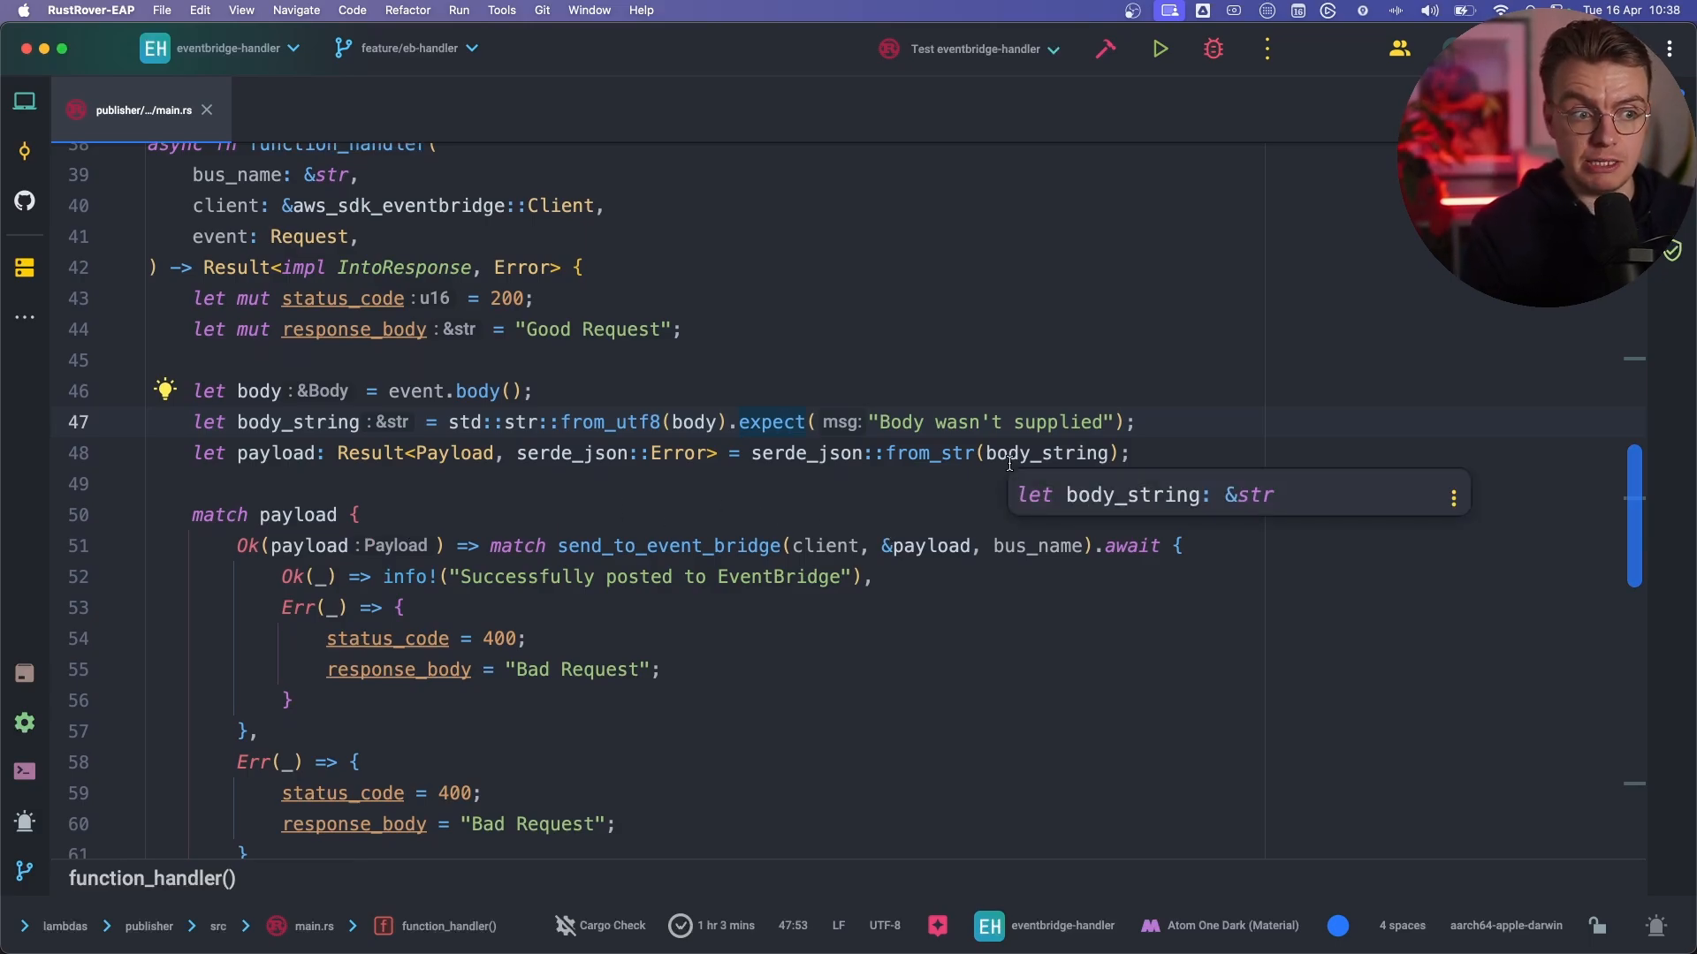
scroll("down", 3)
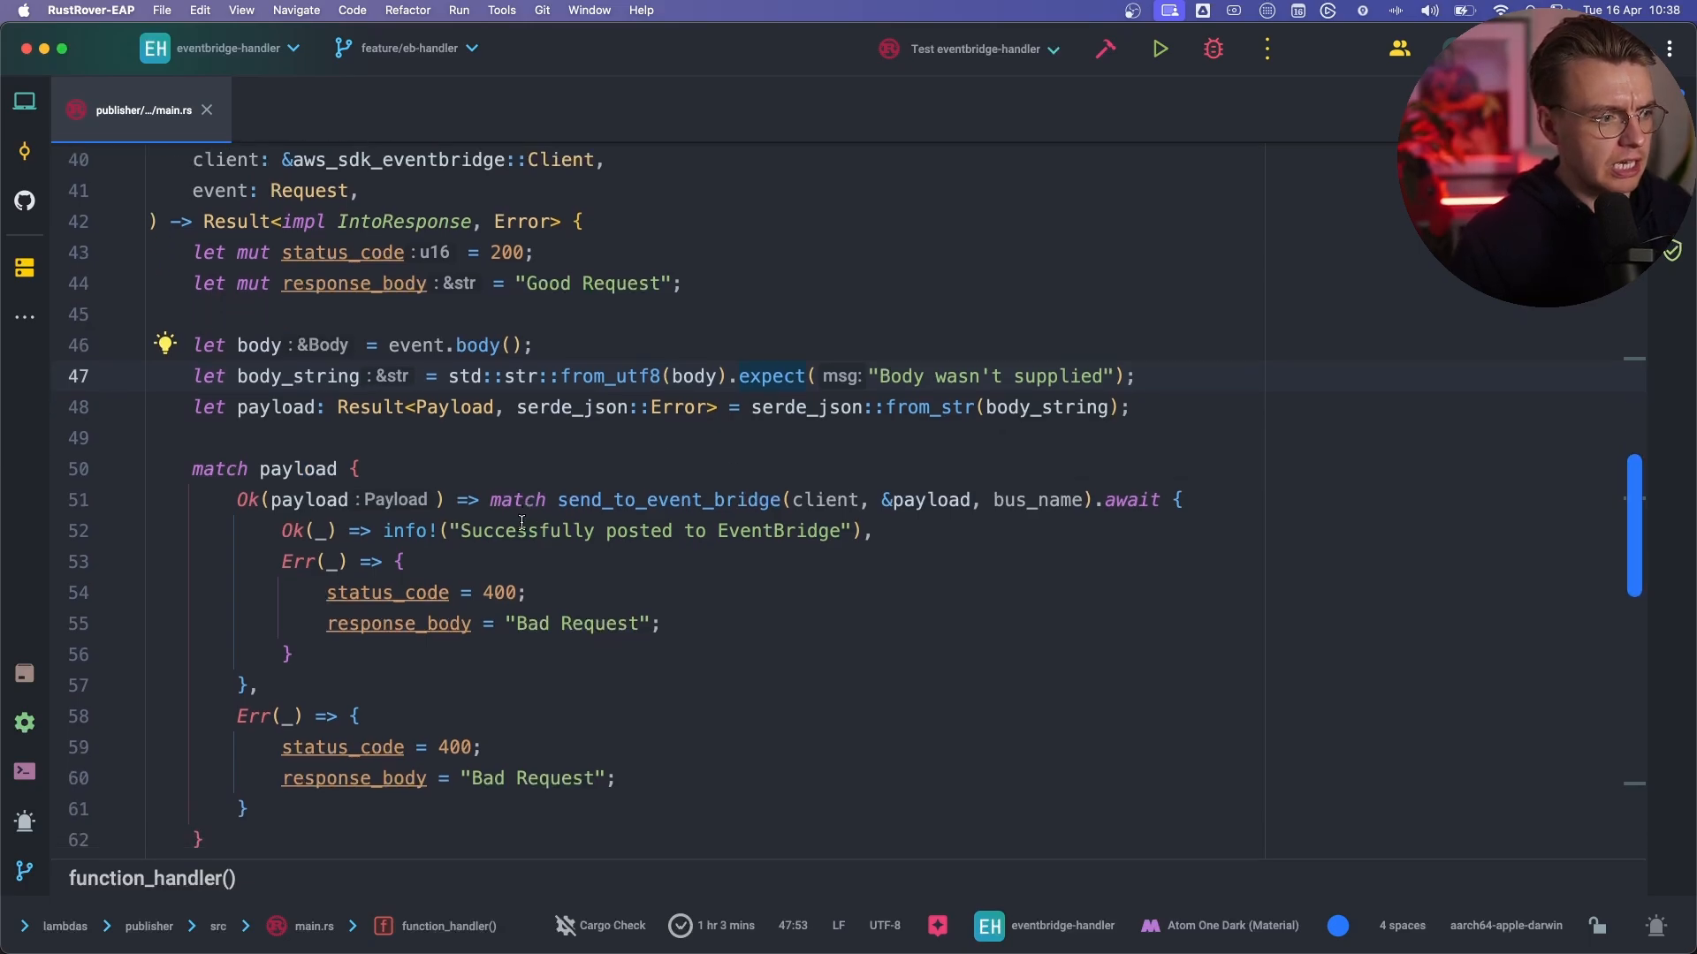
left_click(438, 406)
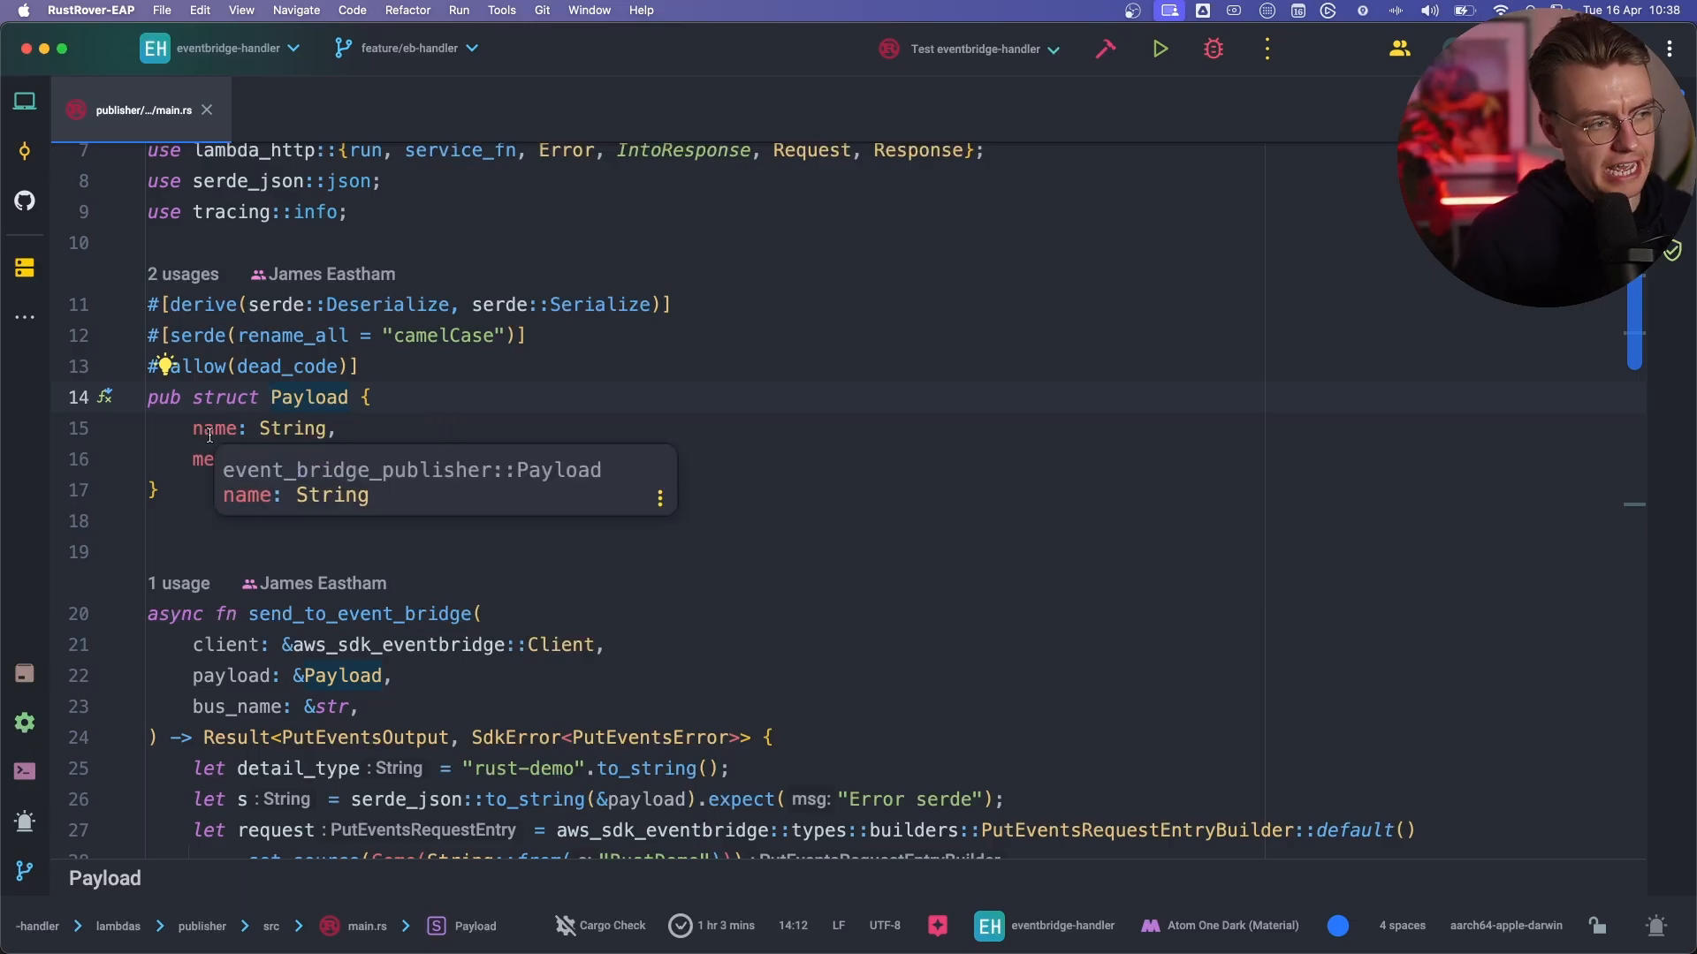
scroll("down", 3)
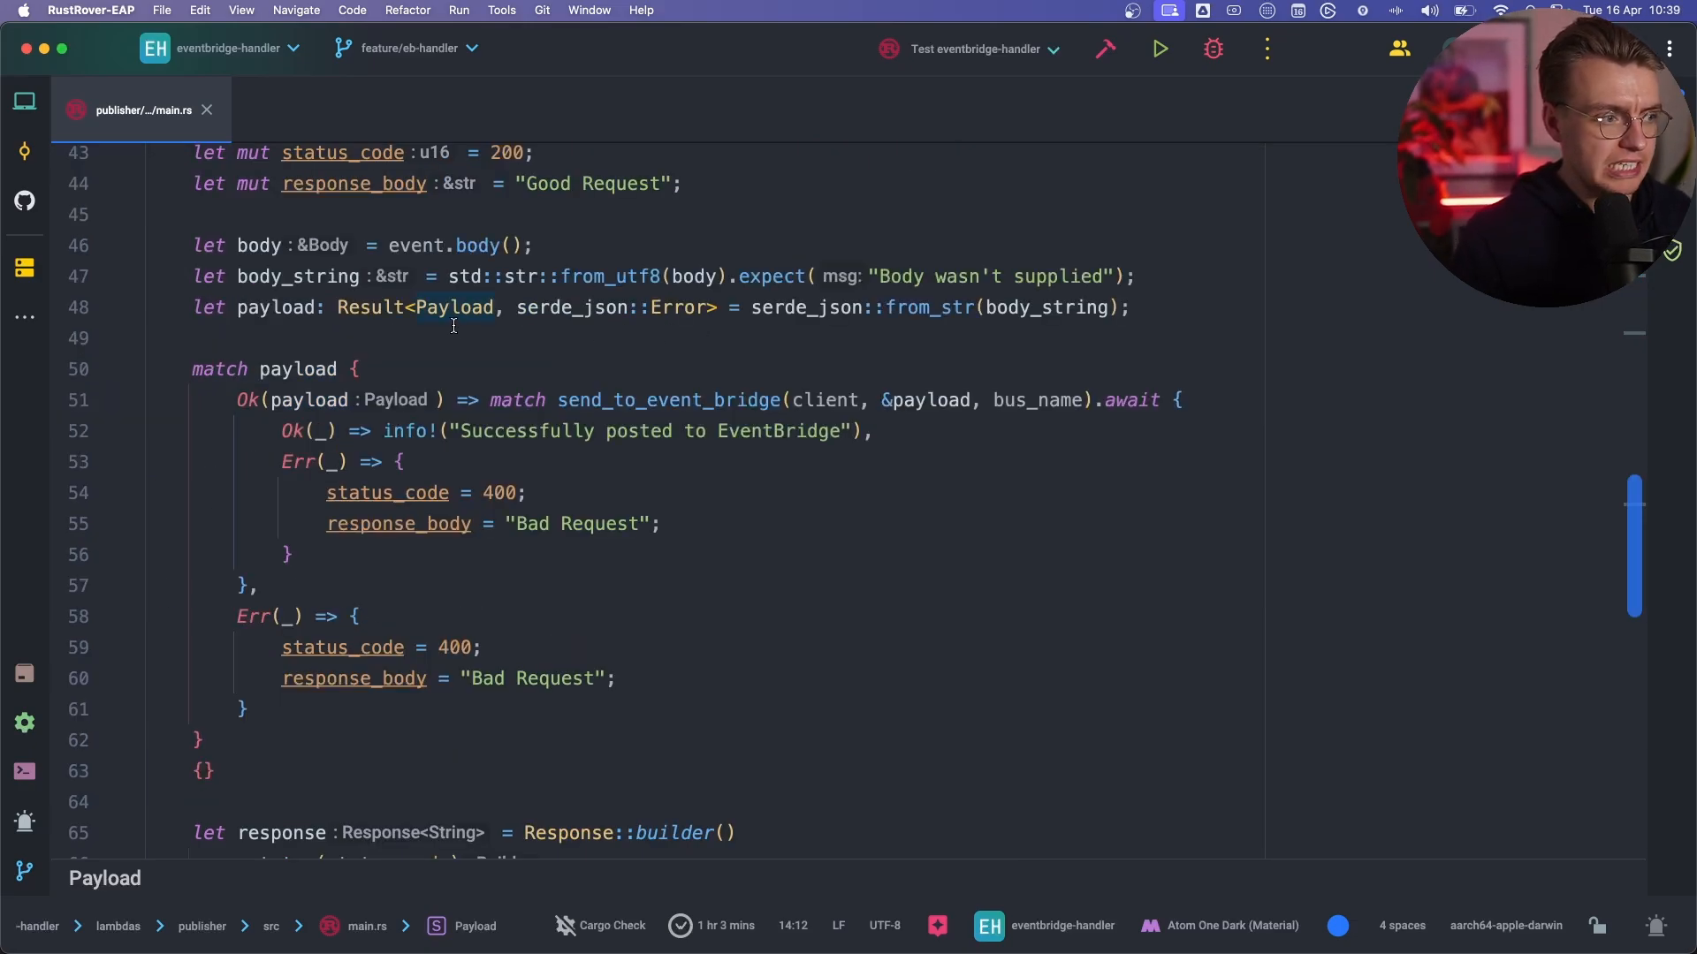
scroll("down", 3)
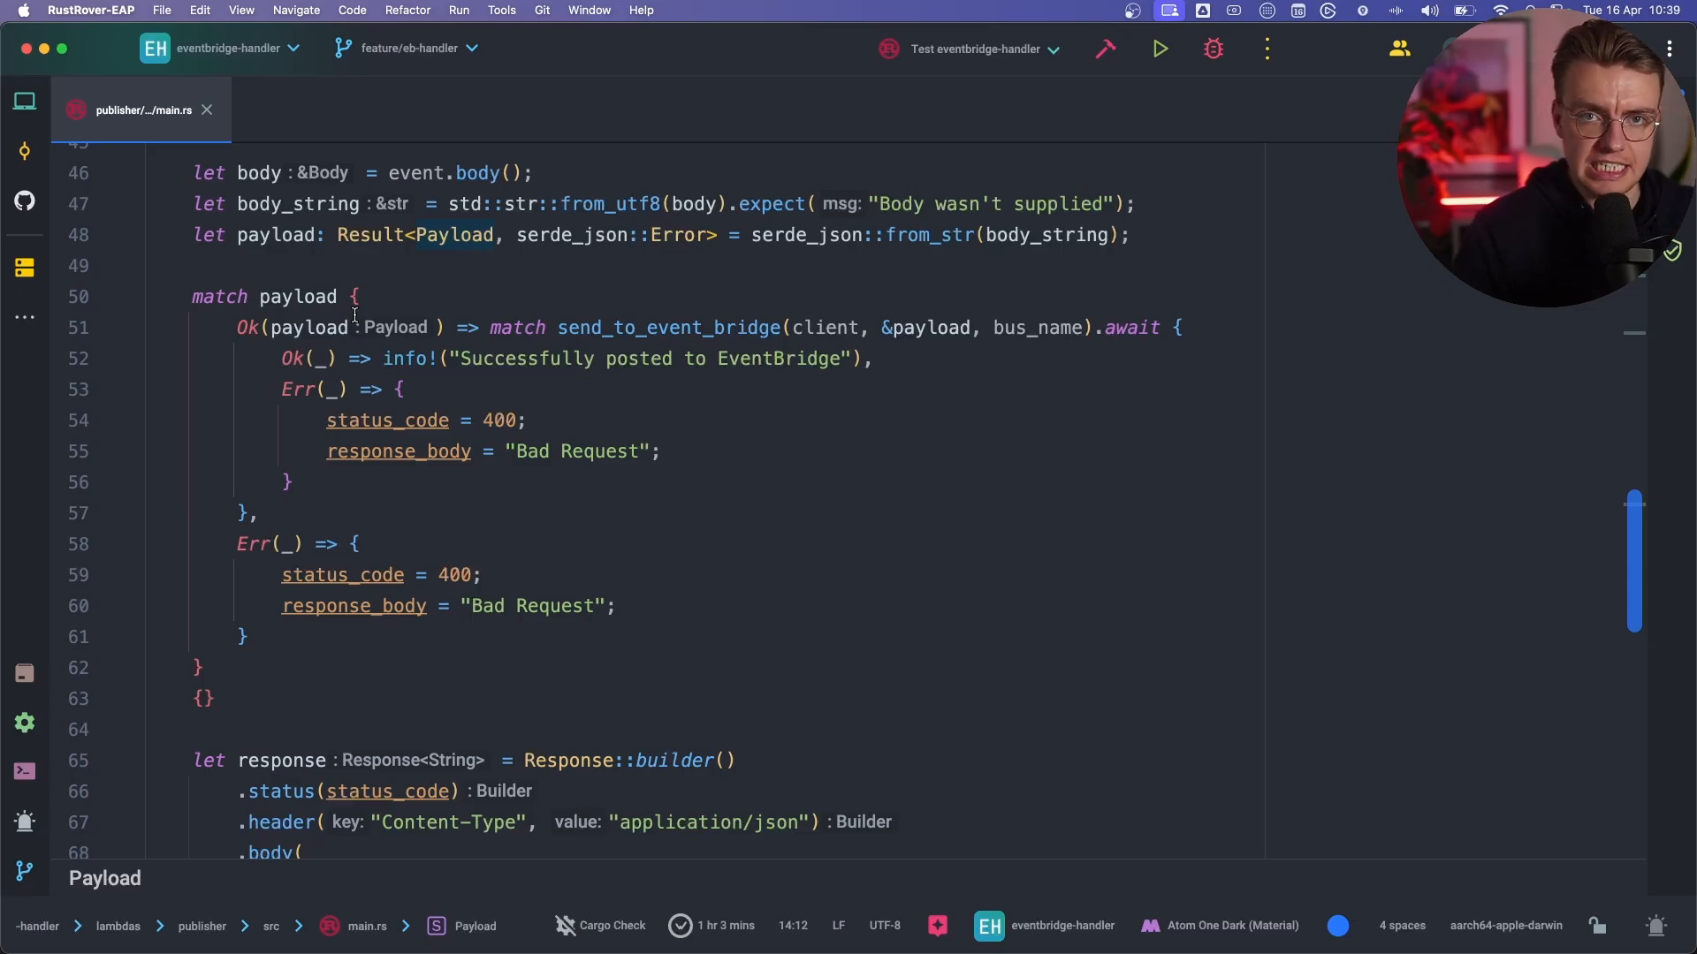
mouse_move(438, 574)
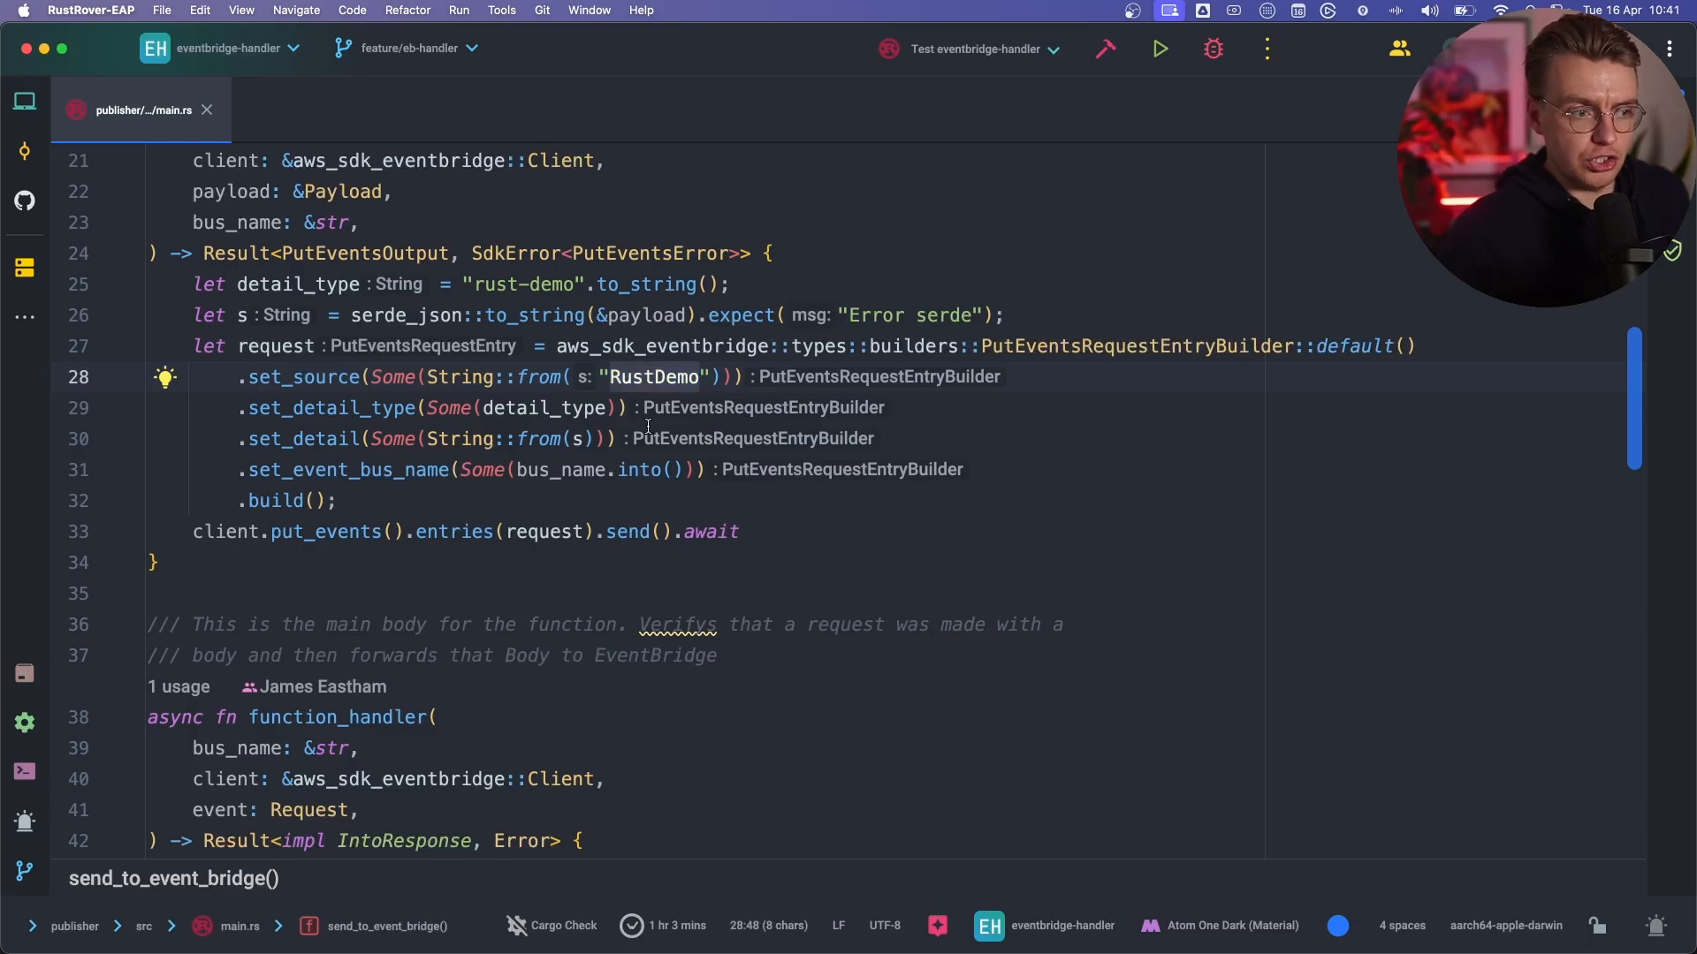
mouse_move(673, 610)
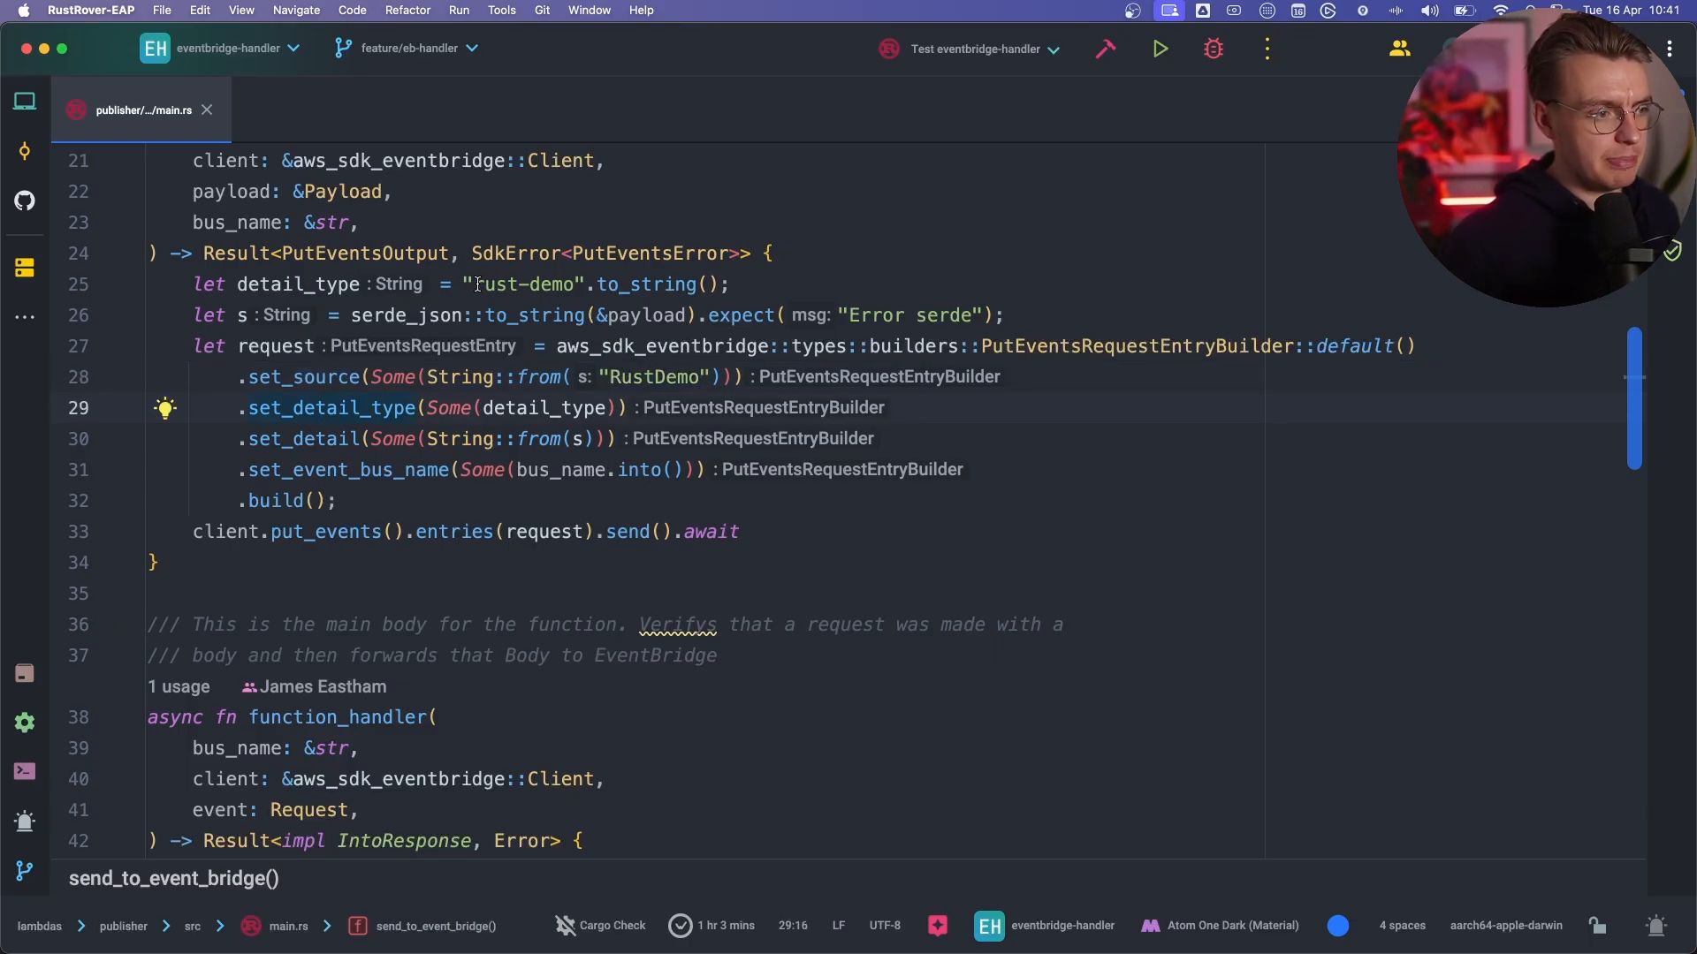
double_click(519, 284)
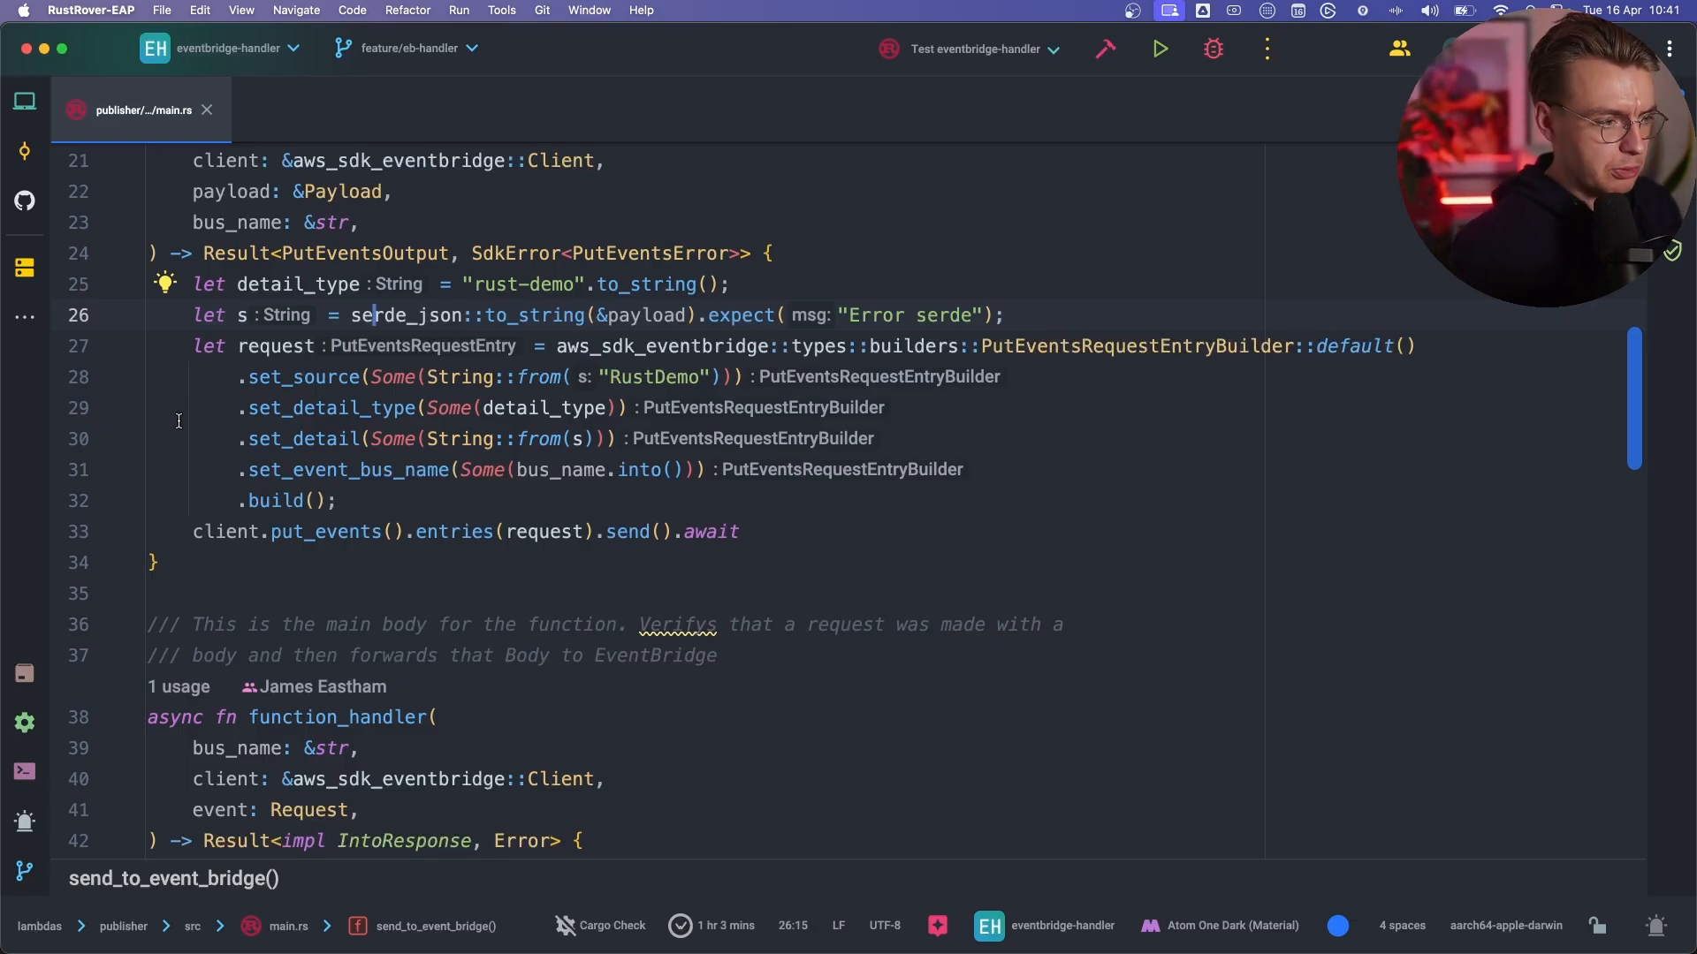
left_click(339, 469)
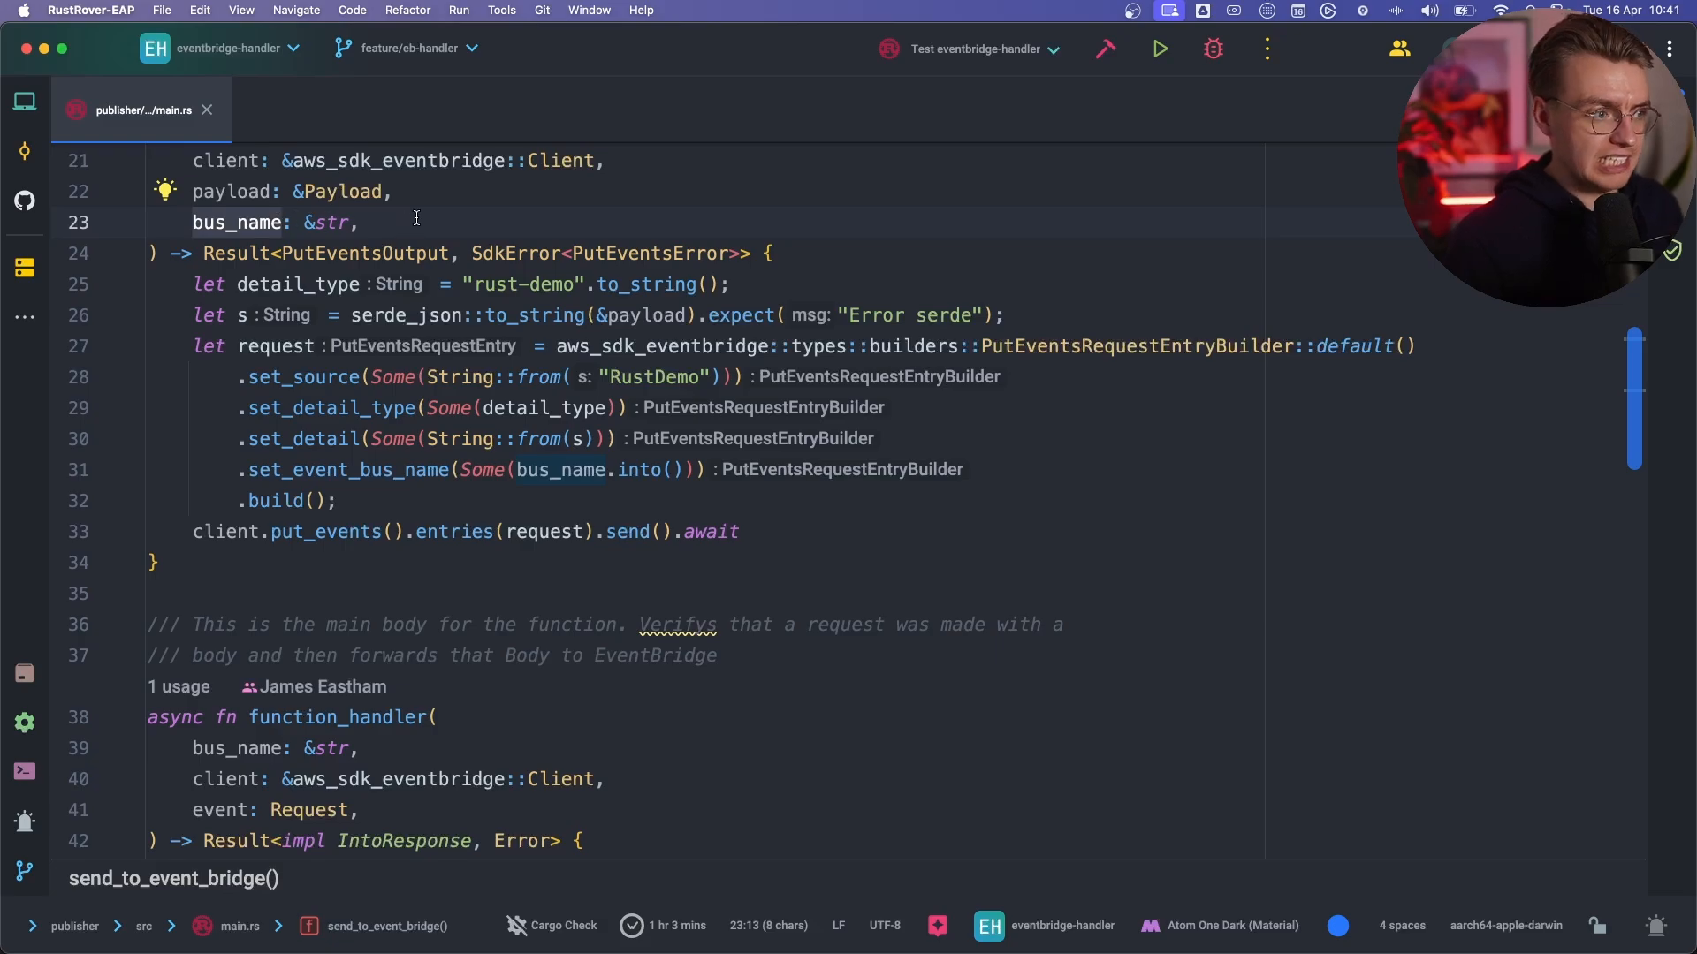
scroll("down", 3)
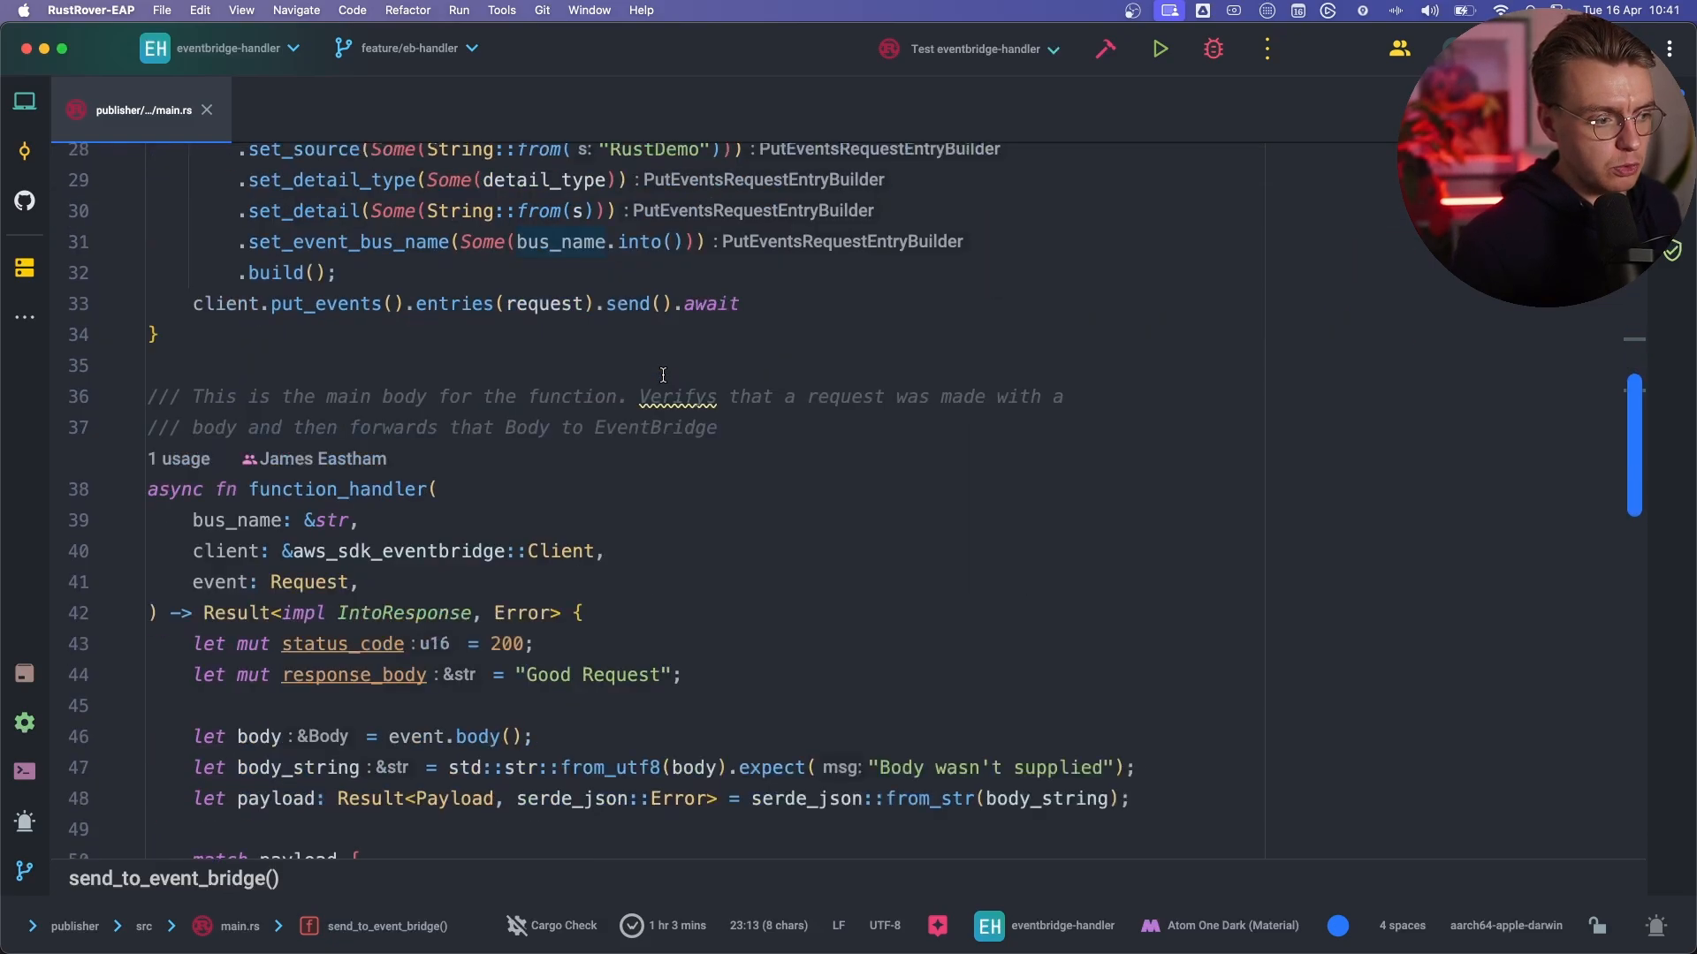
scroll("down", 3)
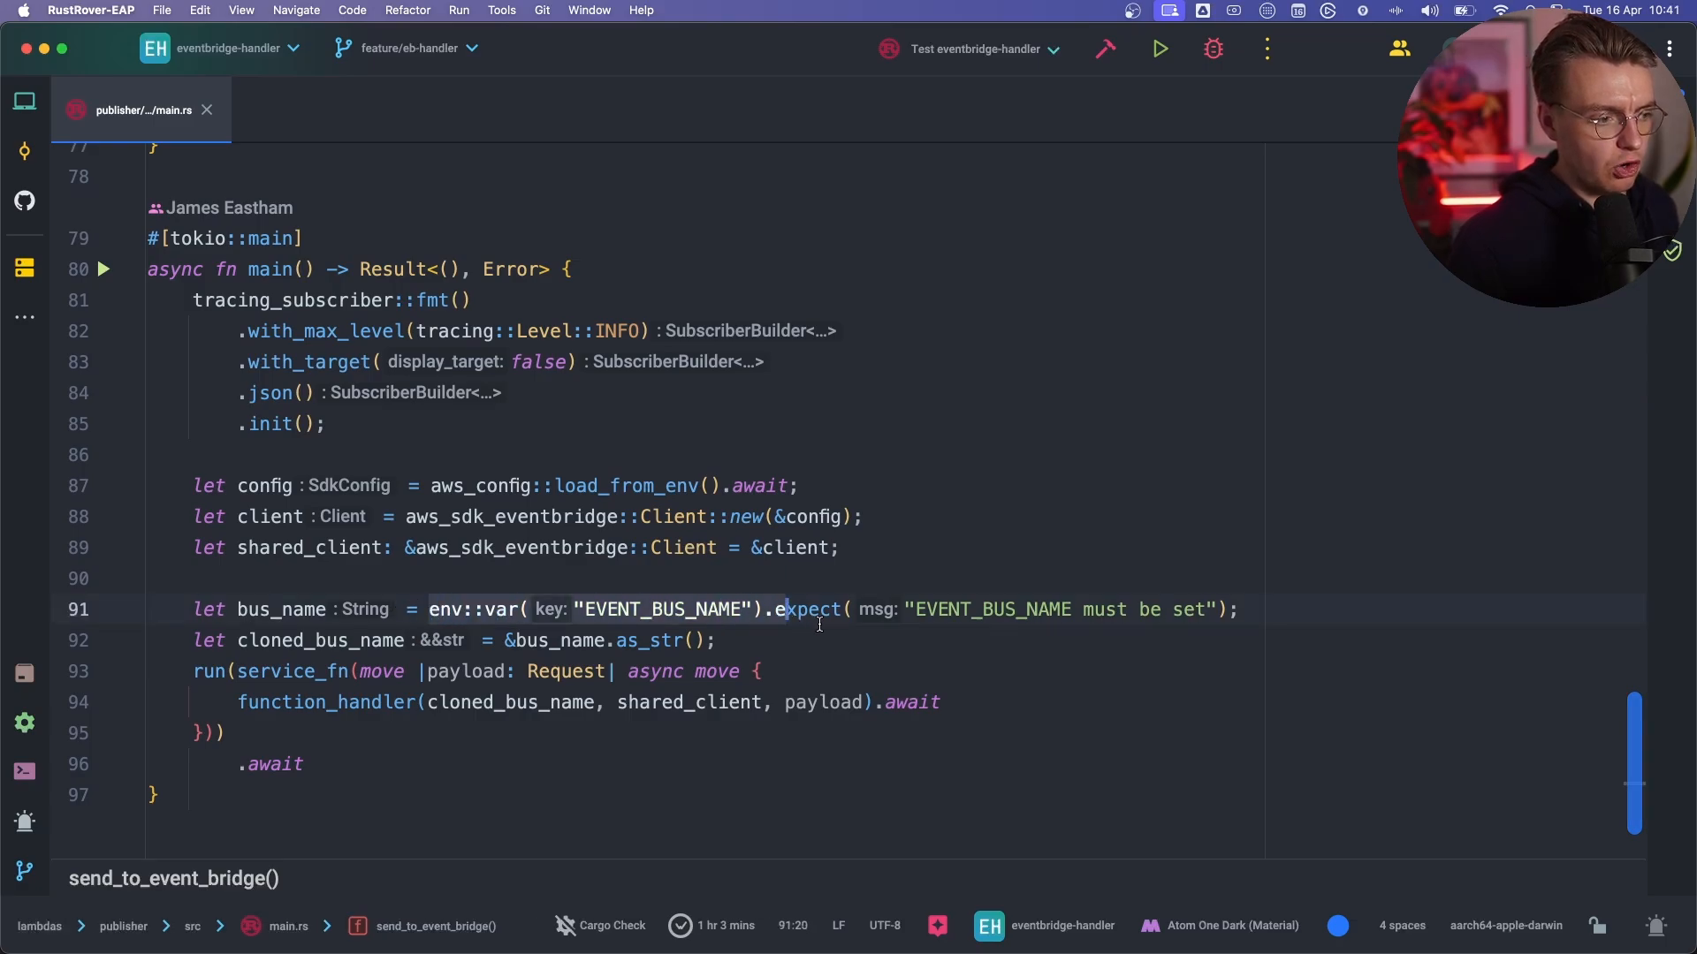
left_click(1244, 610)
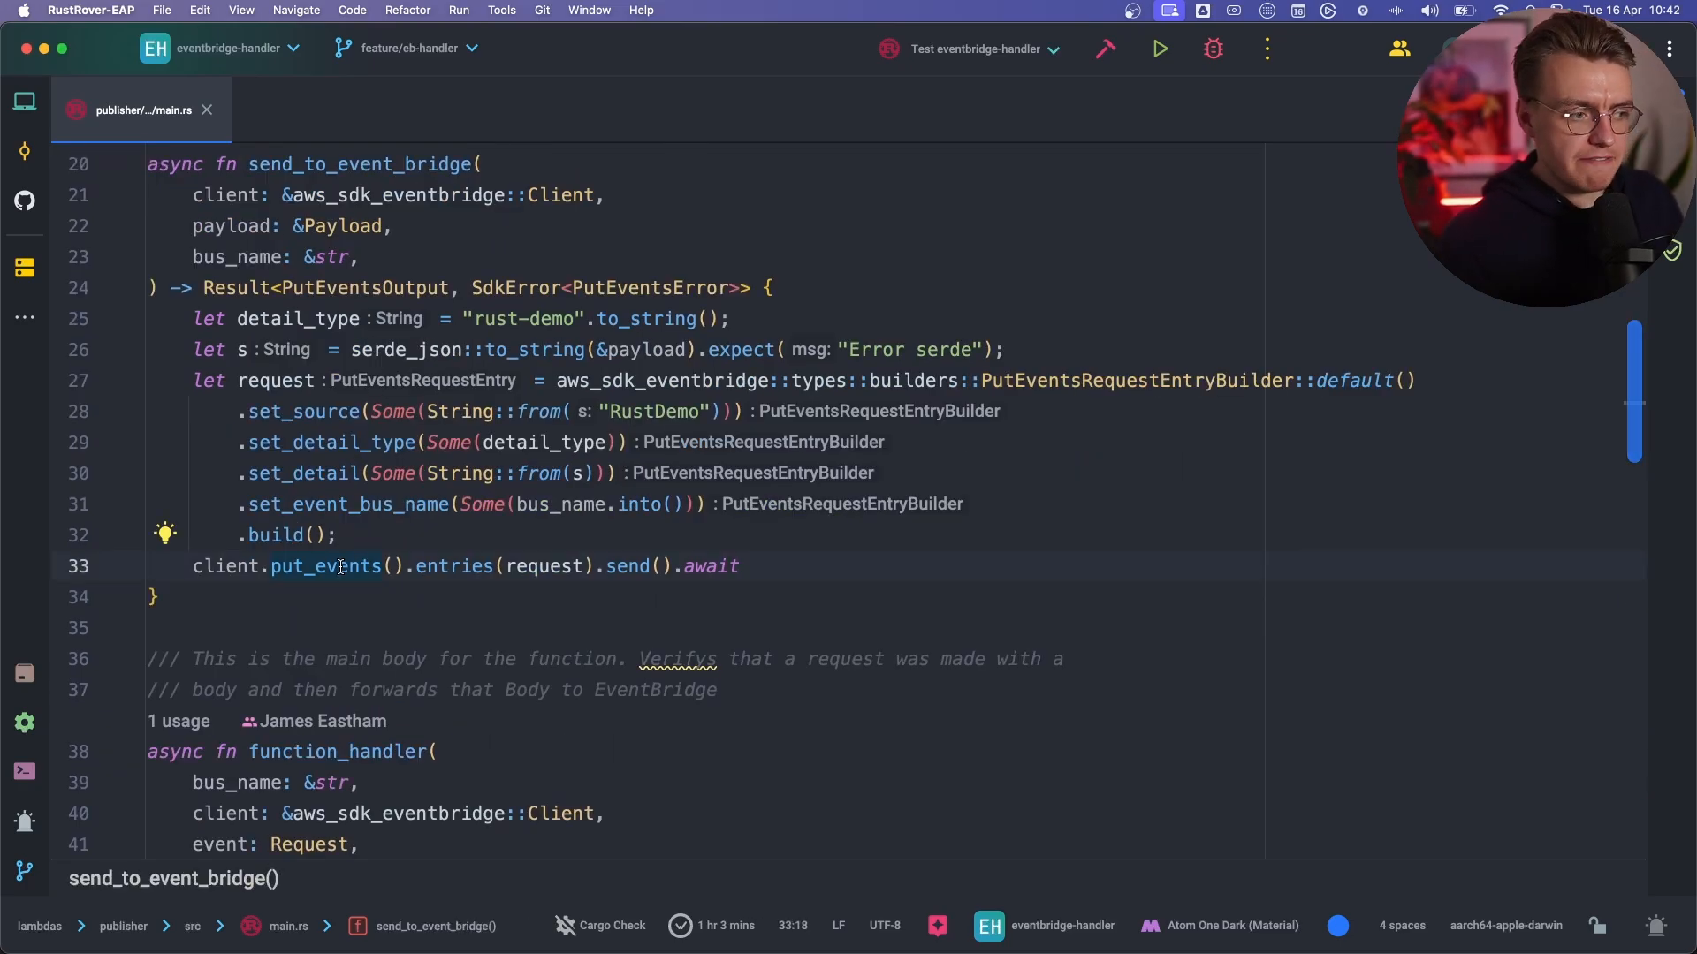
Close the publisher main.rs editor tab so no file remains open.
left_click(225, 565)
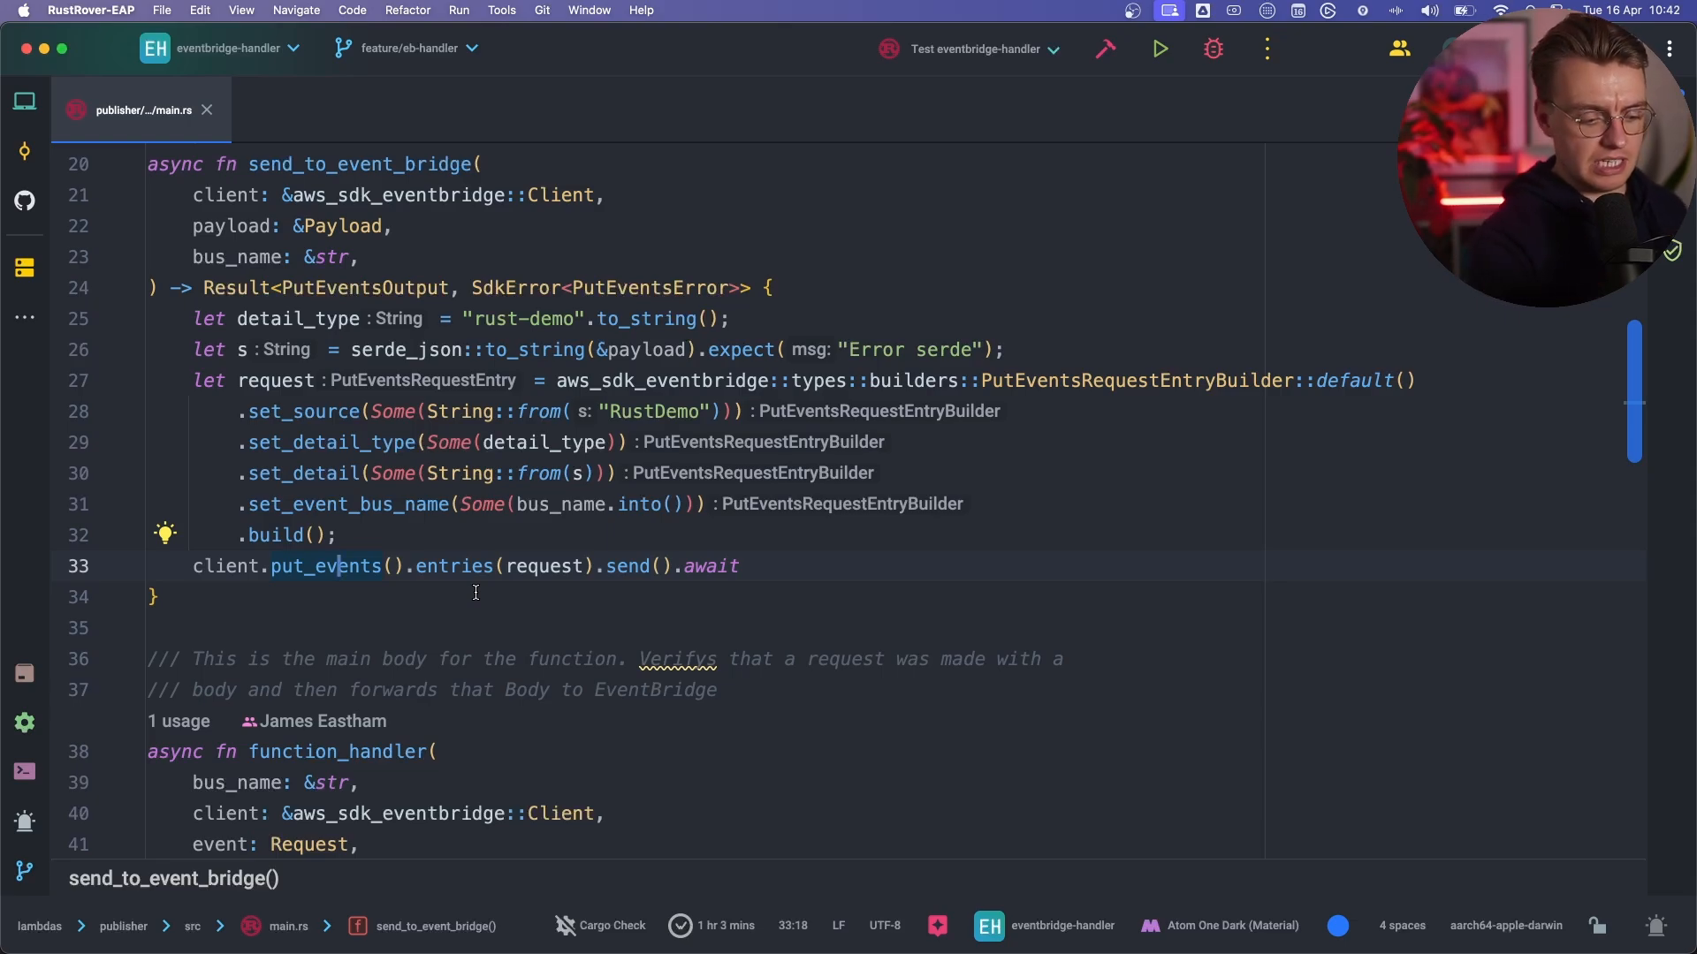
left_click(207, 109)
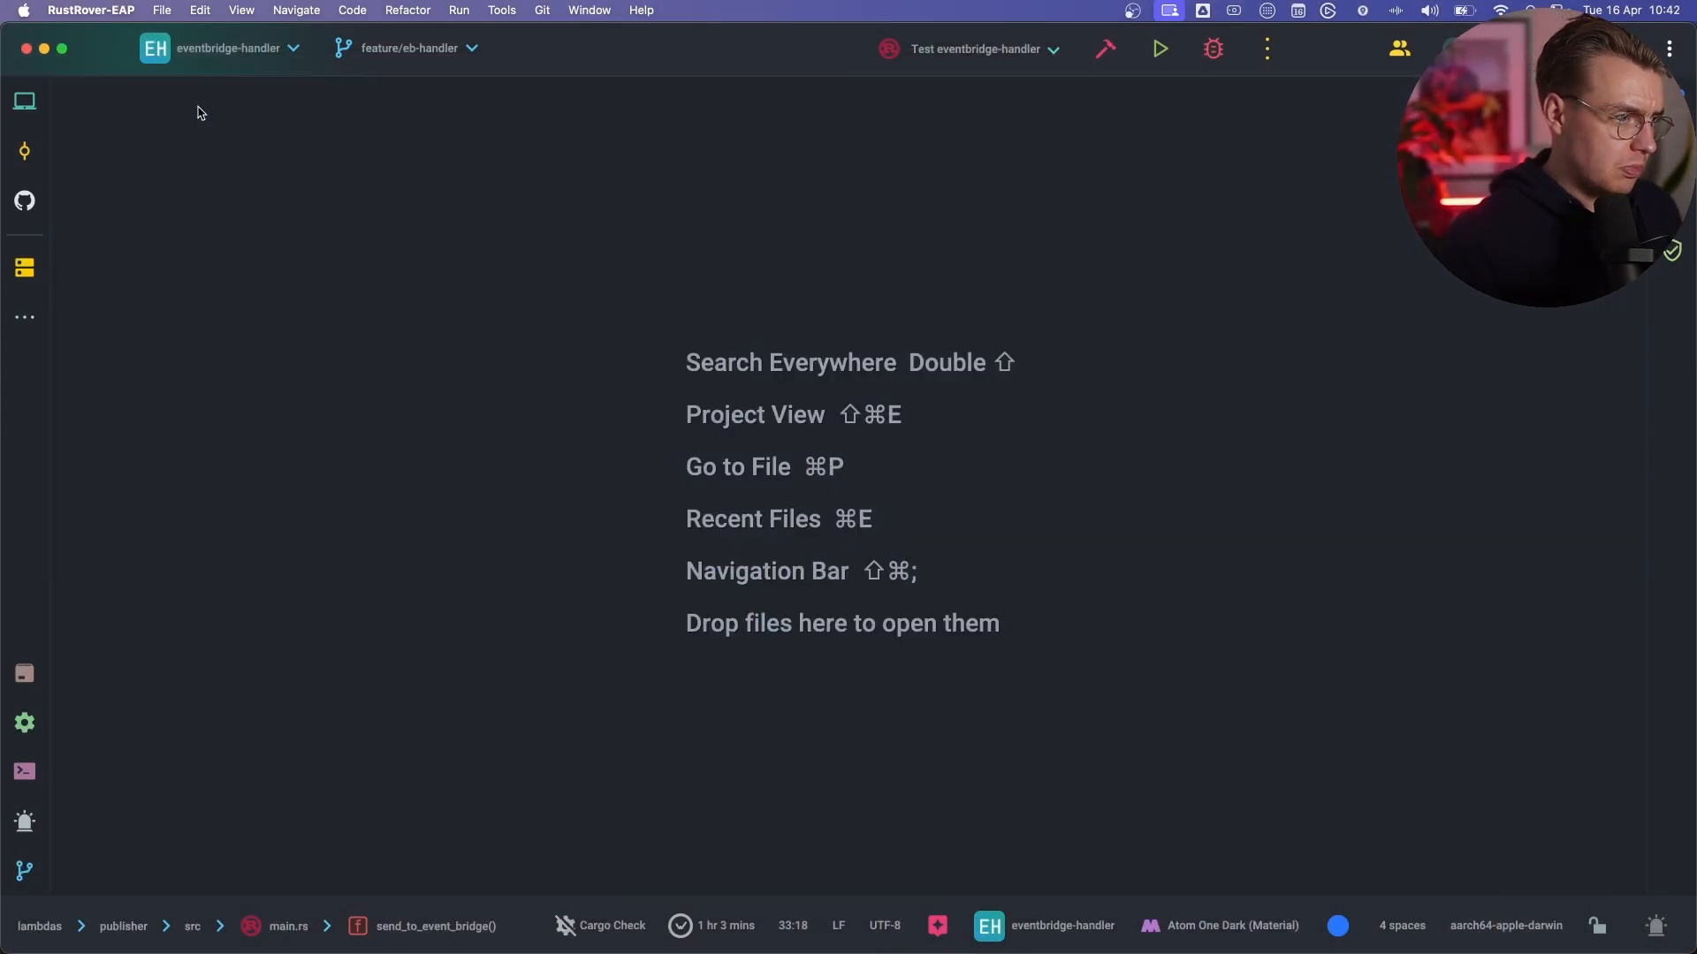
left_click(23, 99)
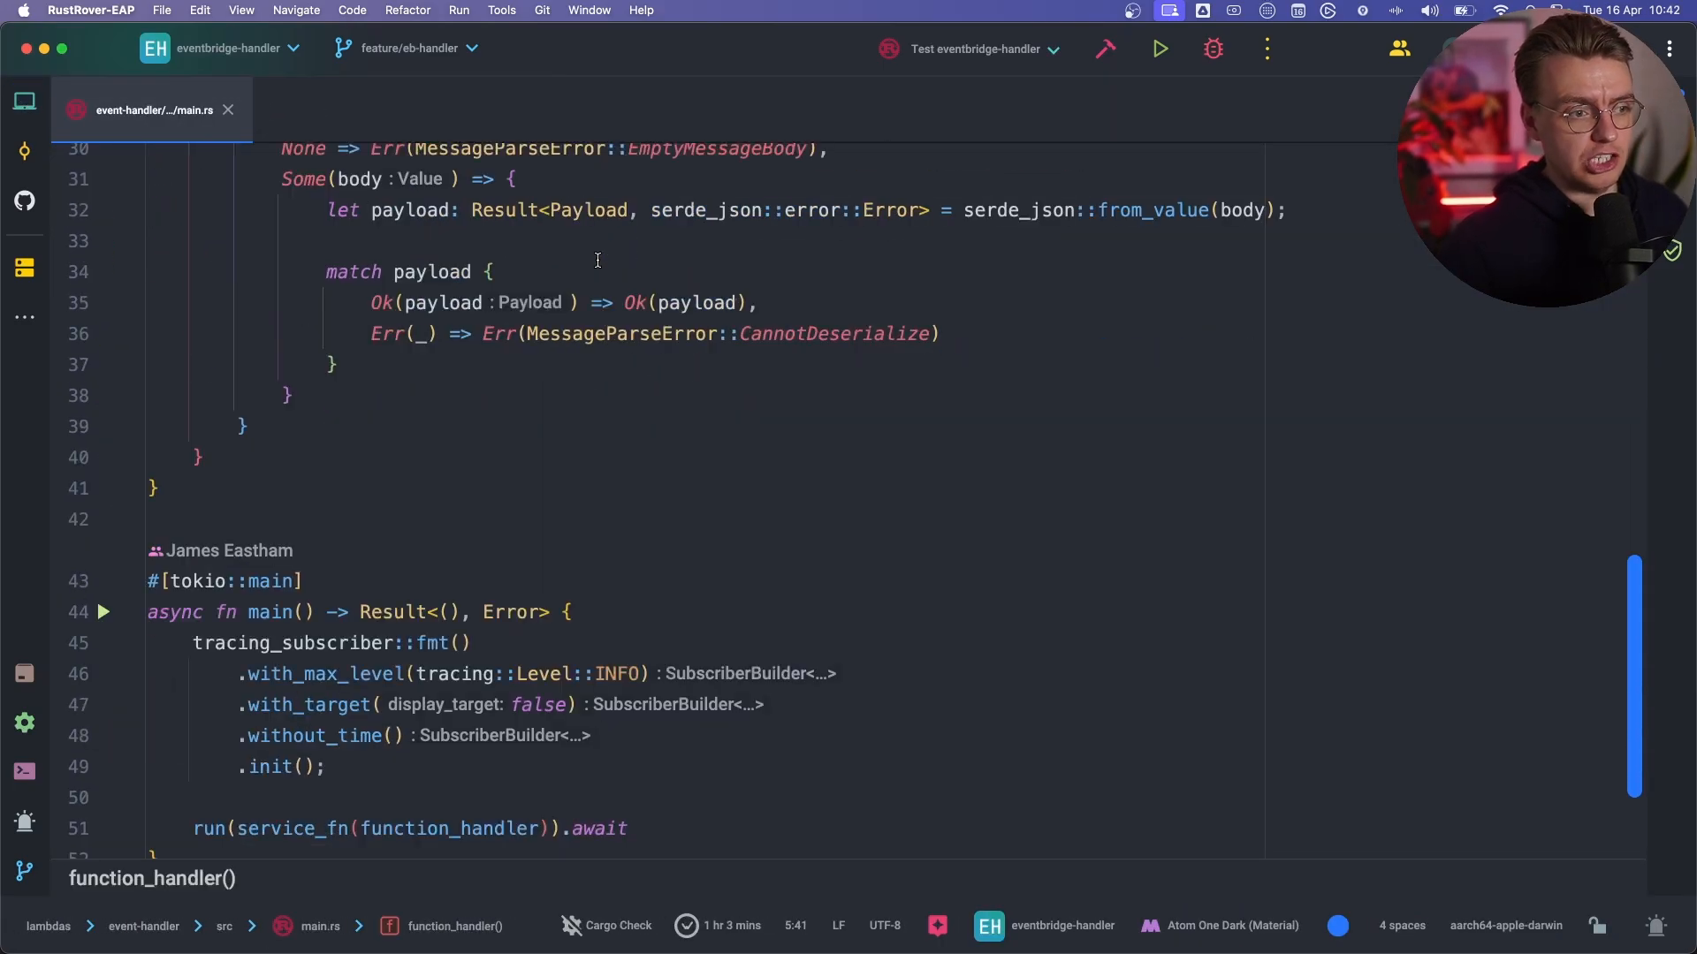
scroll("down", 3)
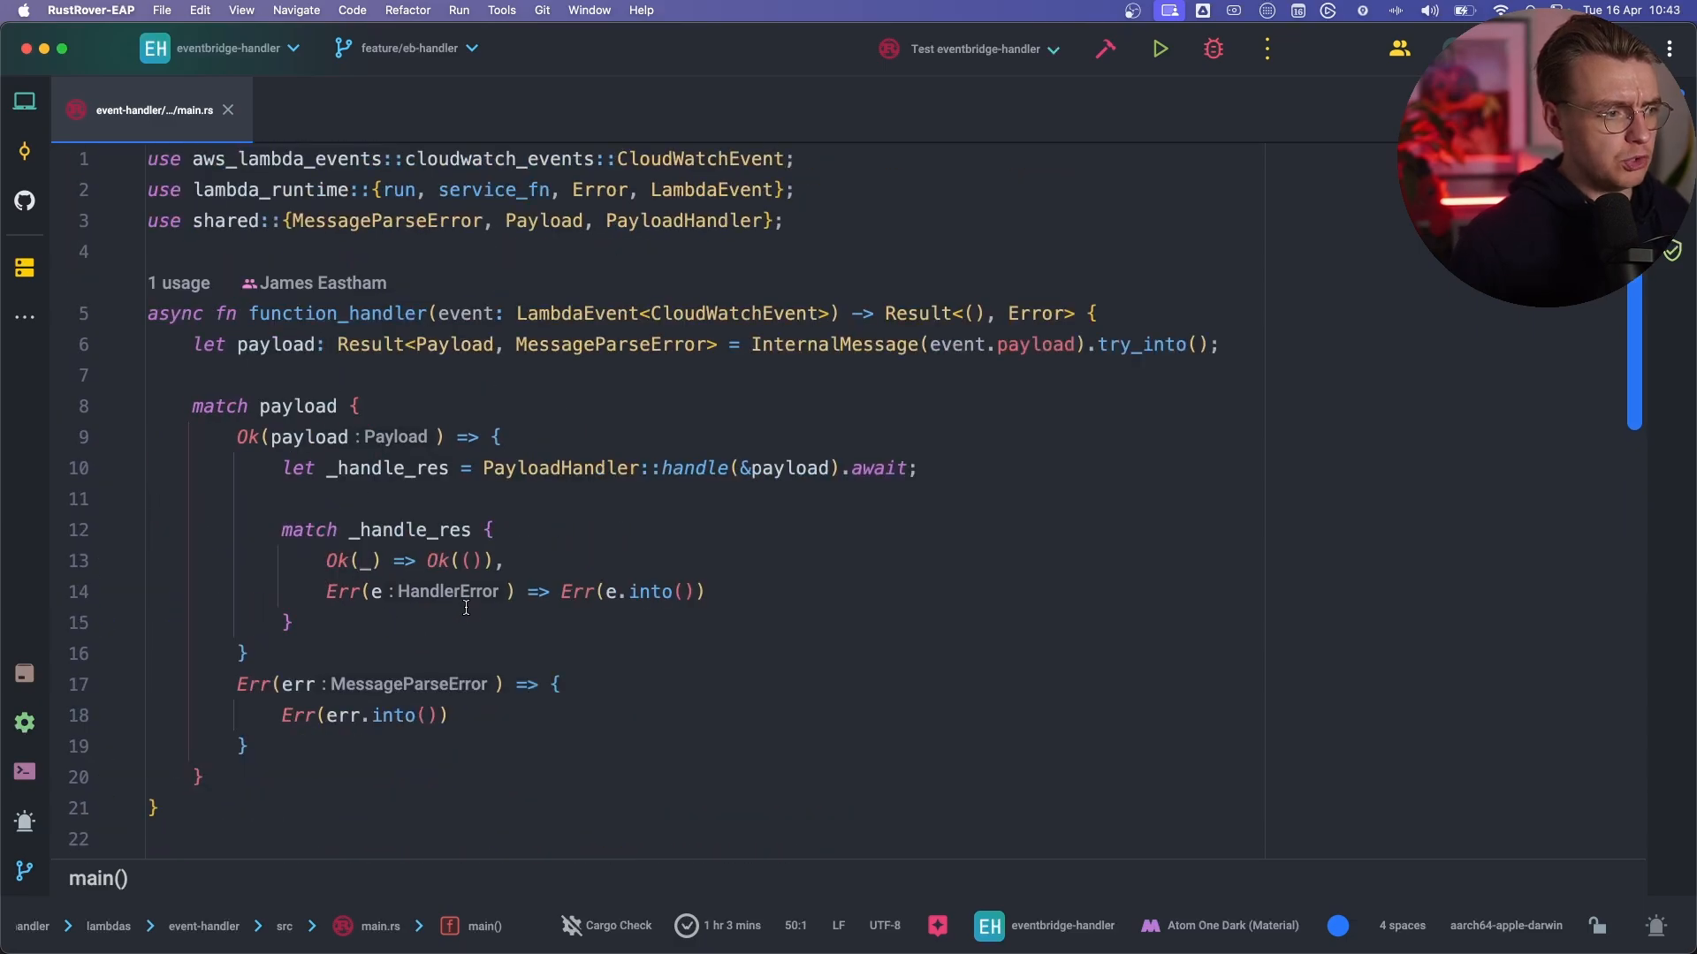
scroll("down", 3)
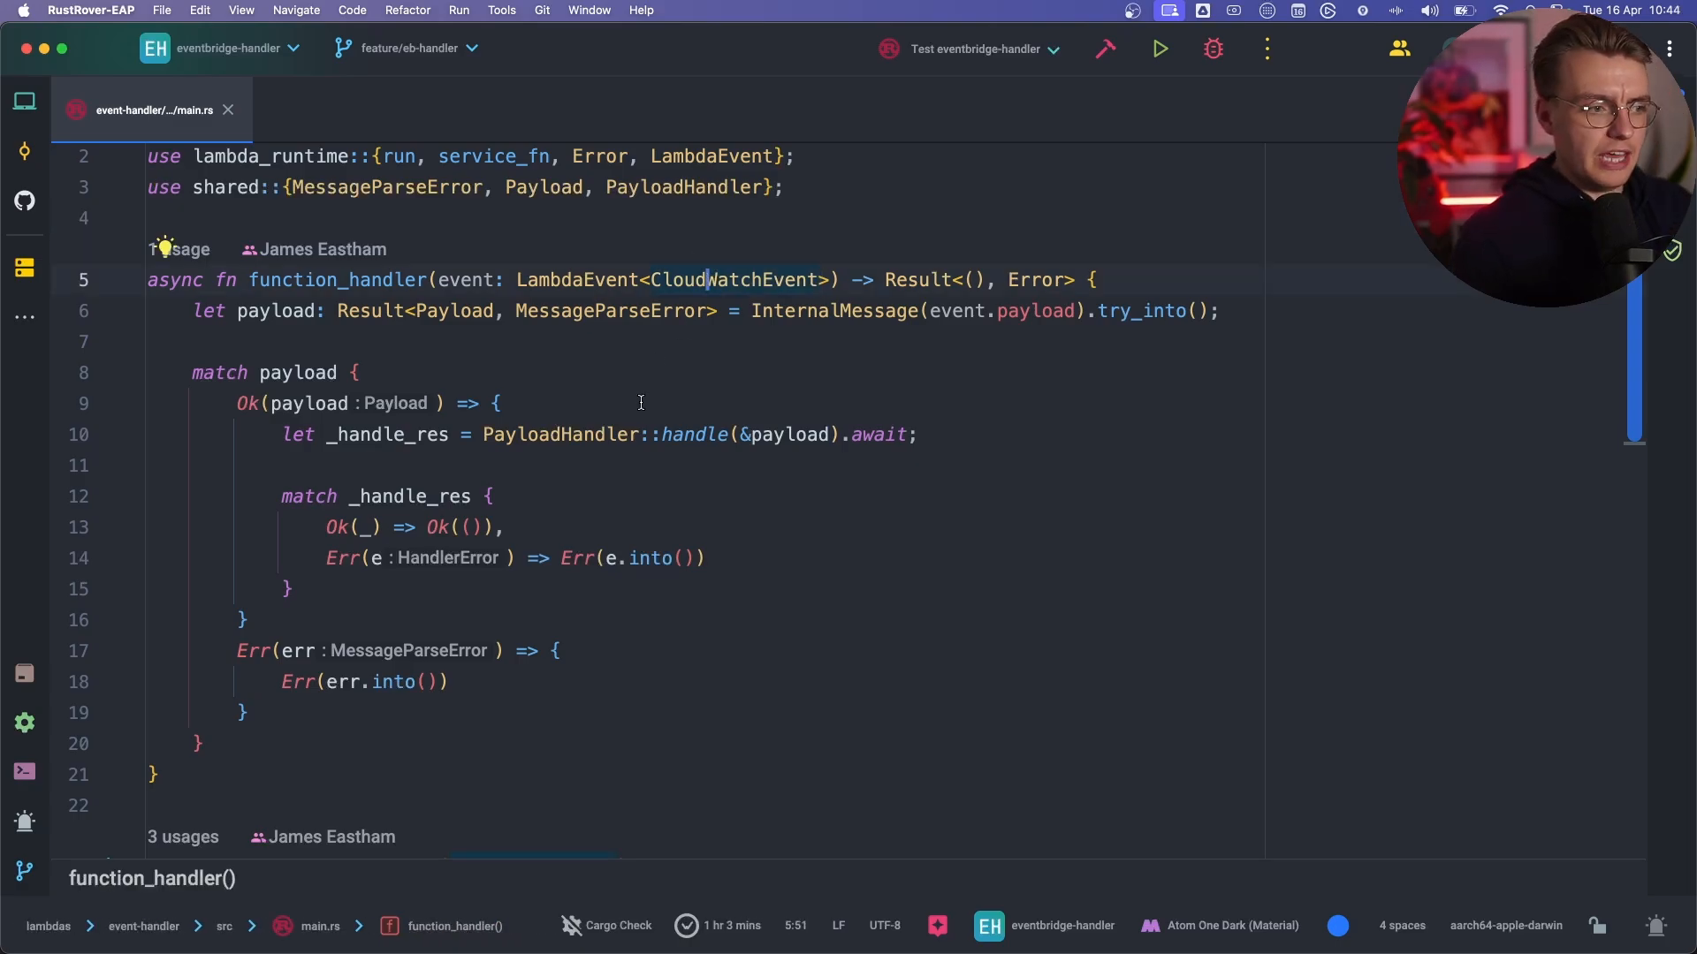
scroll("down", 3)
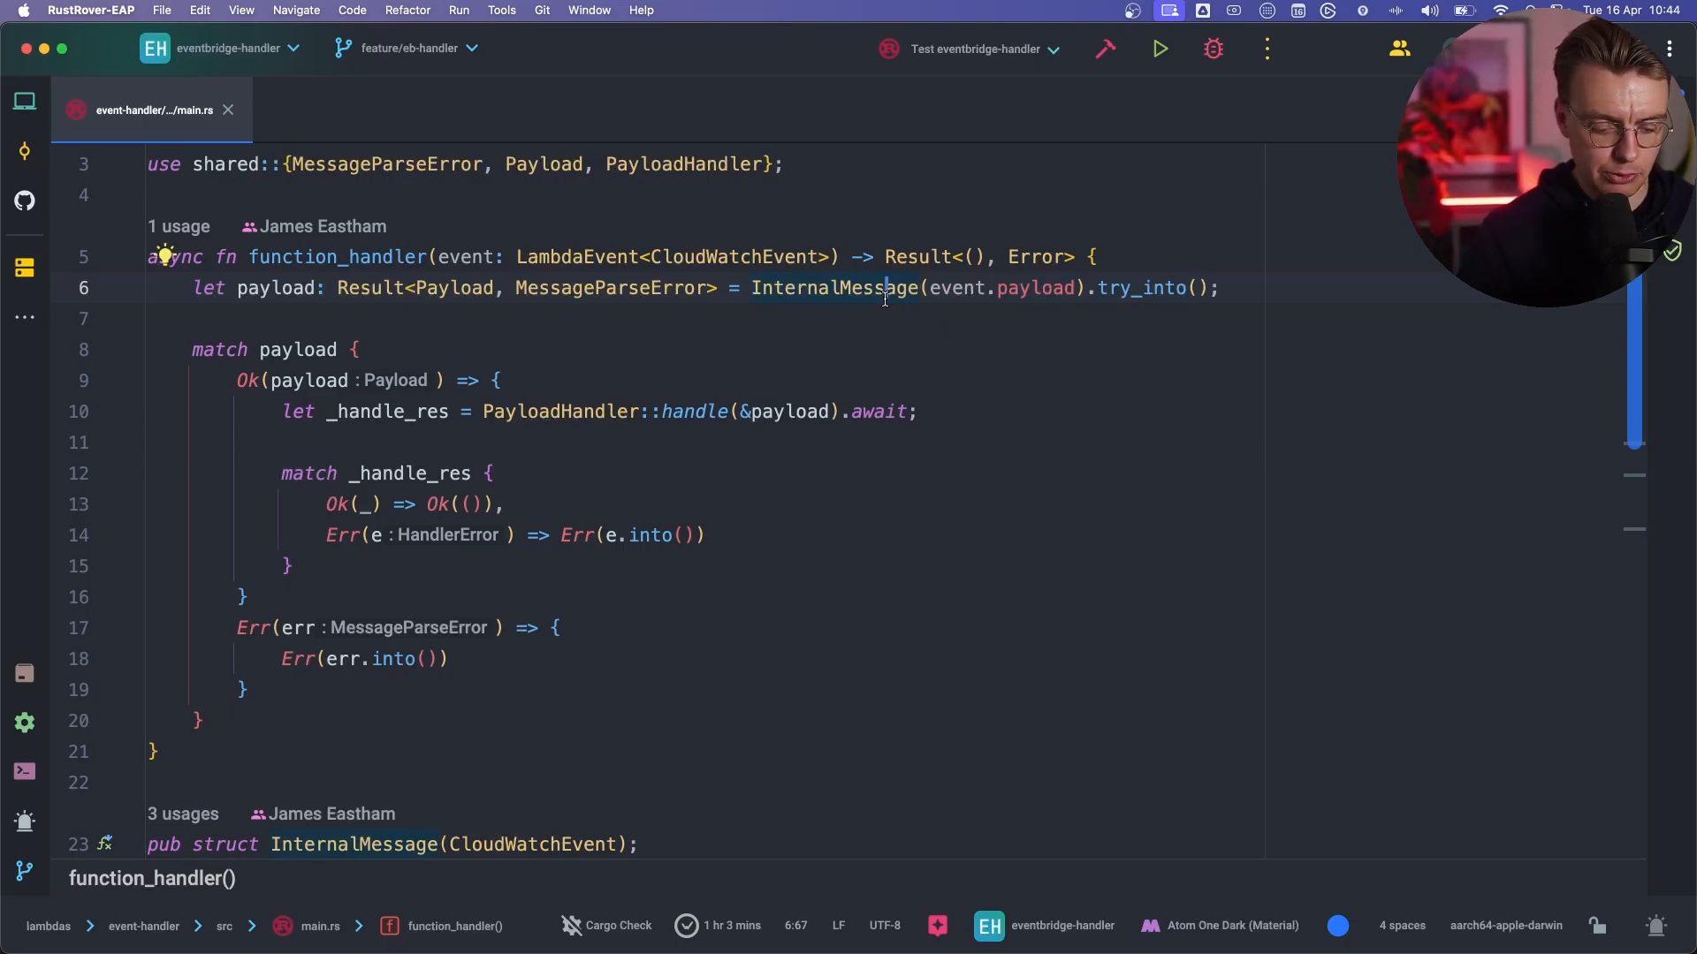
scroll("down", 3)
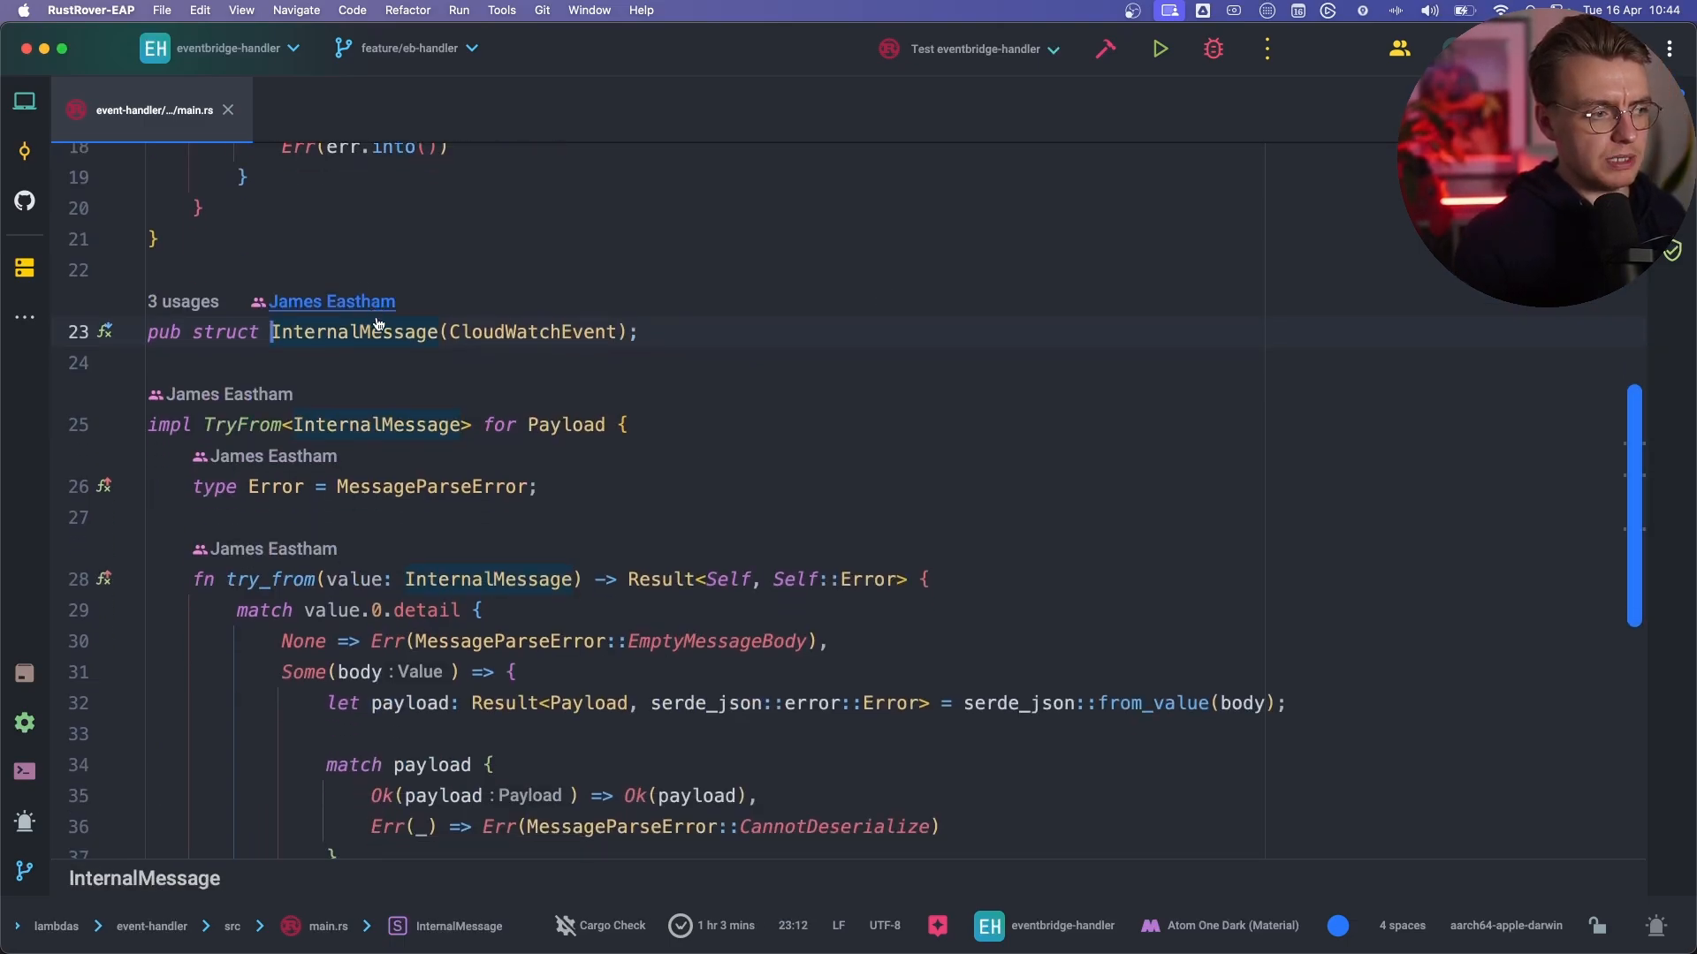
left_click(260, 411)
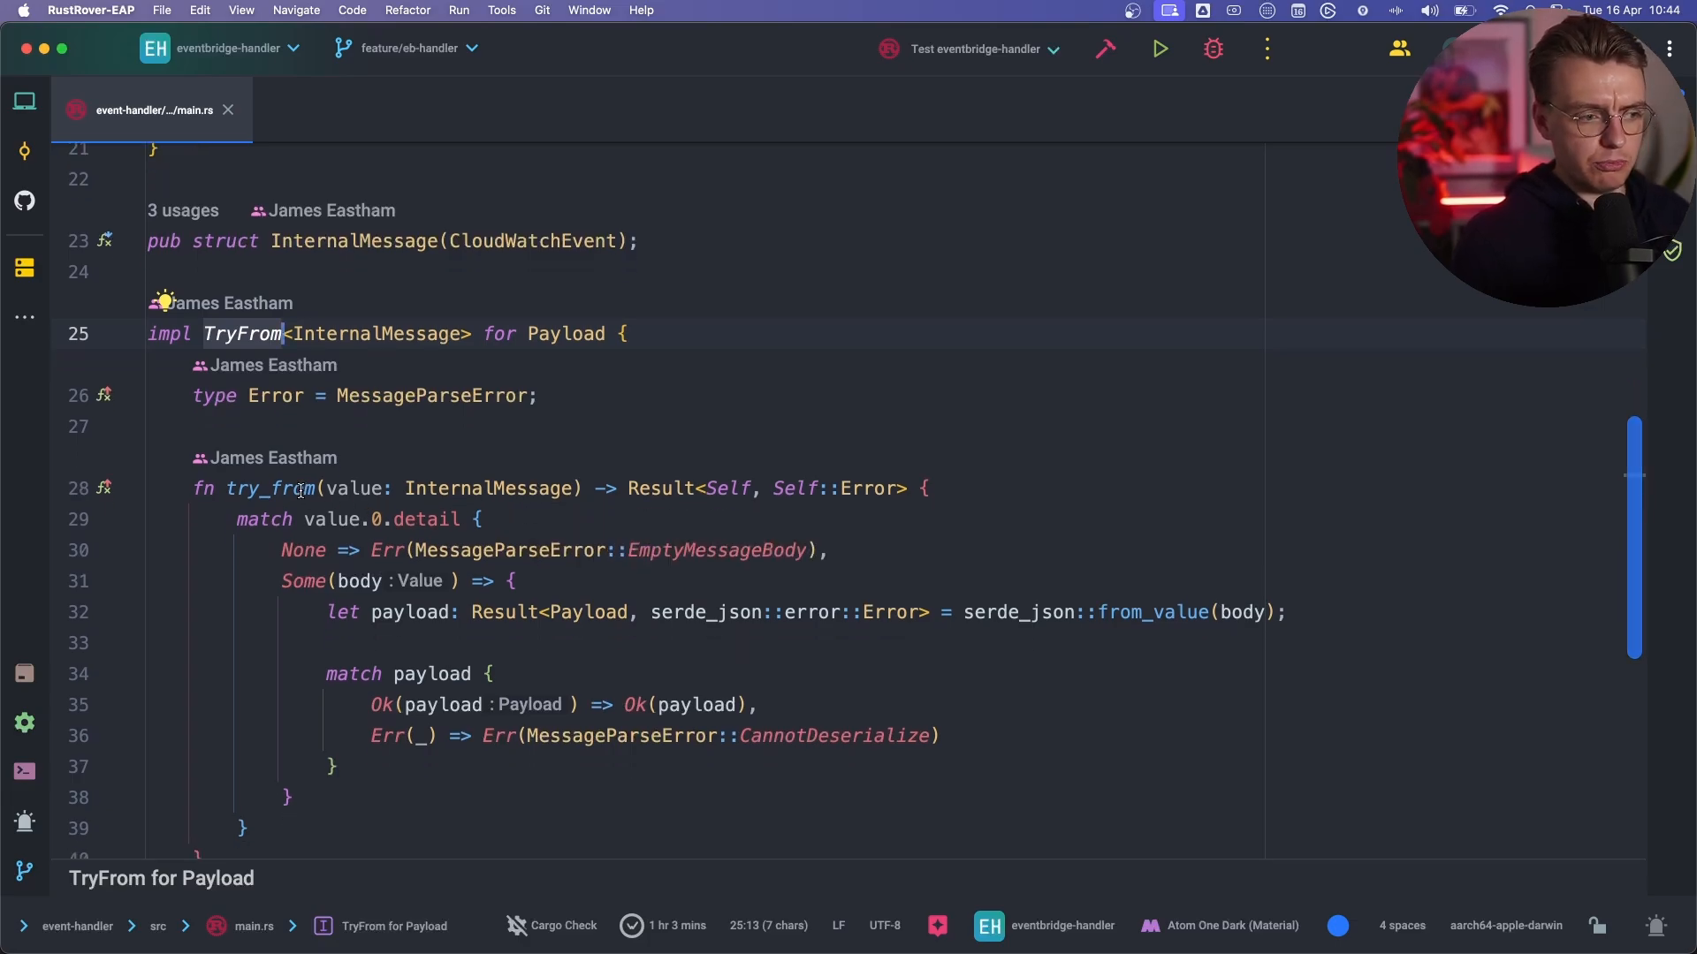
scroll("down", 3)
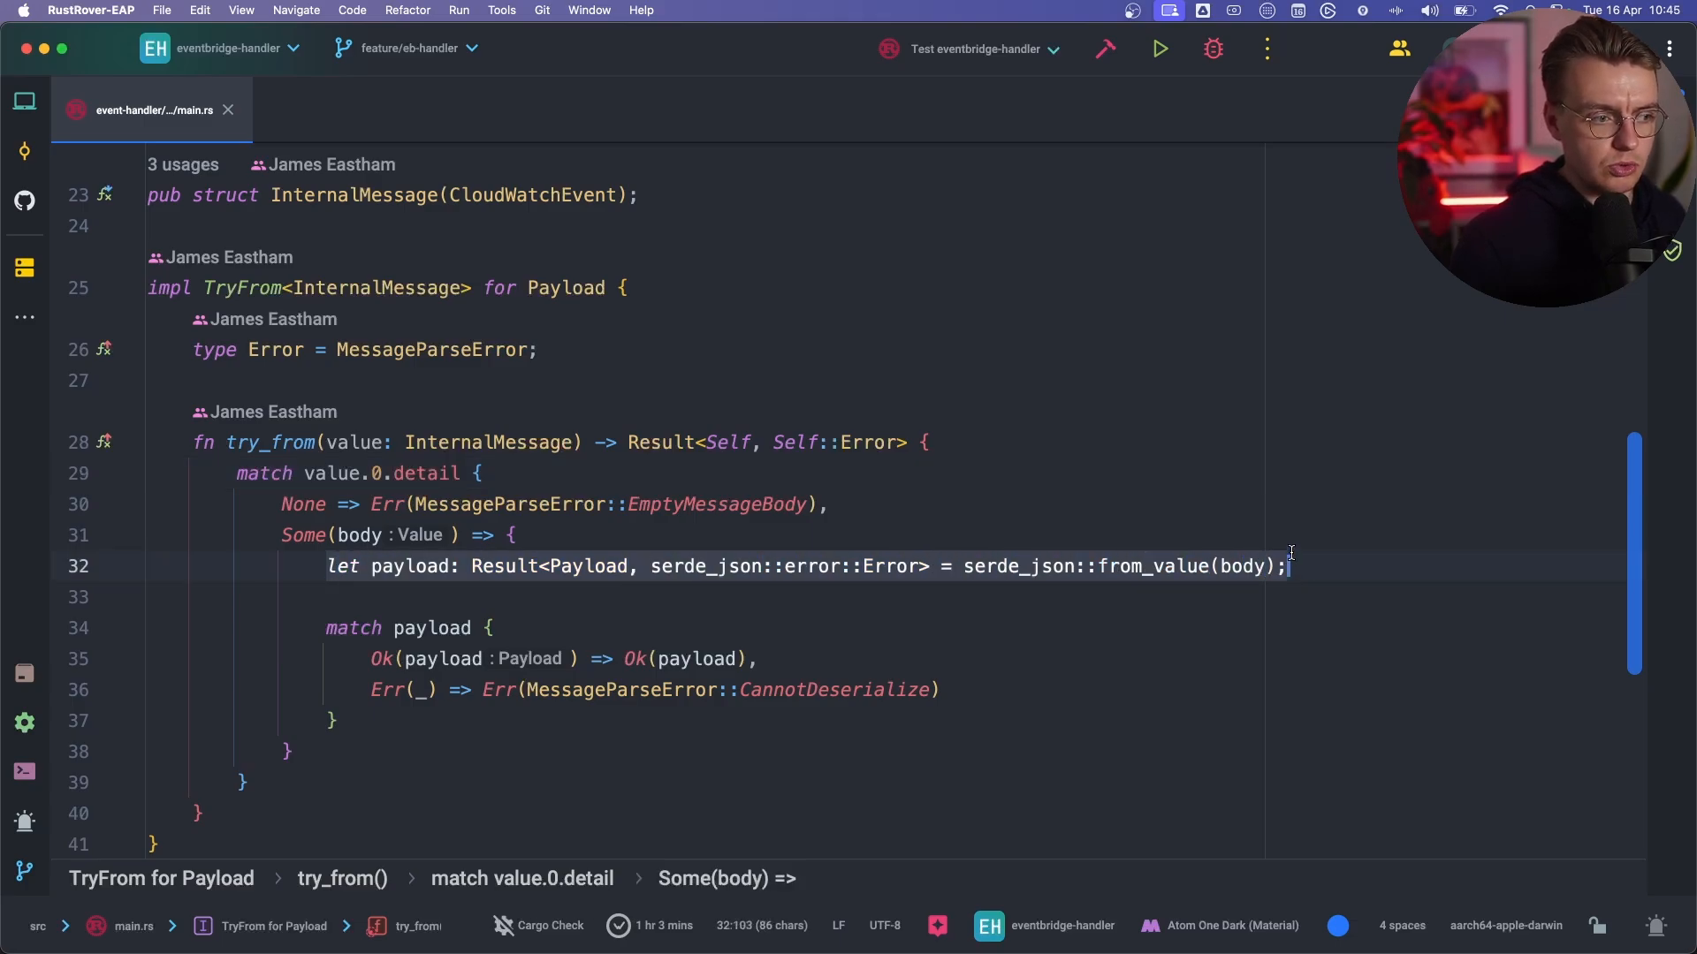
mouse_move(392, 503)
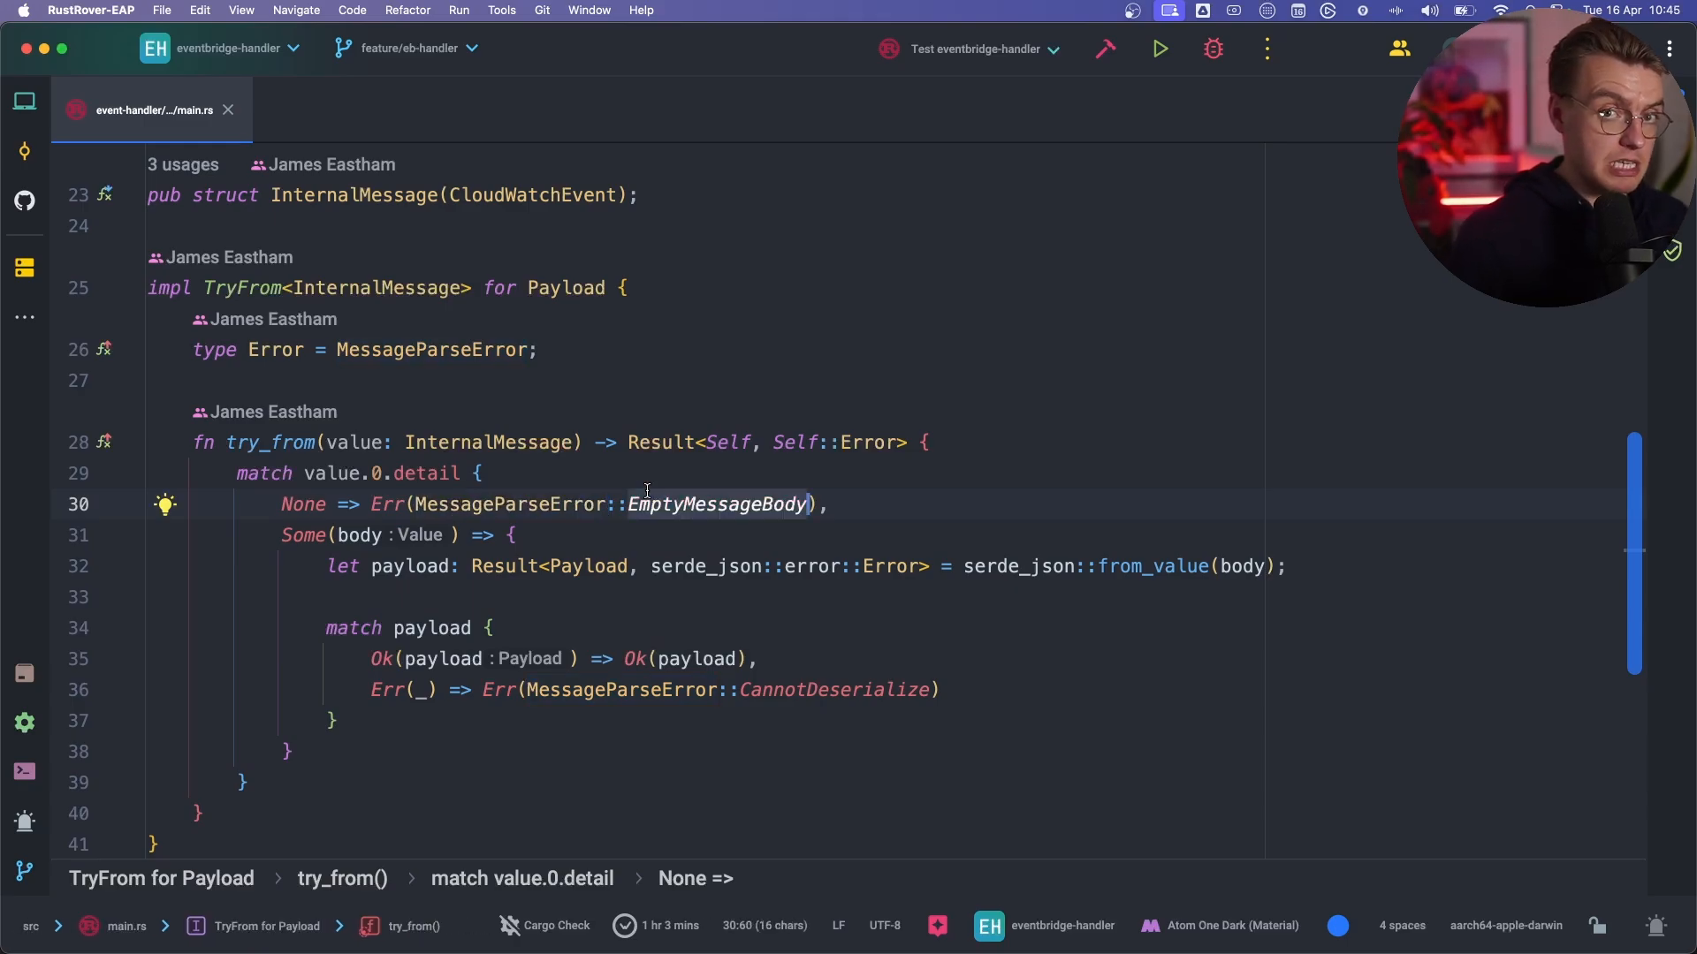
left_click(806, 689)
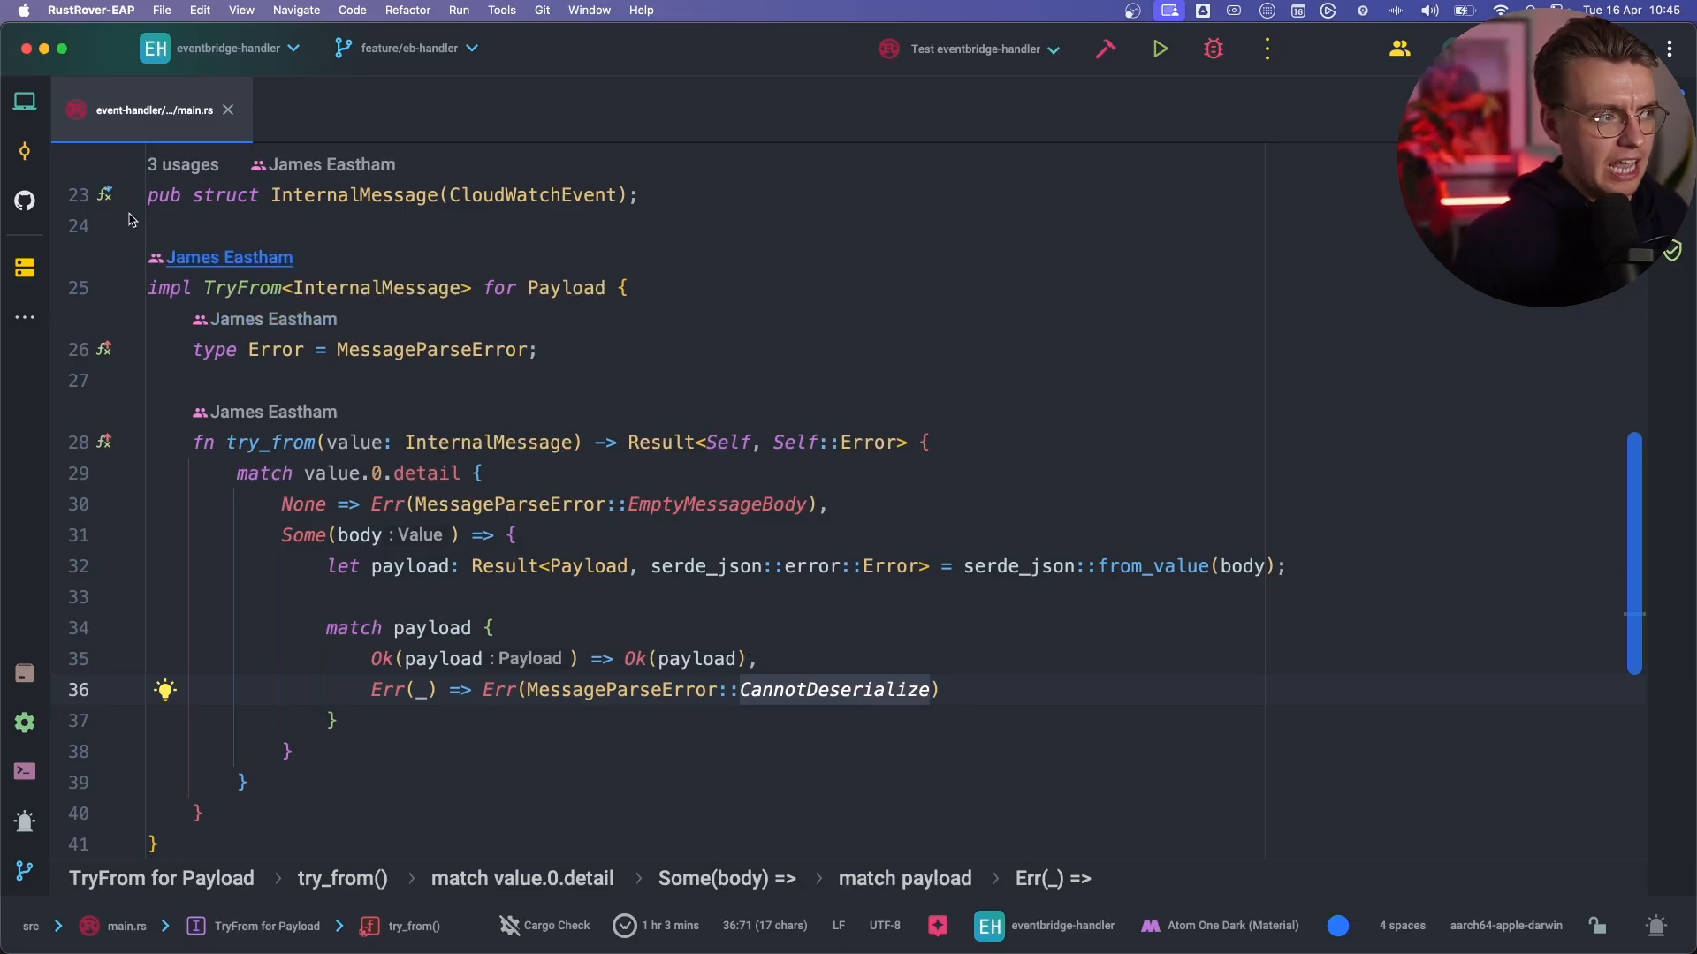
mouse_move(228, 109)
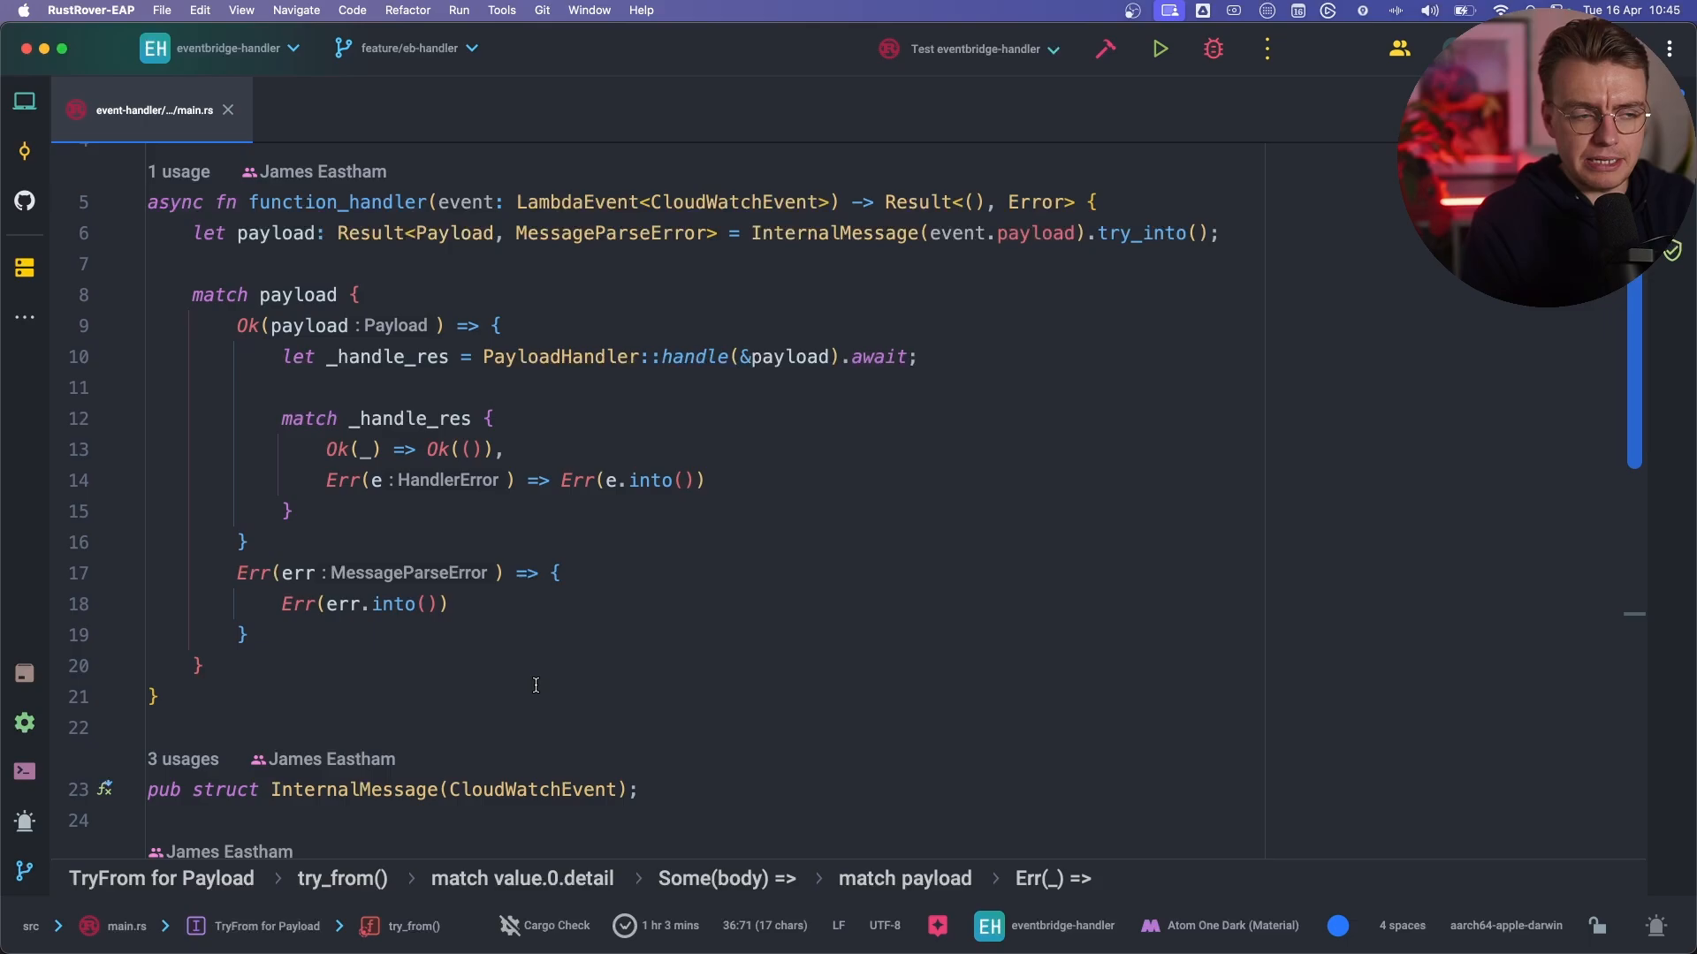
left_click(813, 233)
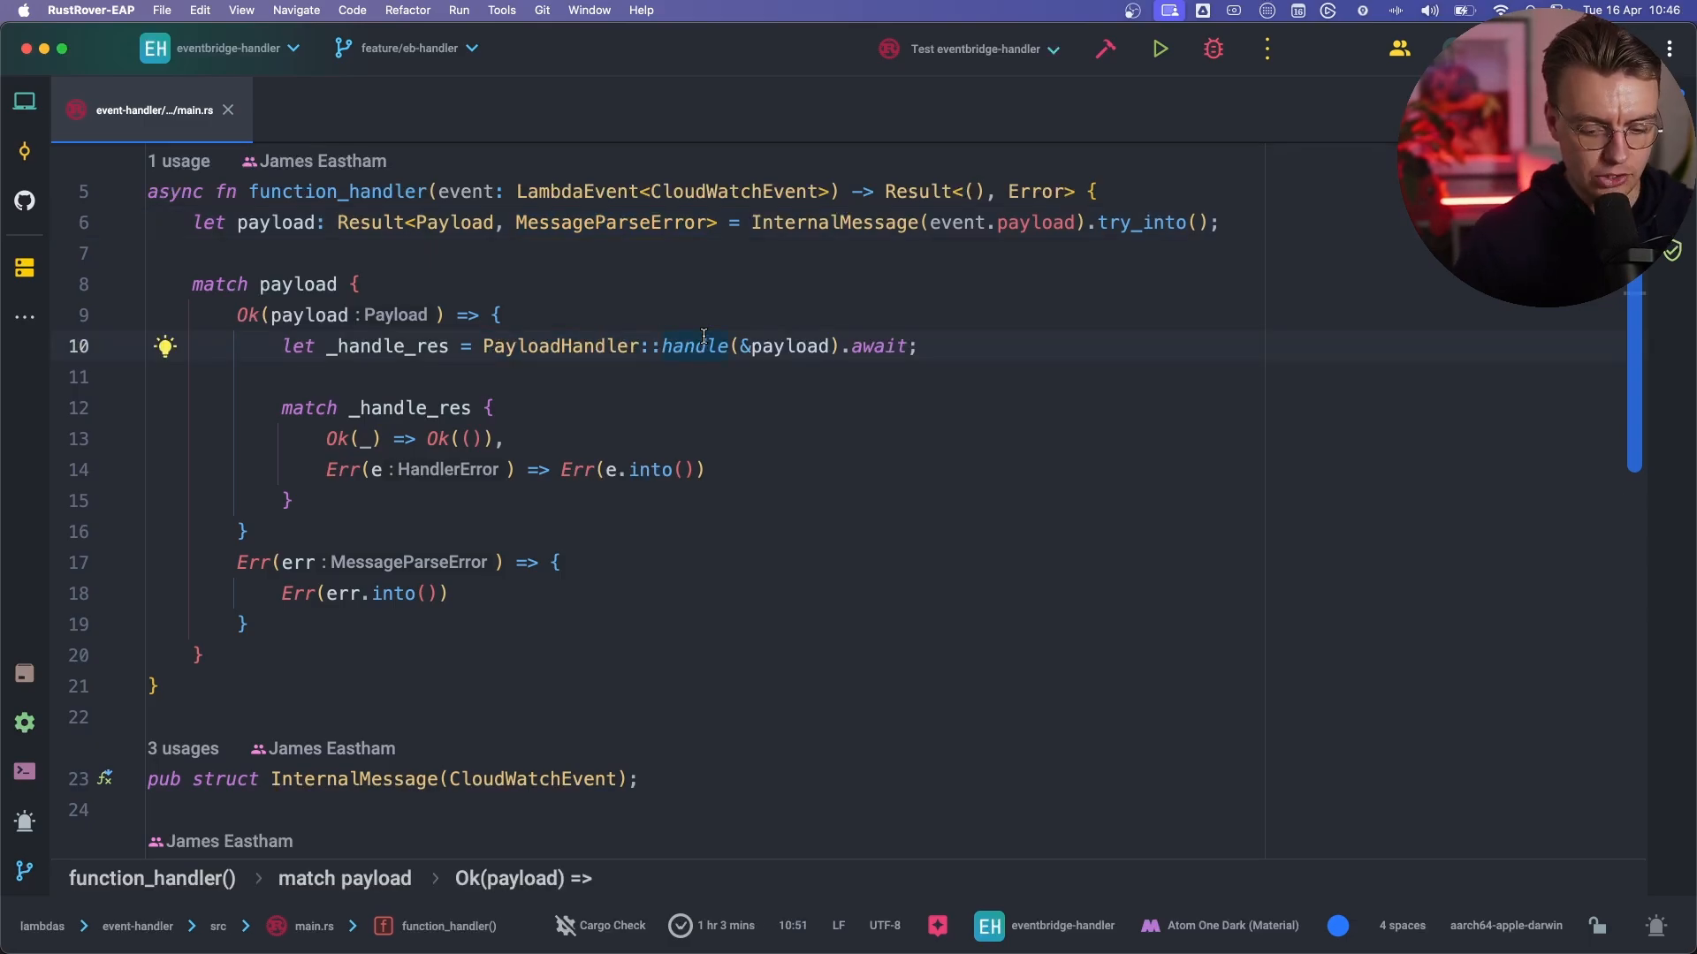
left_click(693, 346)
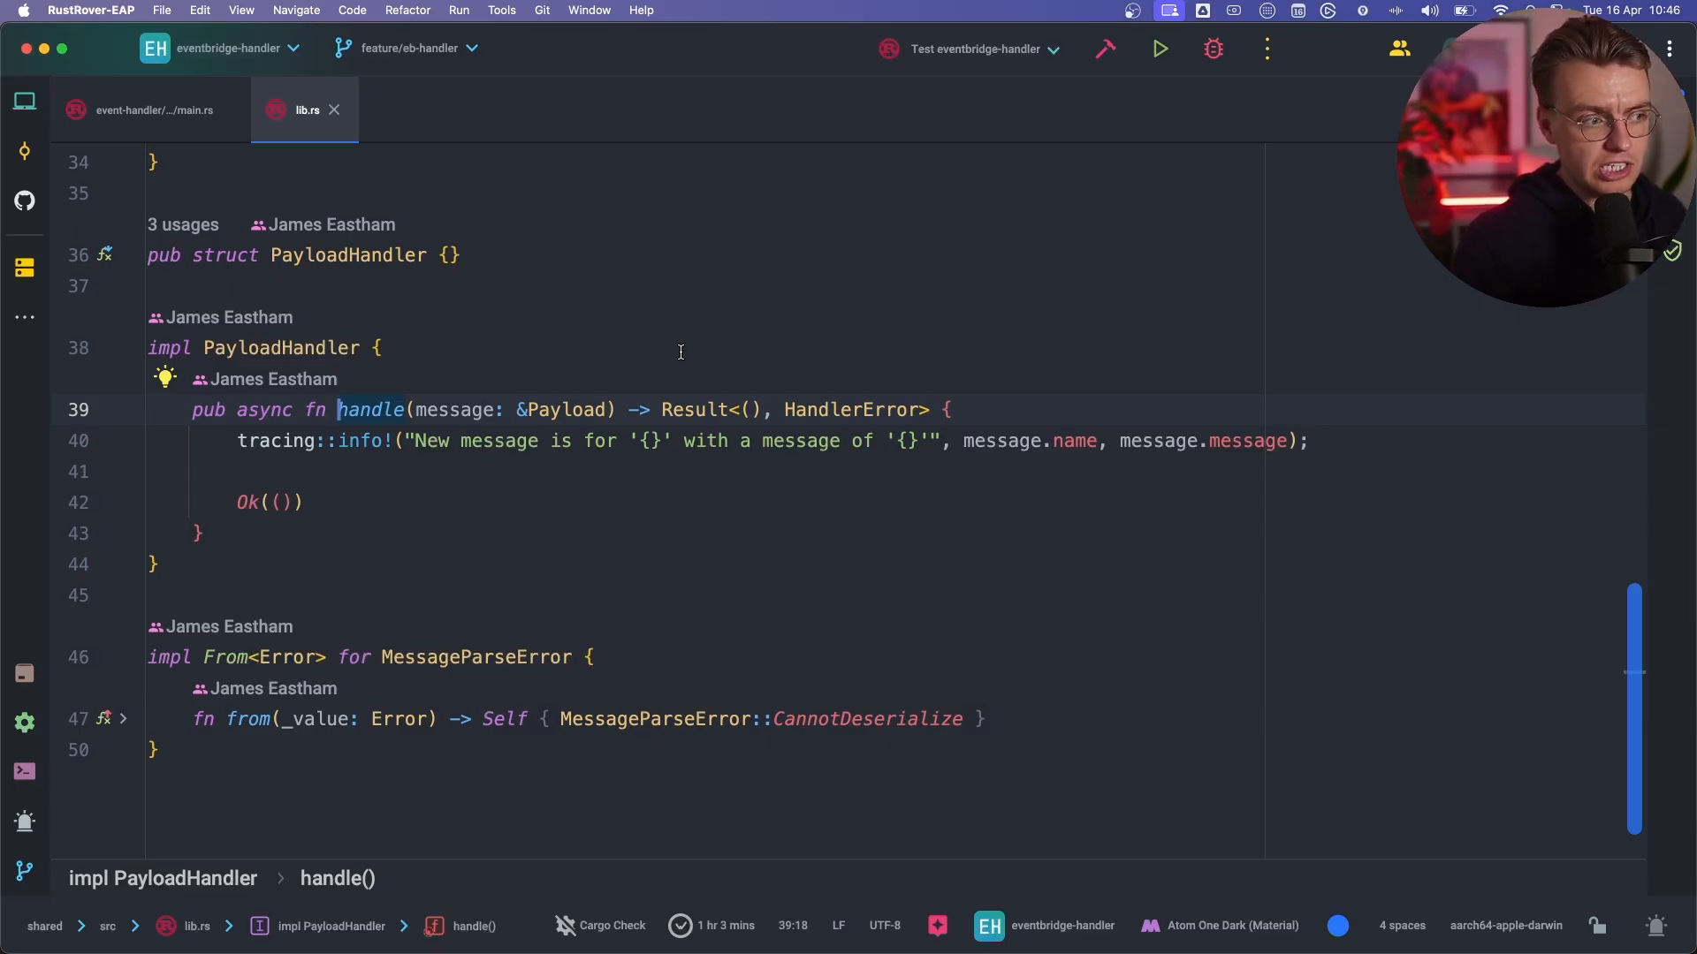
mouse_move(304, 470)
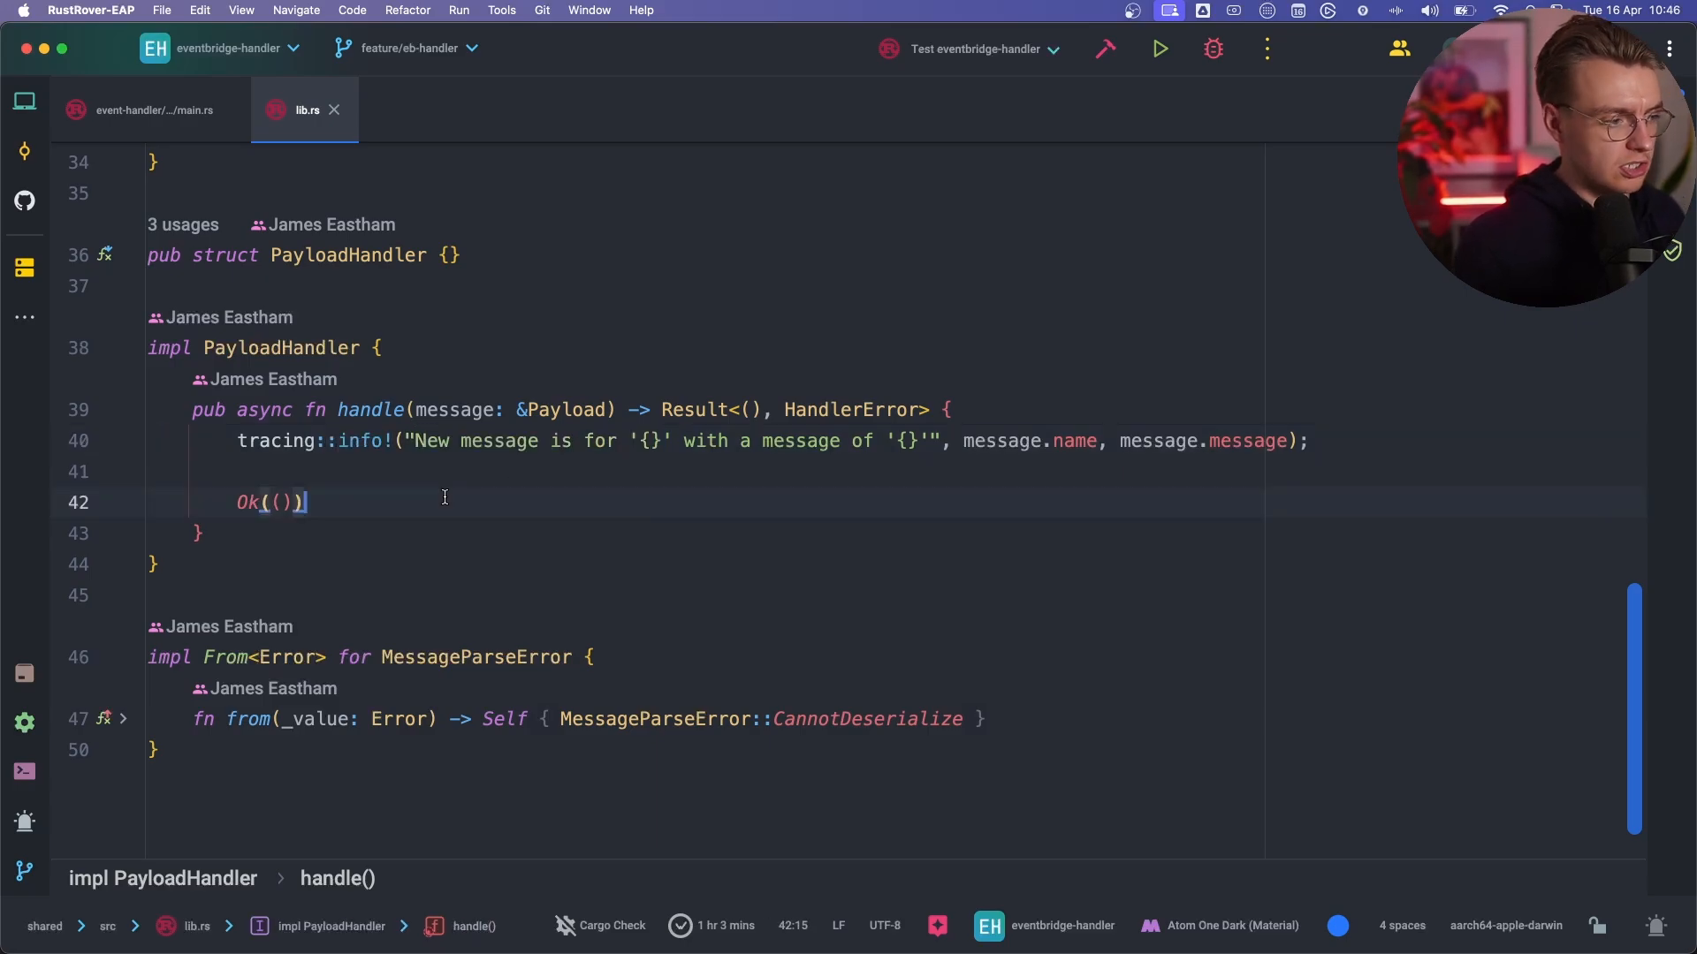
Switch back to the event-handler's main.rs tab showing function_handler's payload match.
left_click(156, 109)
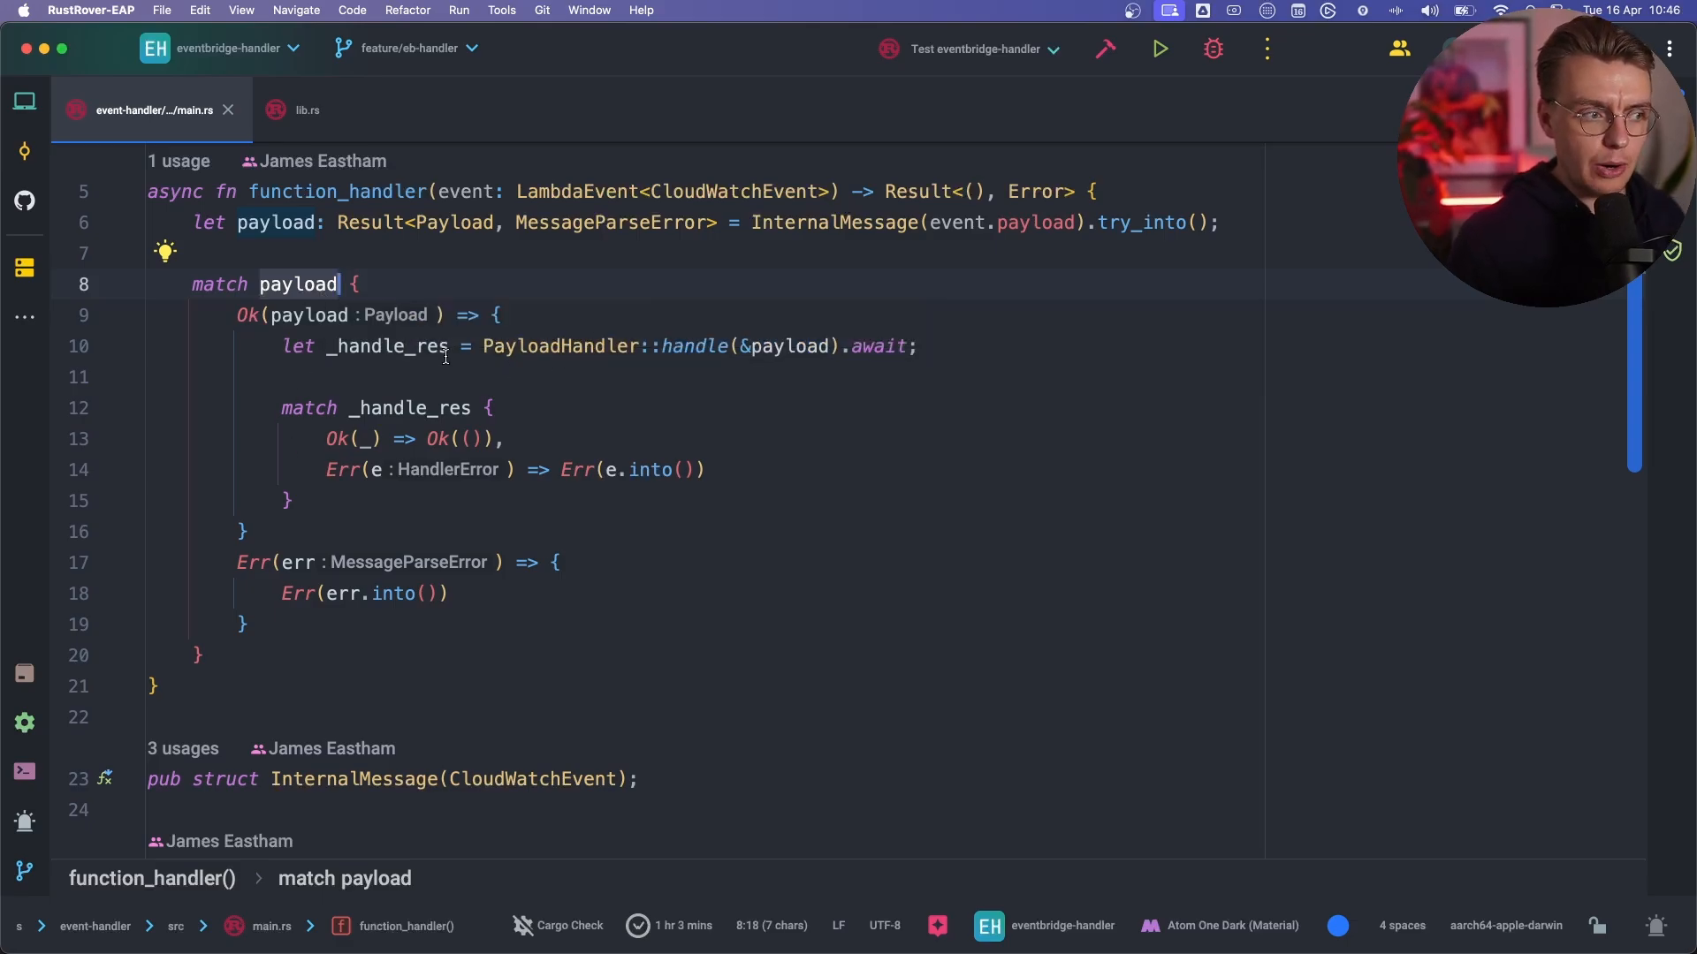
mouse_move(341, 469)
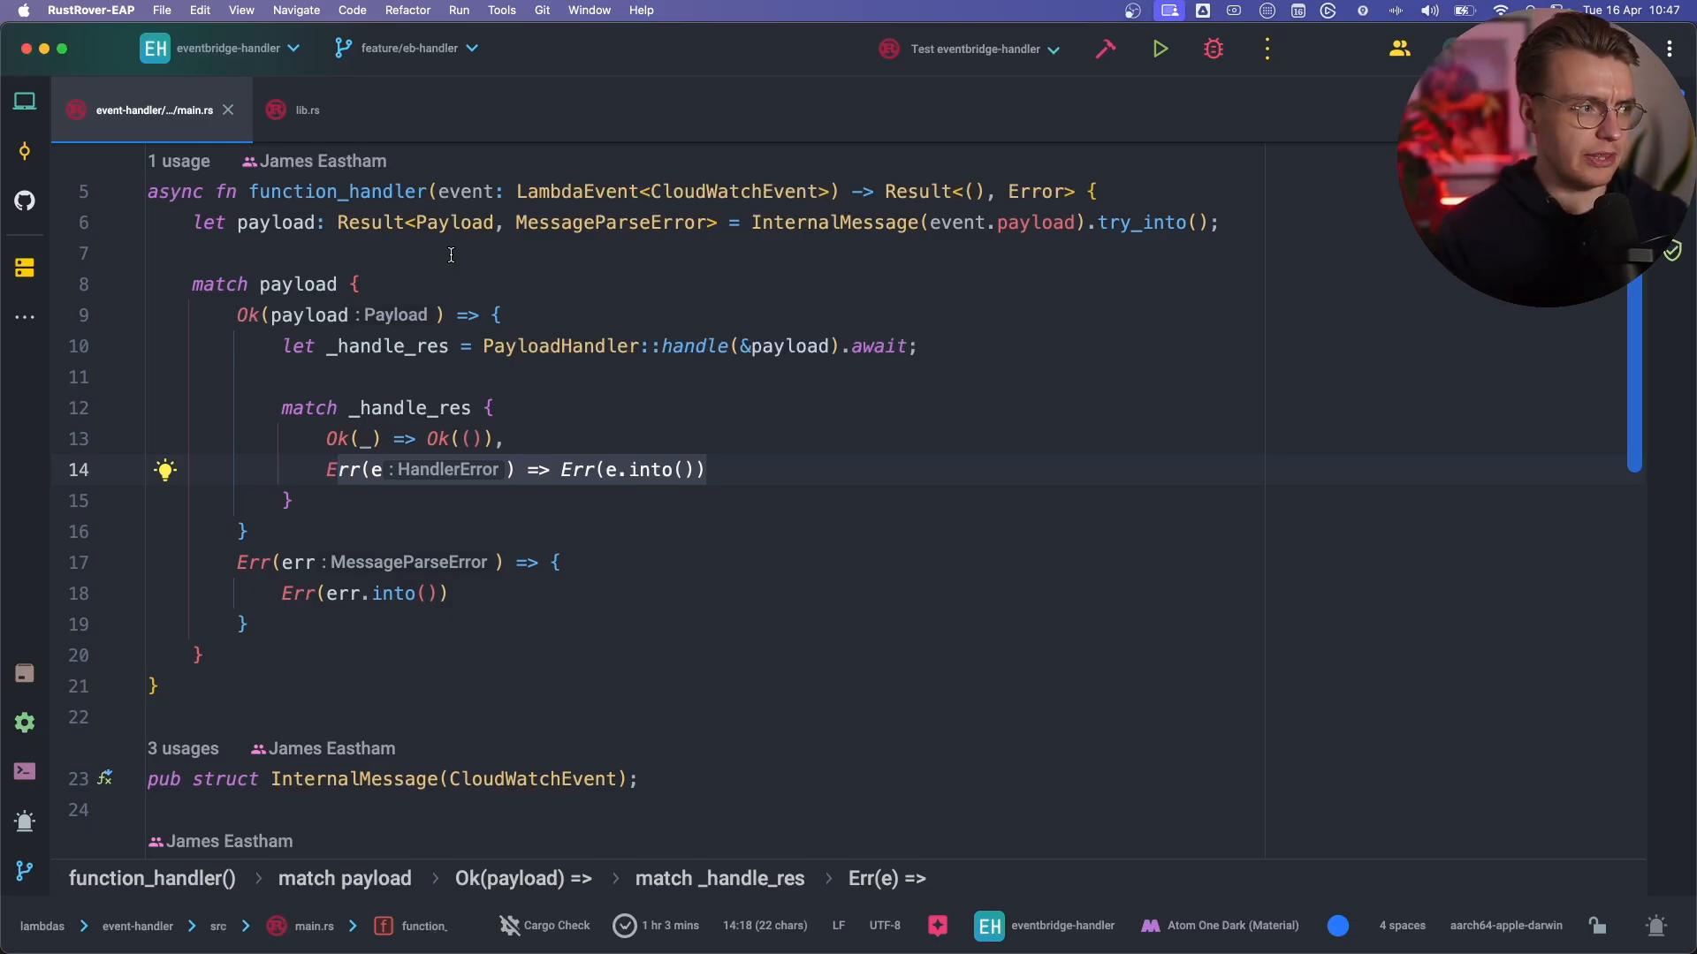
Show the project view to reach template.yaml's EventPublisherFunction definition.
left_click(23, 99)
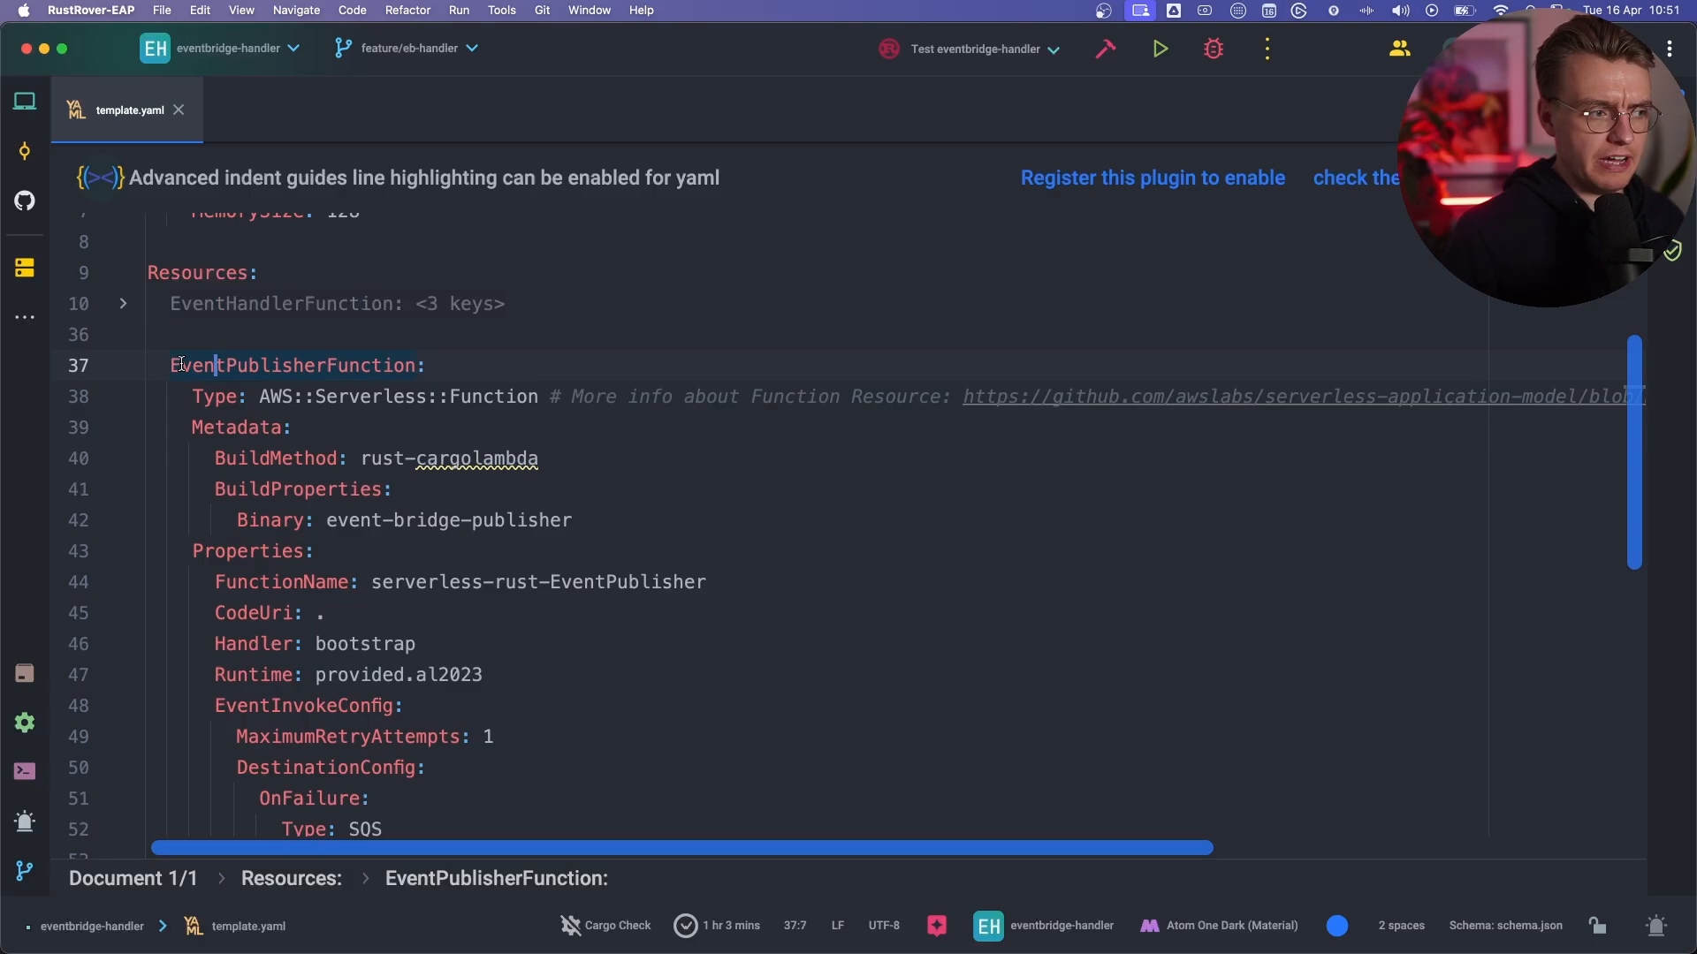
Fold EventPublisherFunction and scroll to EventHandlerFunction's CloudWatchEvent trigger on RustDemoEventBus.
left_click(122, 364)
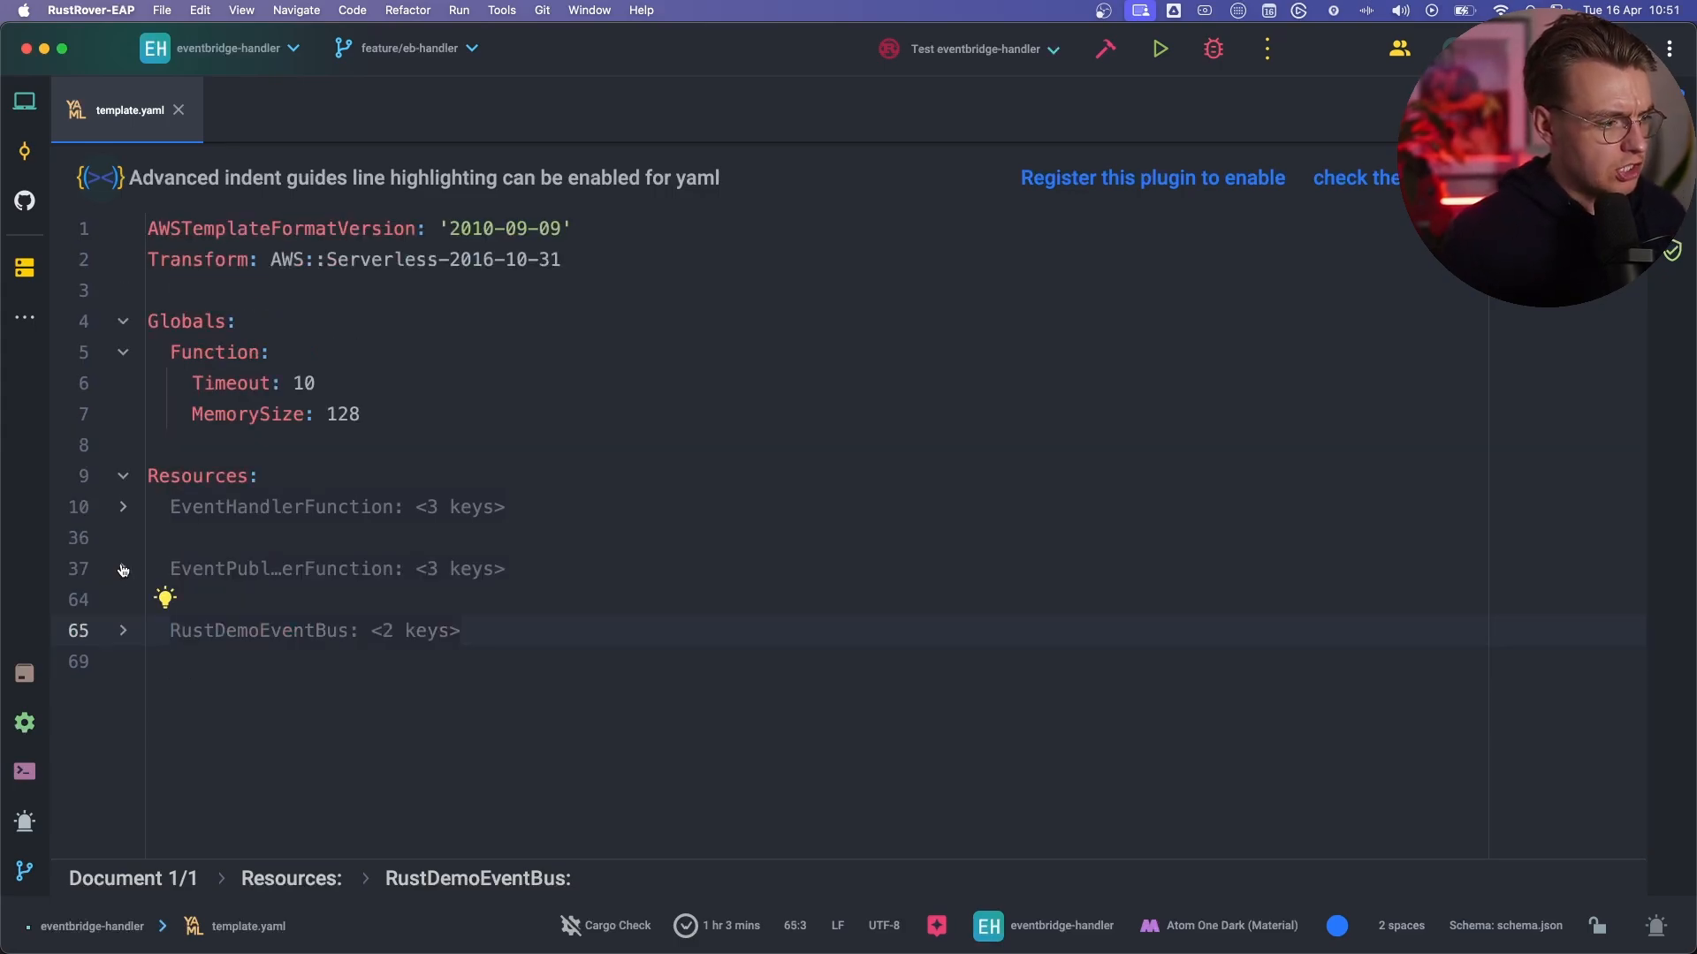
scroll("down", 3)
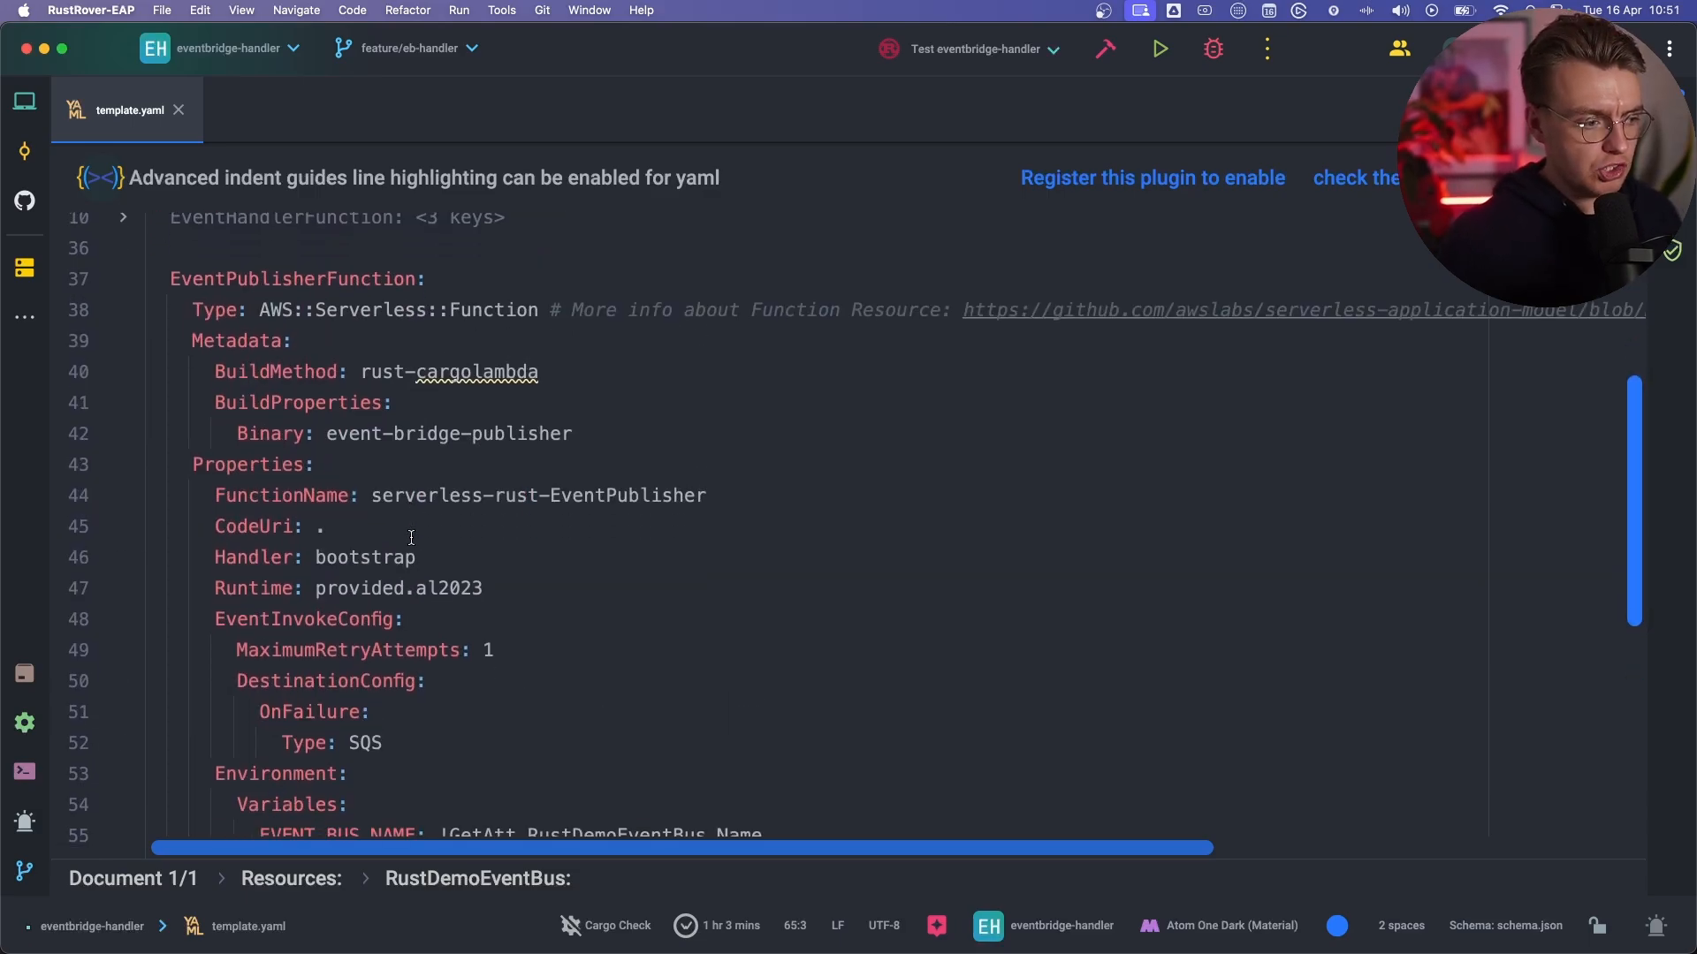
scroll("down", 3)
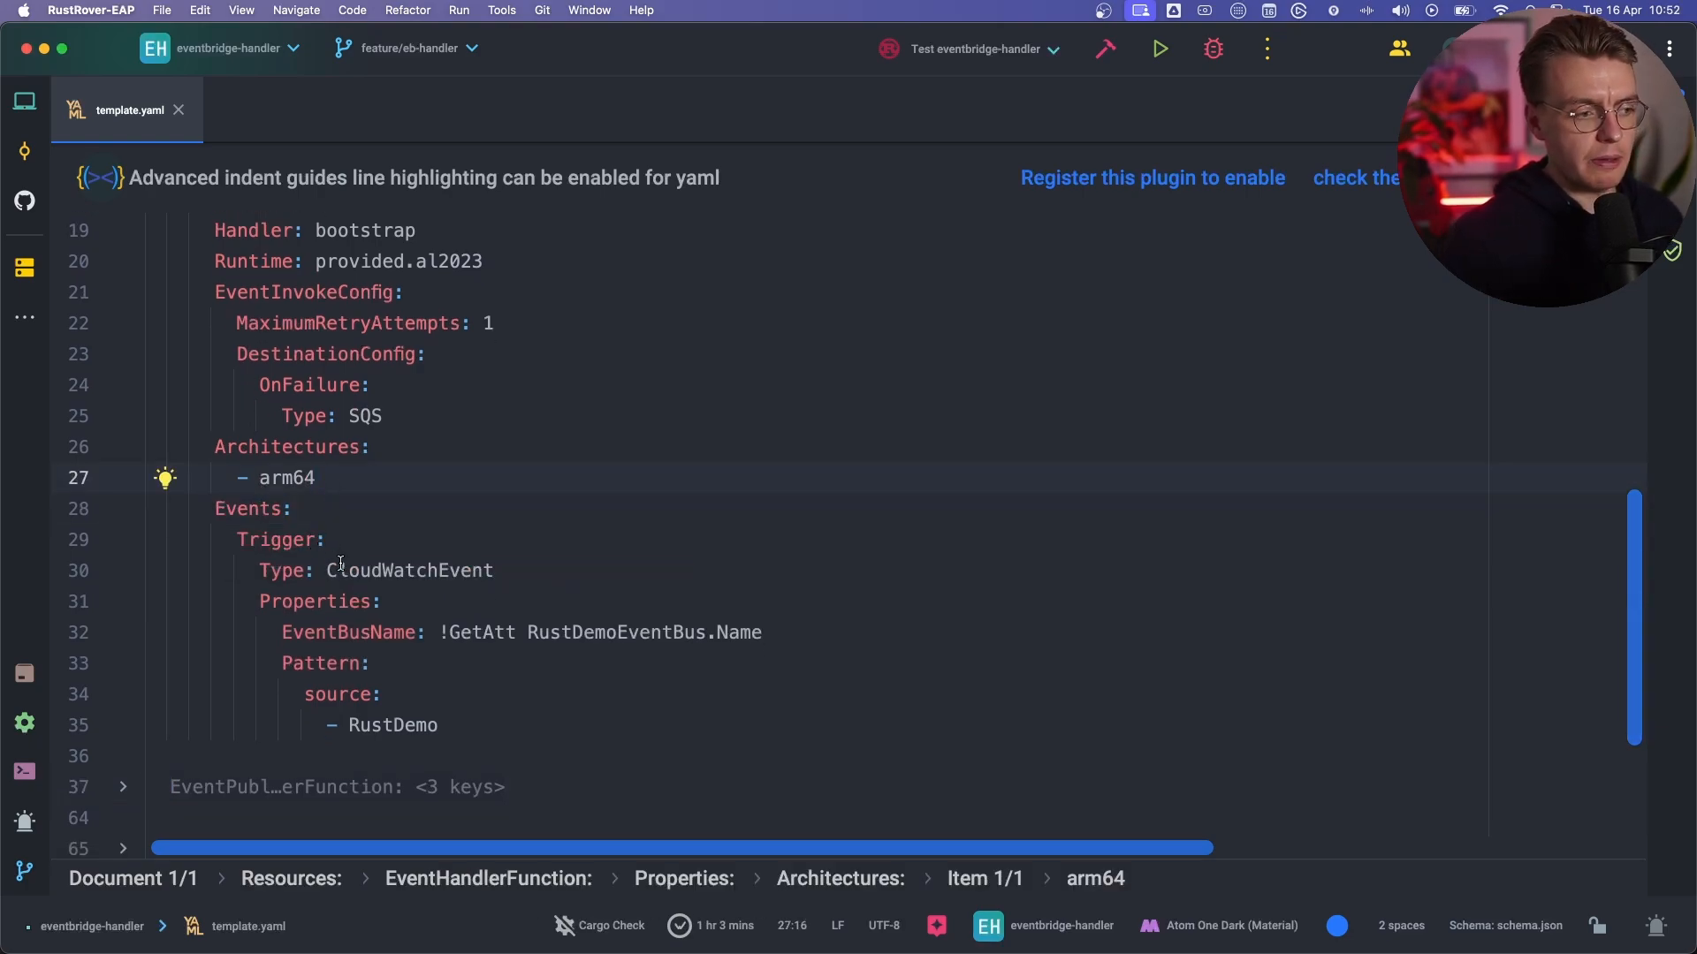
double_click(409, 571)
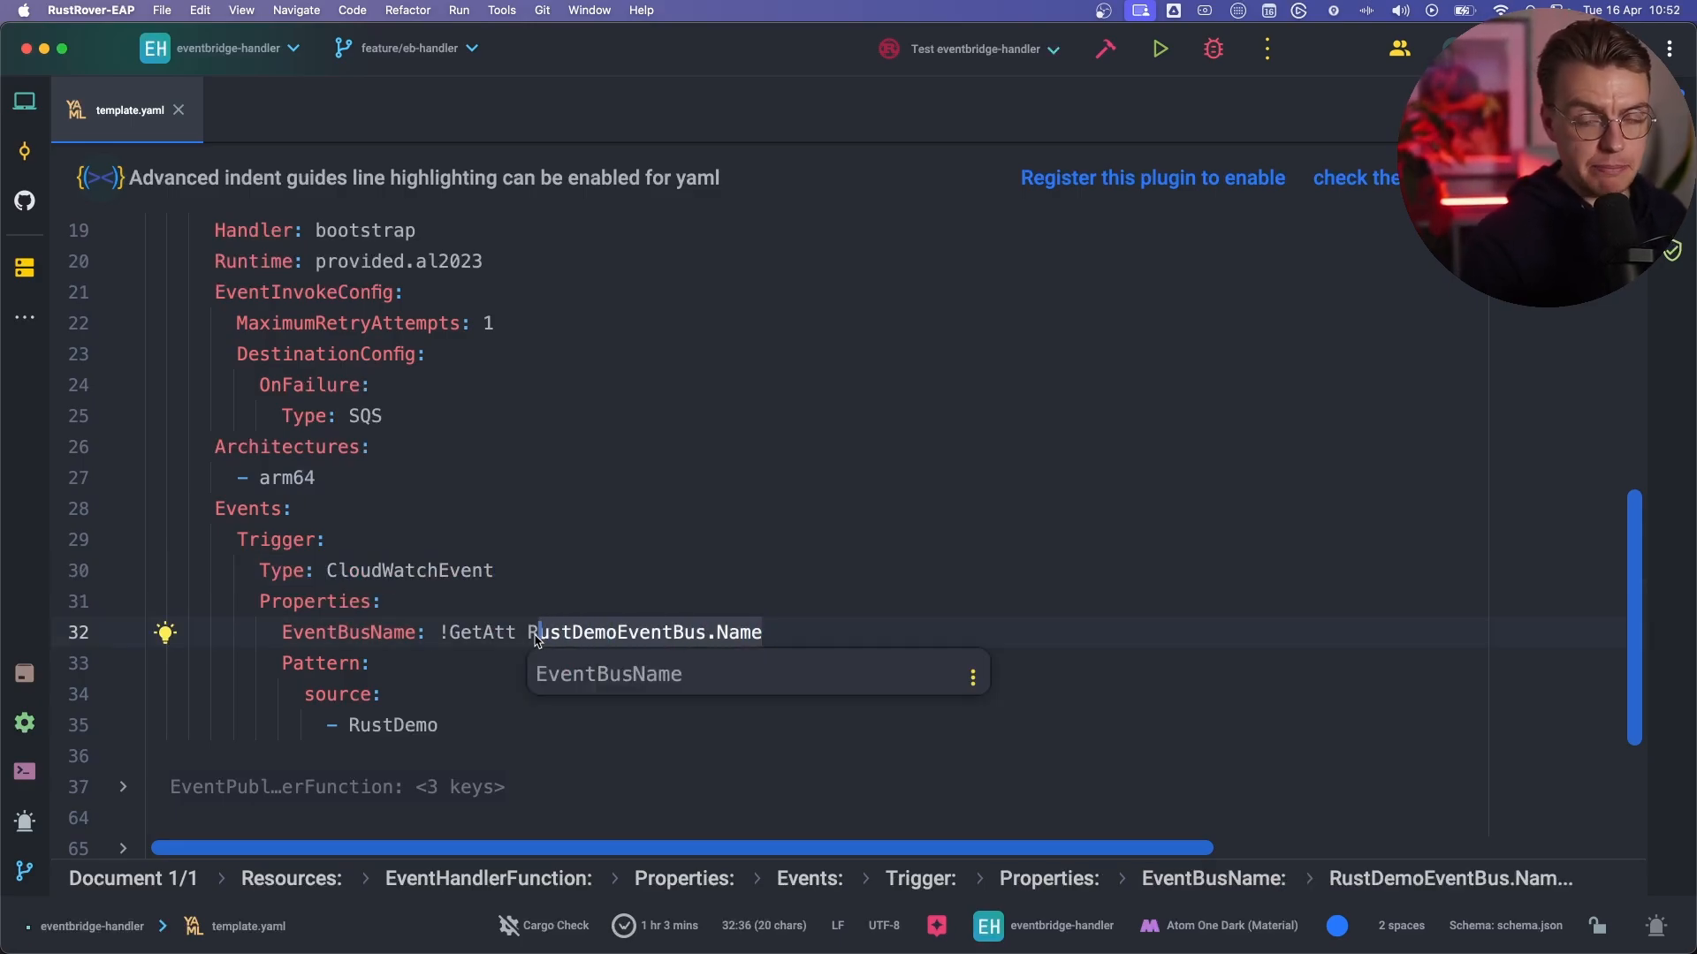
left_click(311, 662)
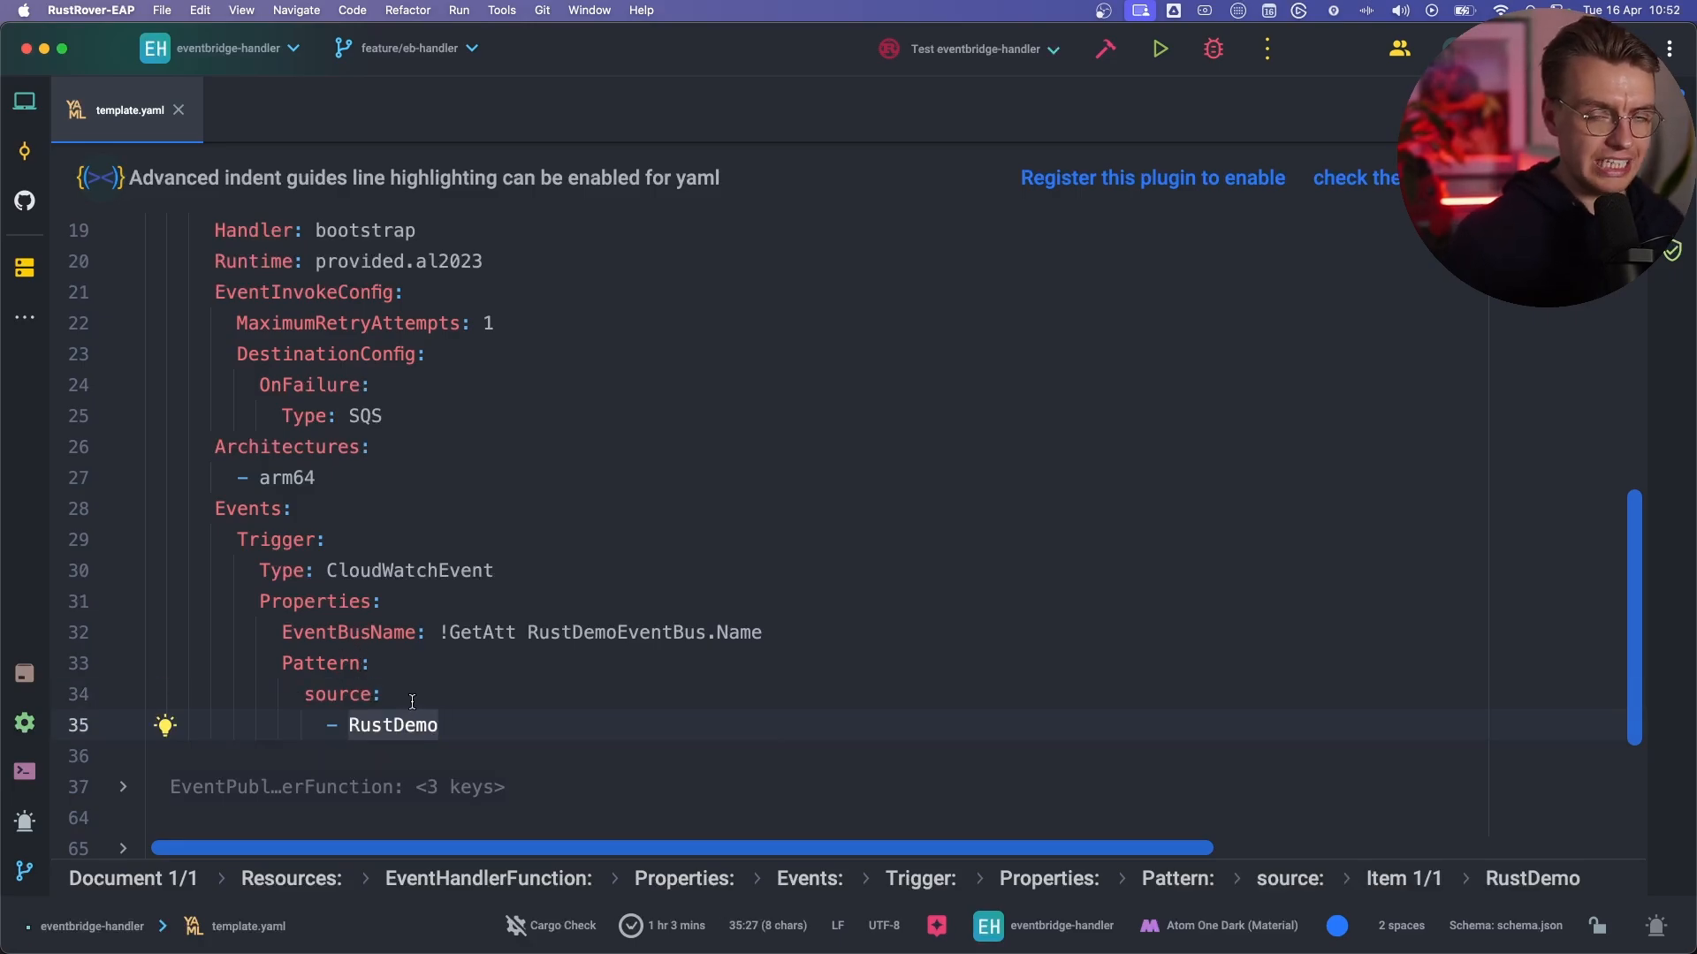
key("Enter")
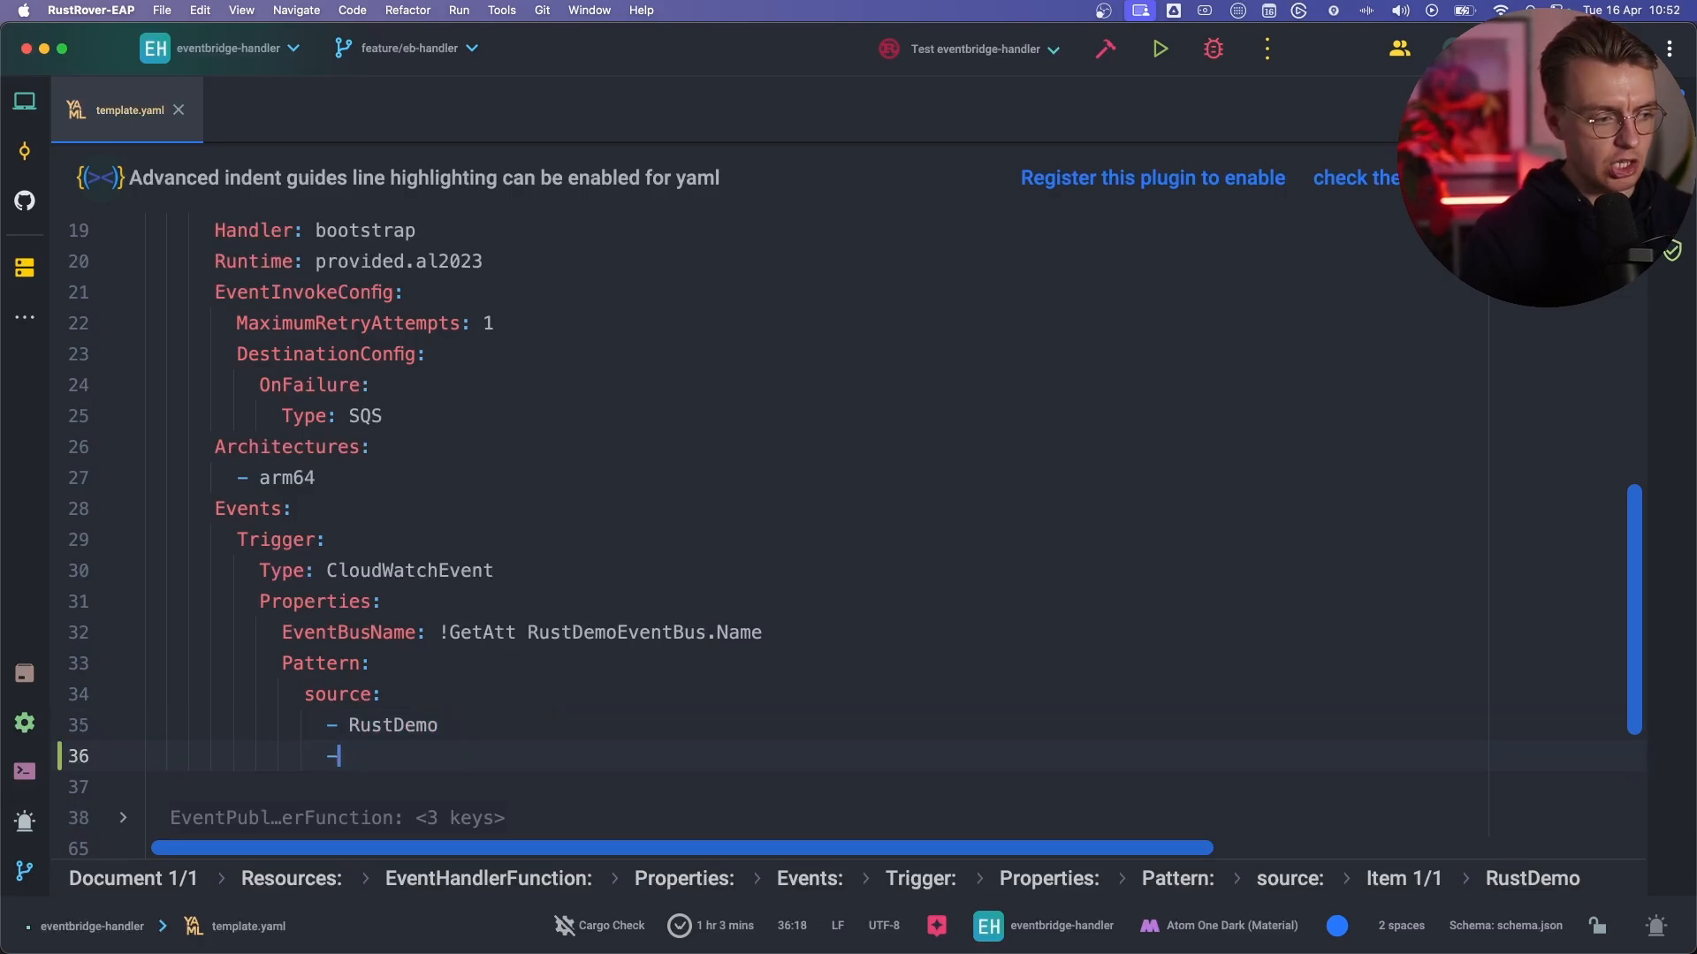
type("detailT")
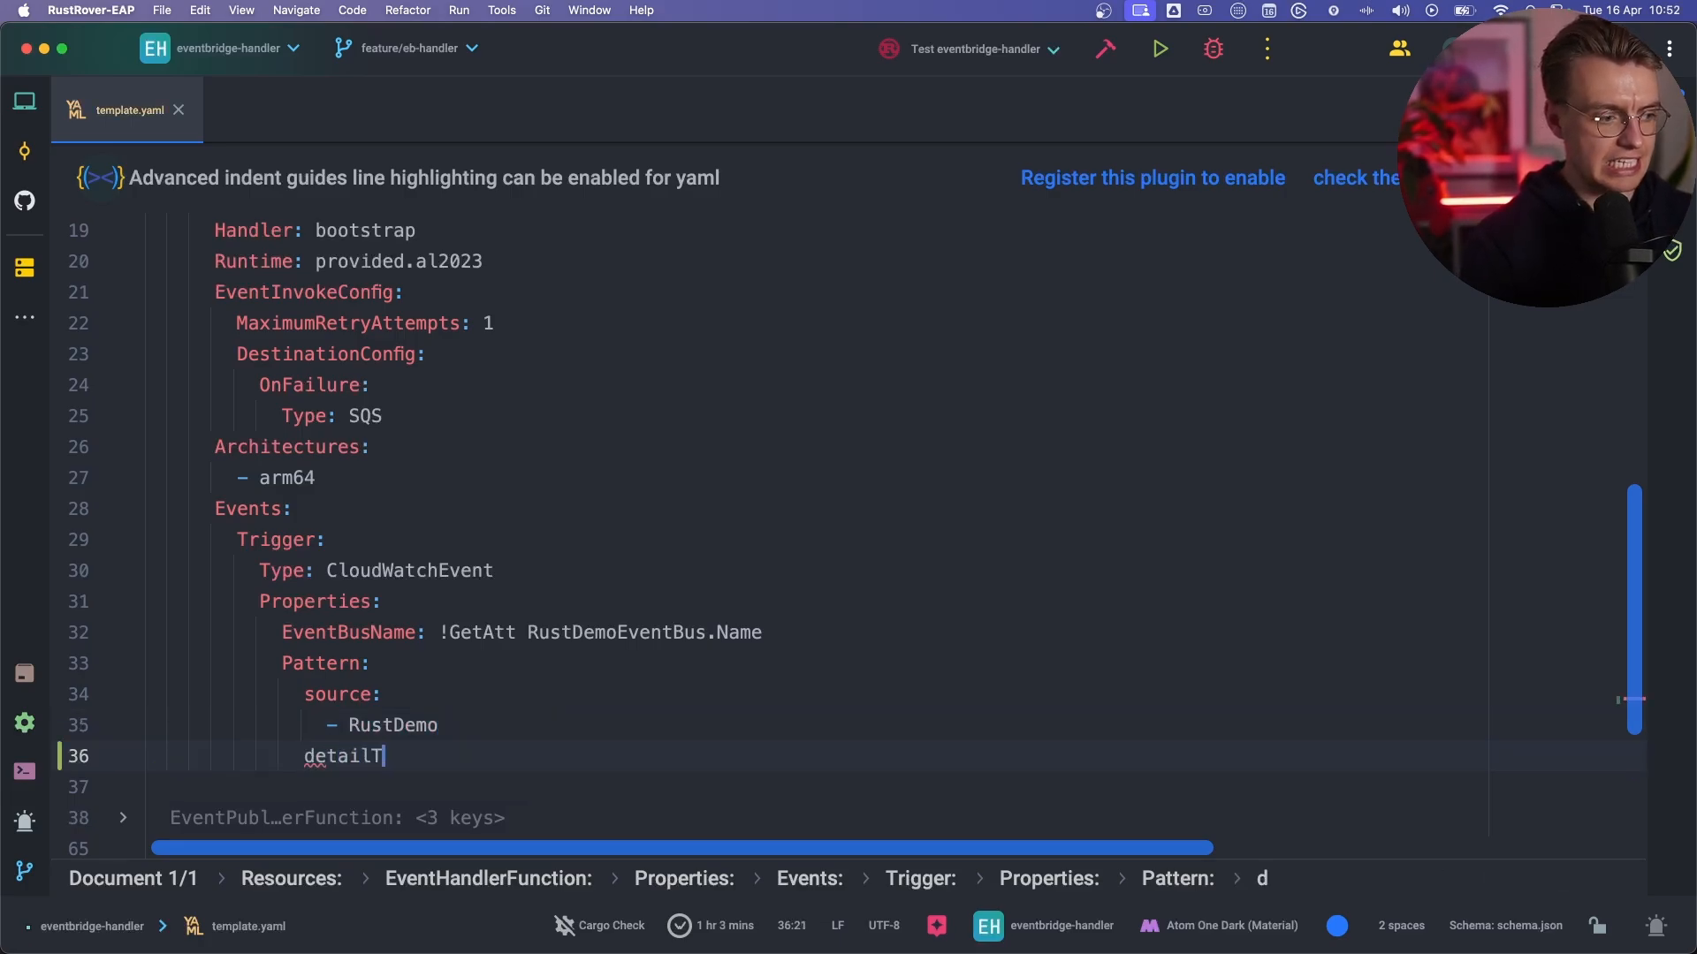
type("ype:")
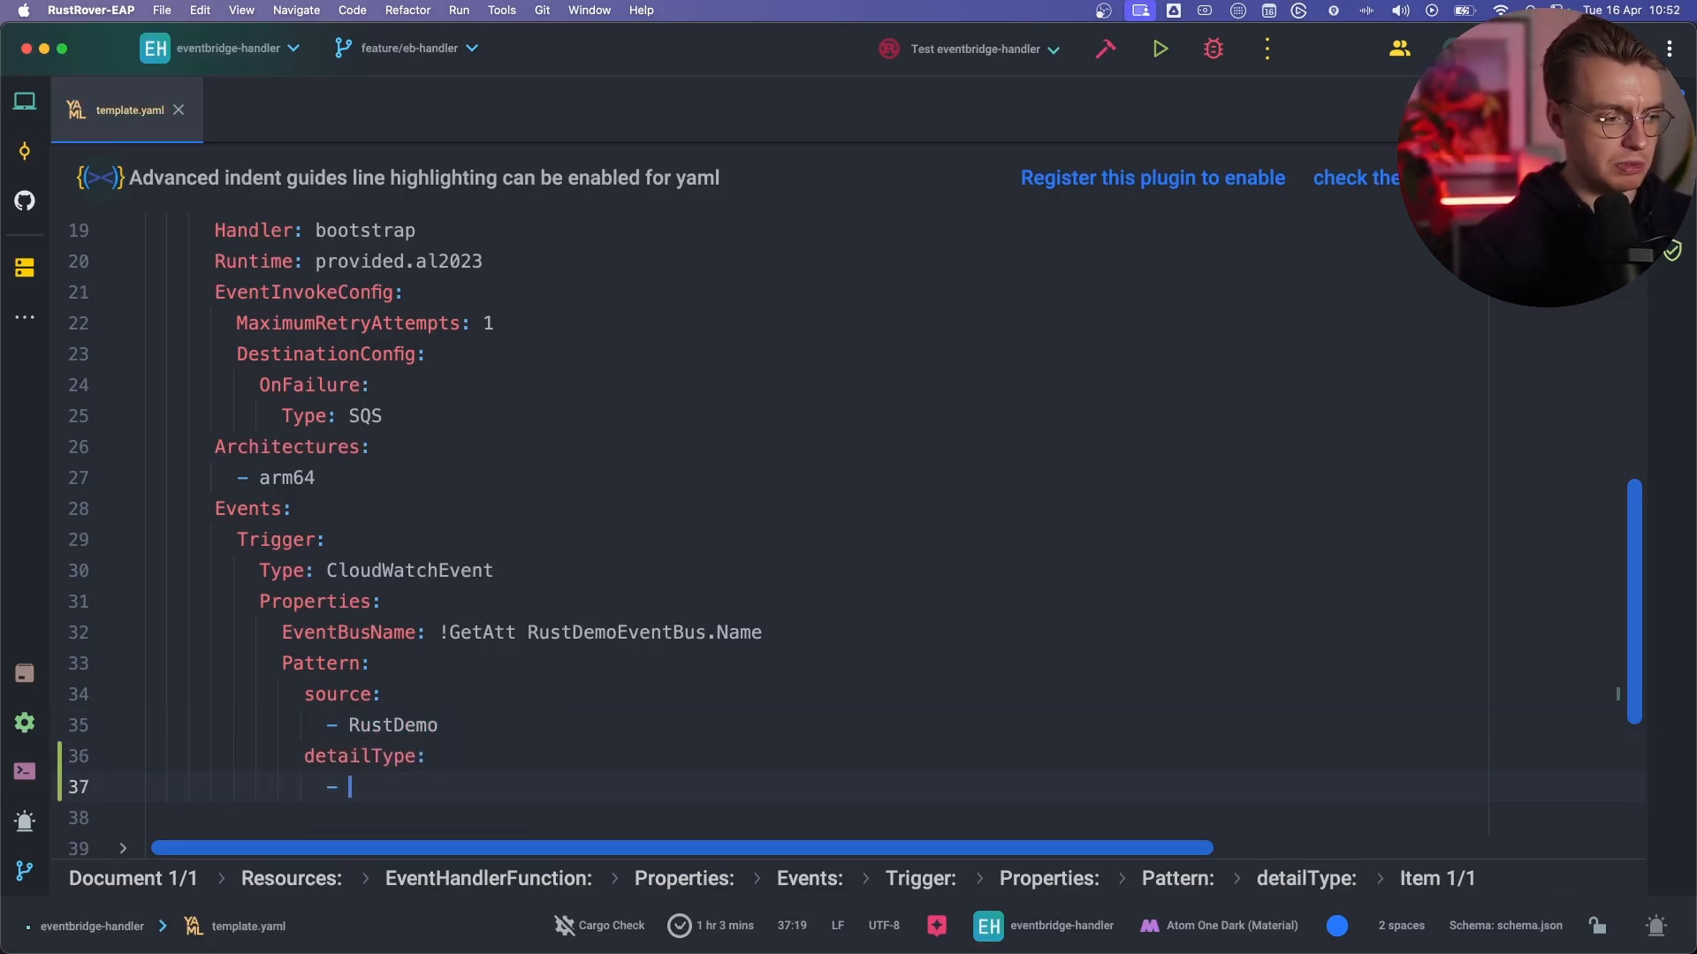
type("OrderConfirmed")
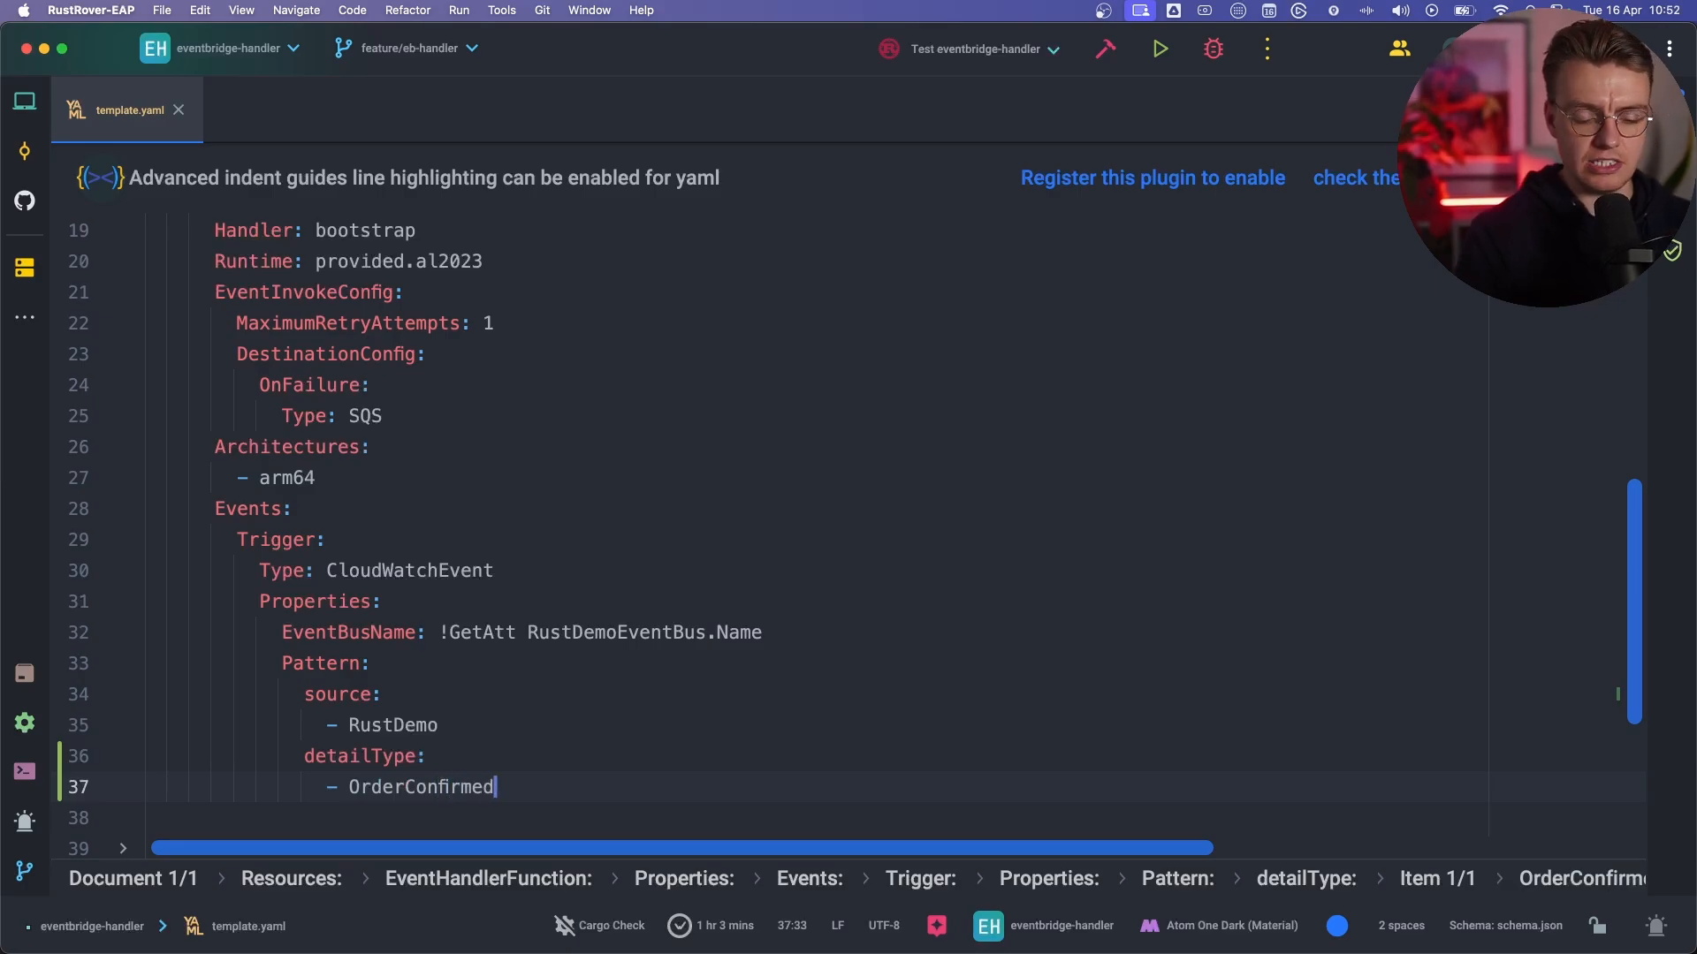
type("Event")
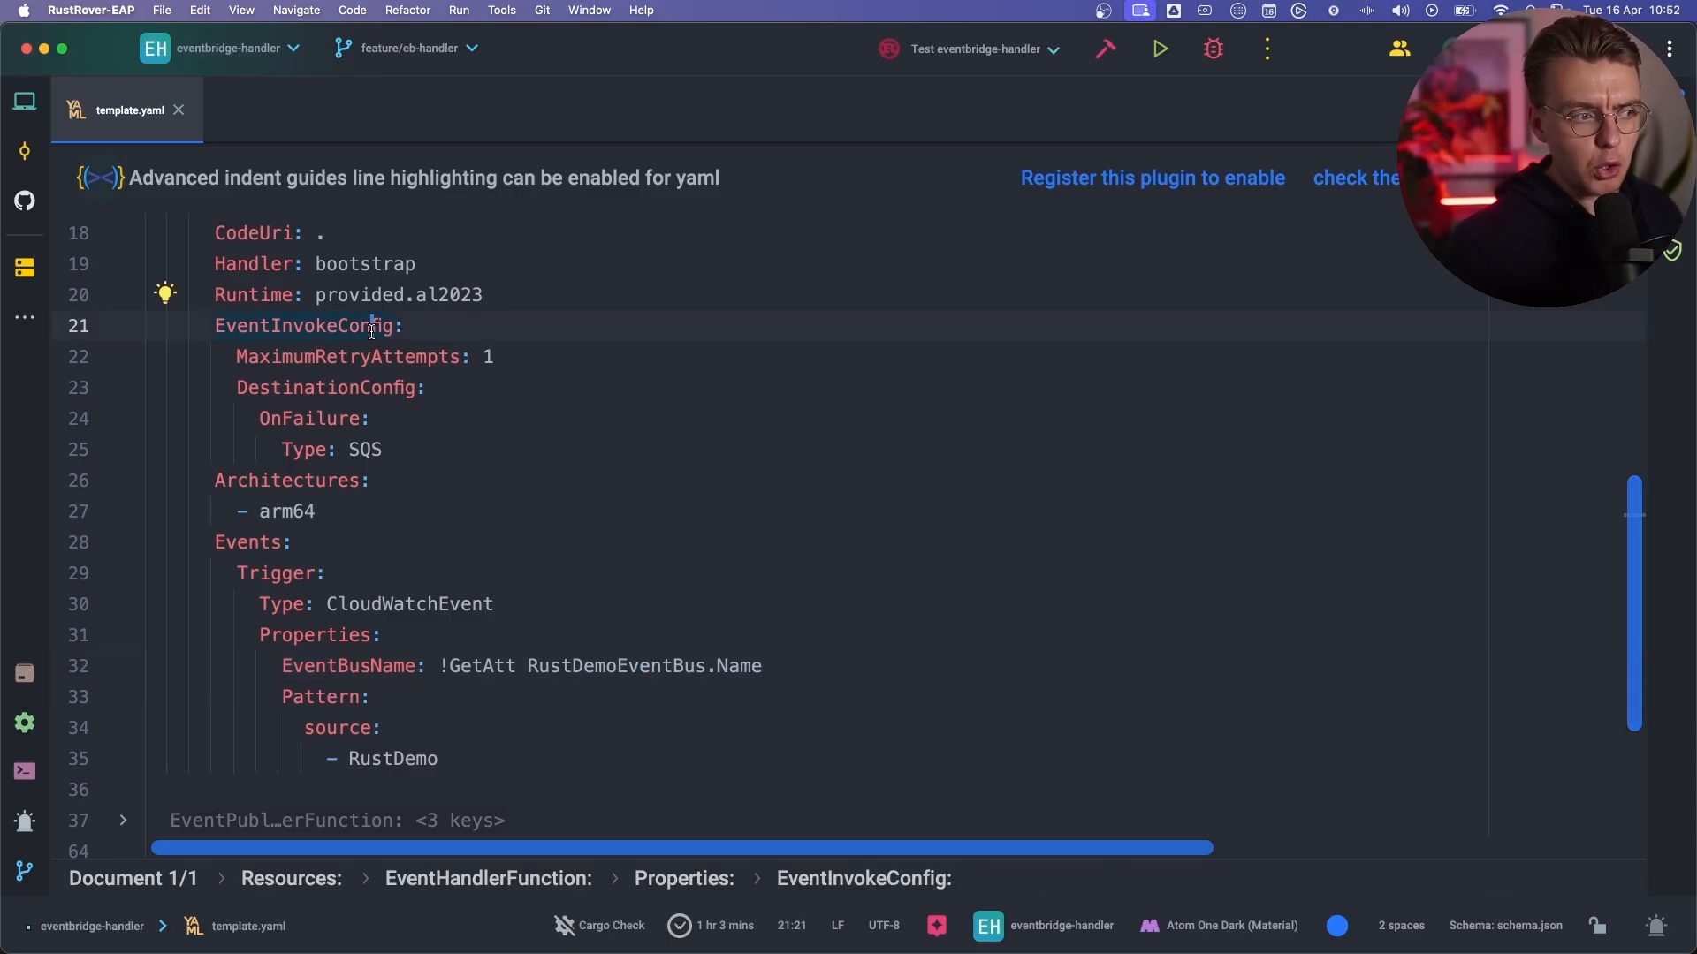
Highlight EventInvokeConfig with MaximumRetryAttempts 1 and the OnFailure SQS destination.
left_click_drag(216, 325, 380, 449)
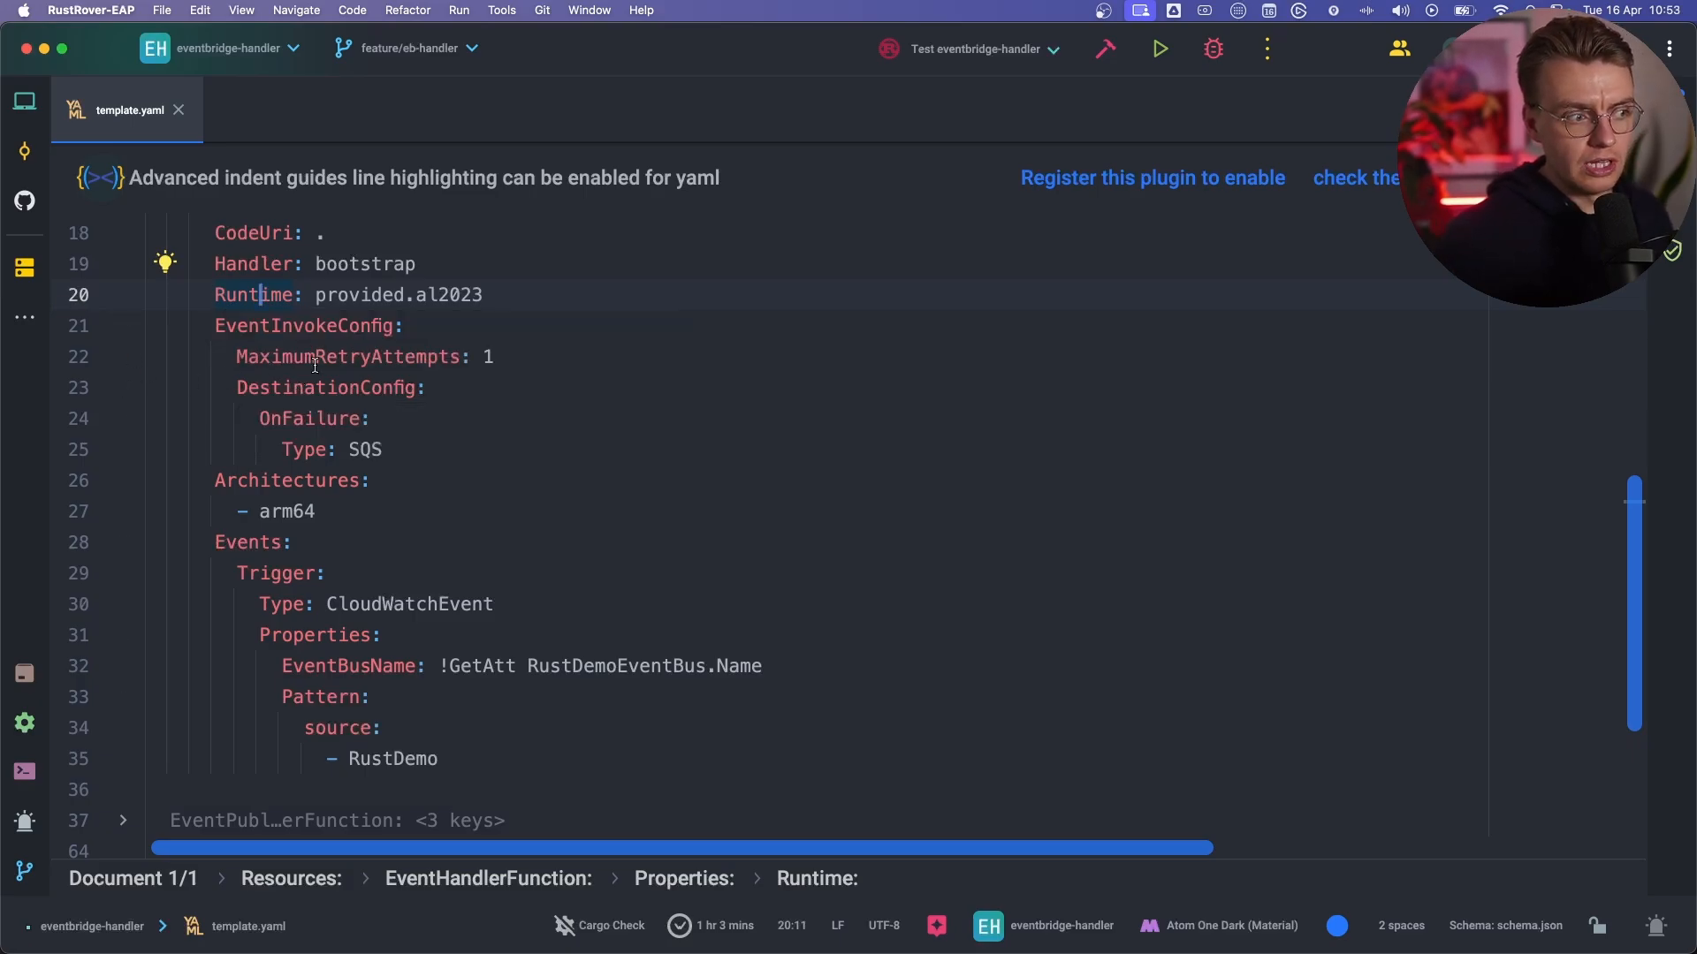
left_click(325, 355)
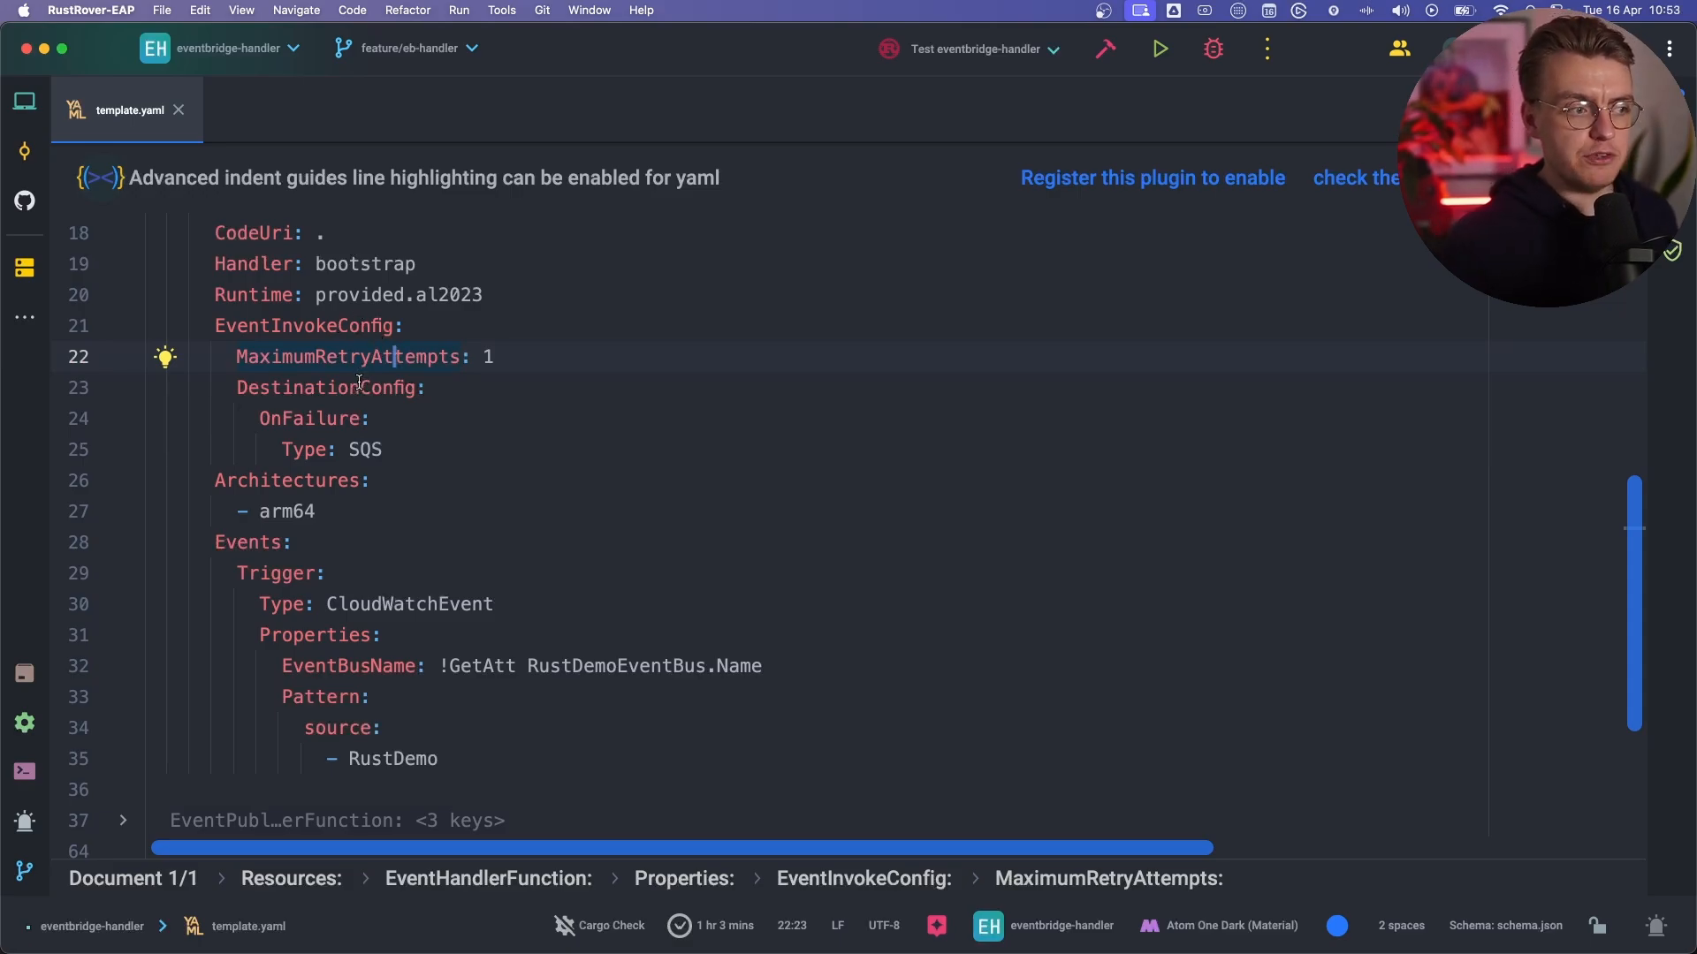
mouse_move(373, 355)
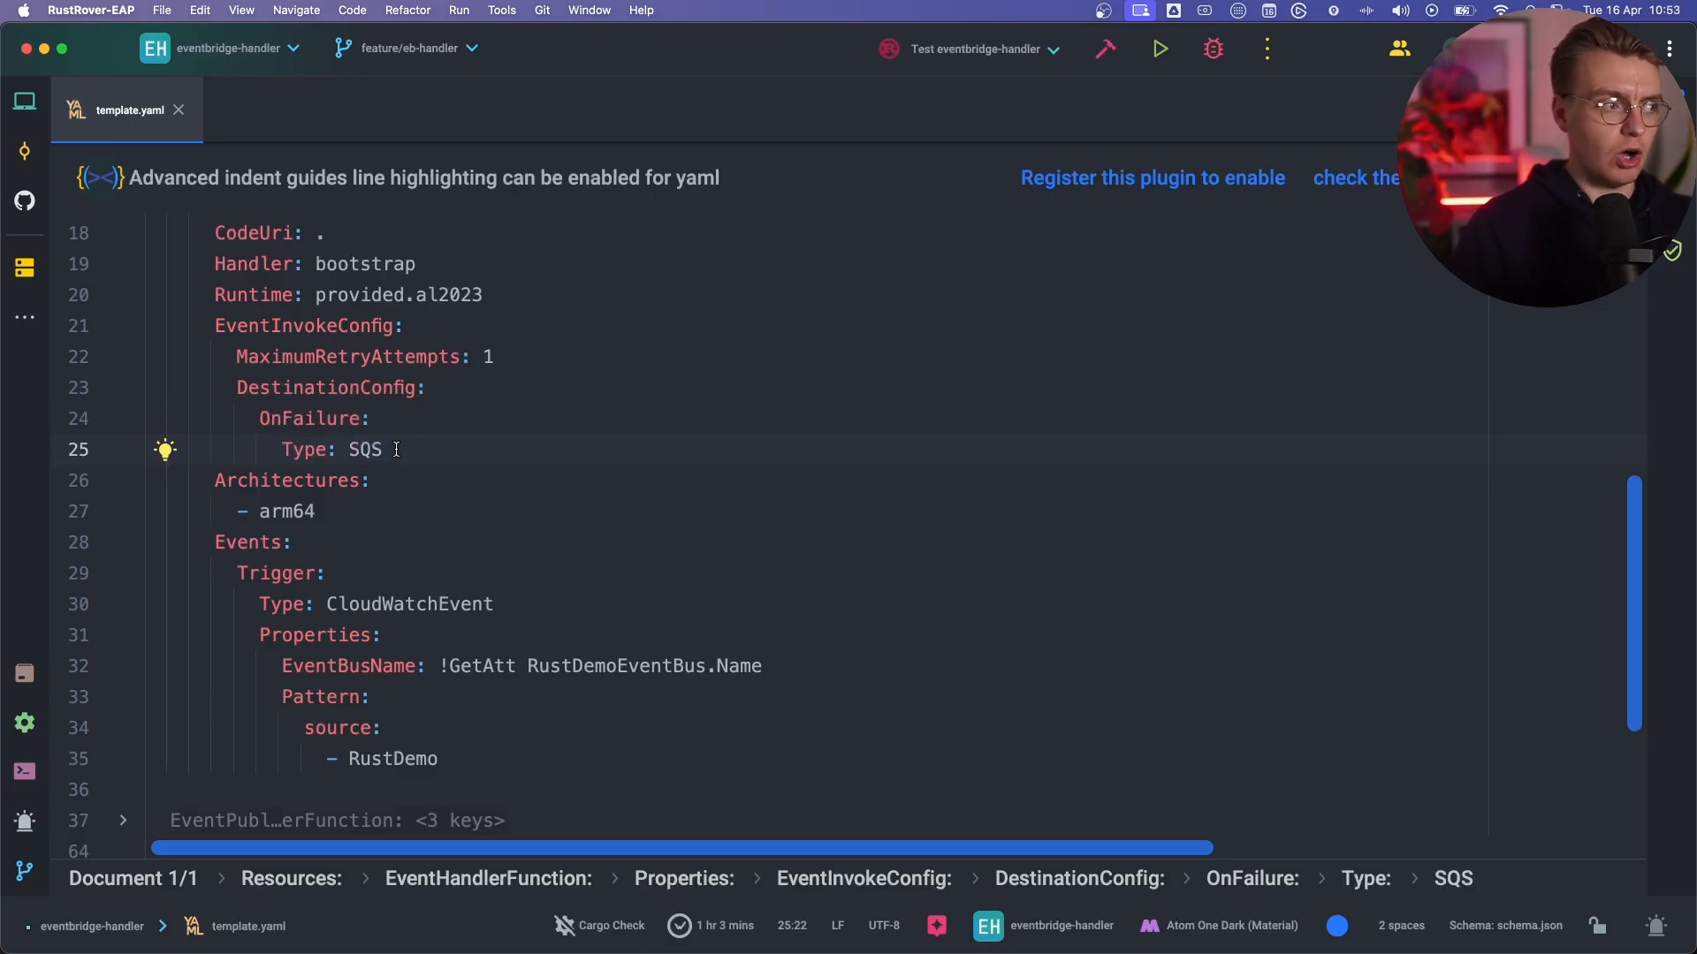
Review the error match in the handler's main.rs, then return to the SAM template.
left_click(23, 99)
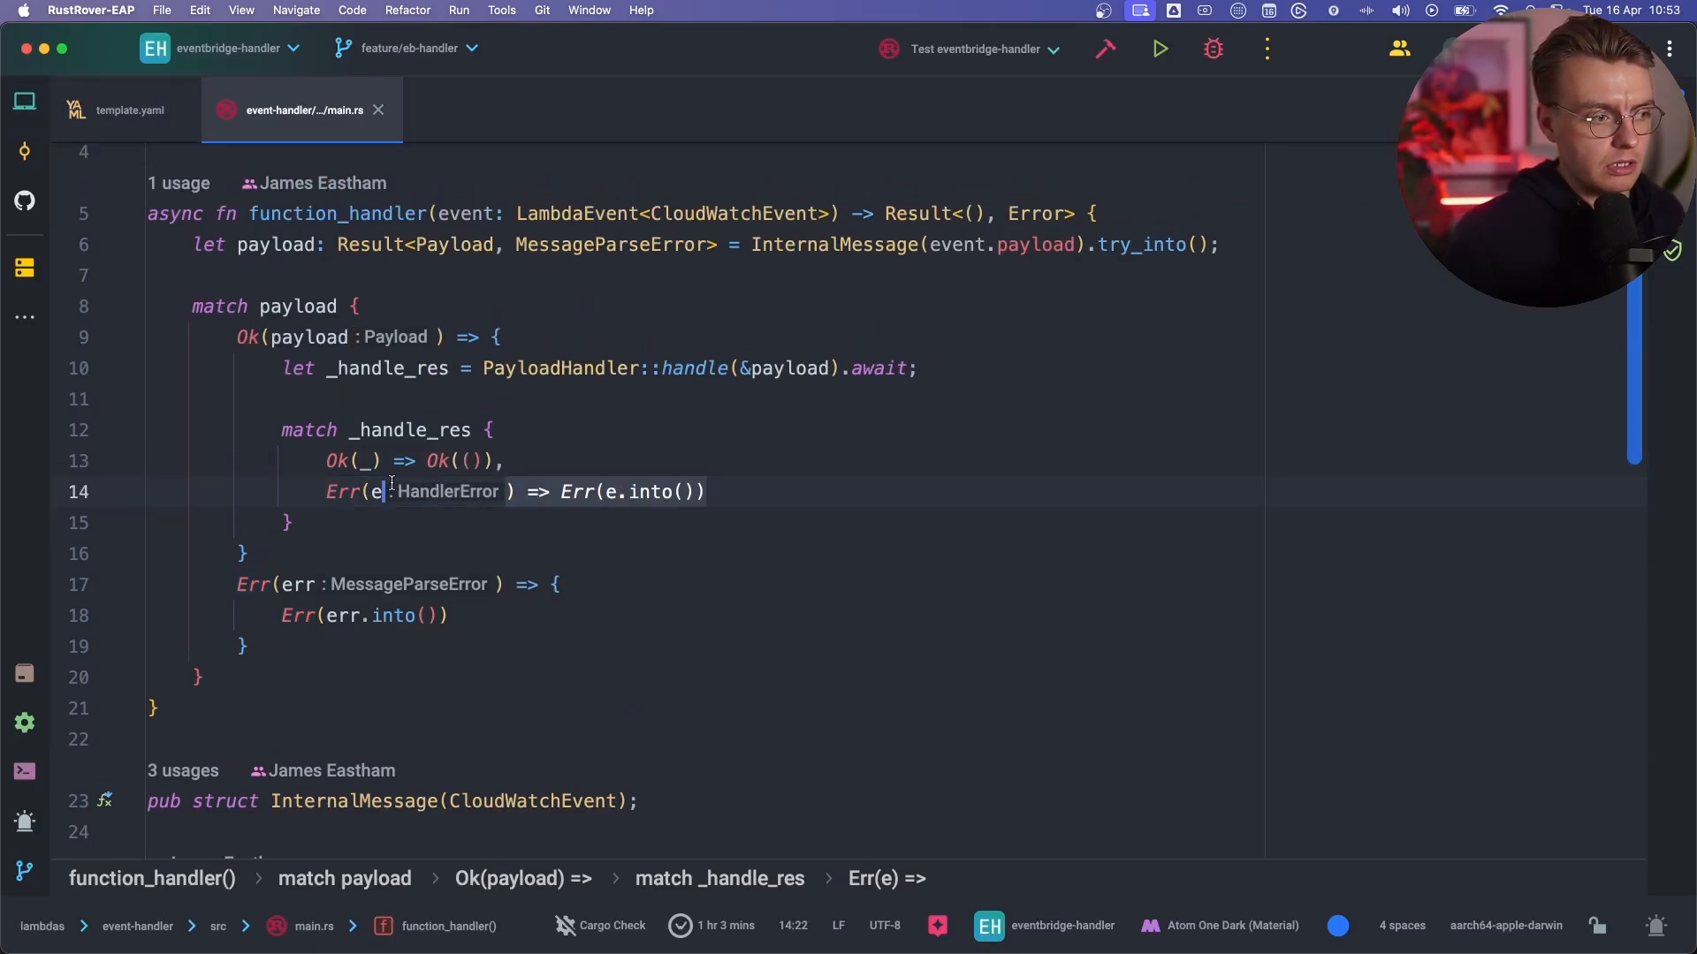
mouse_move(335, 491)
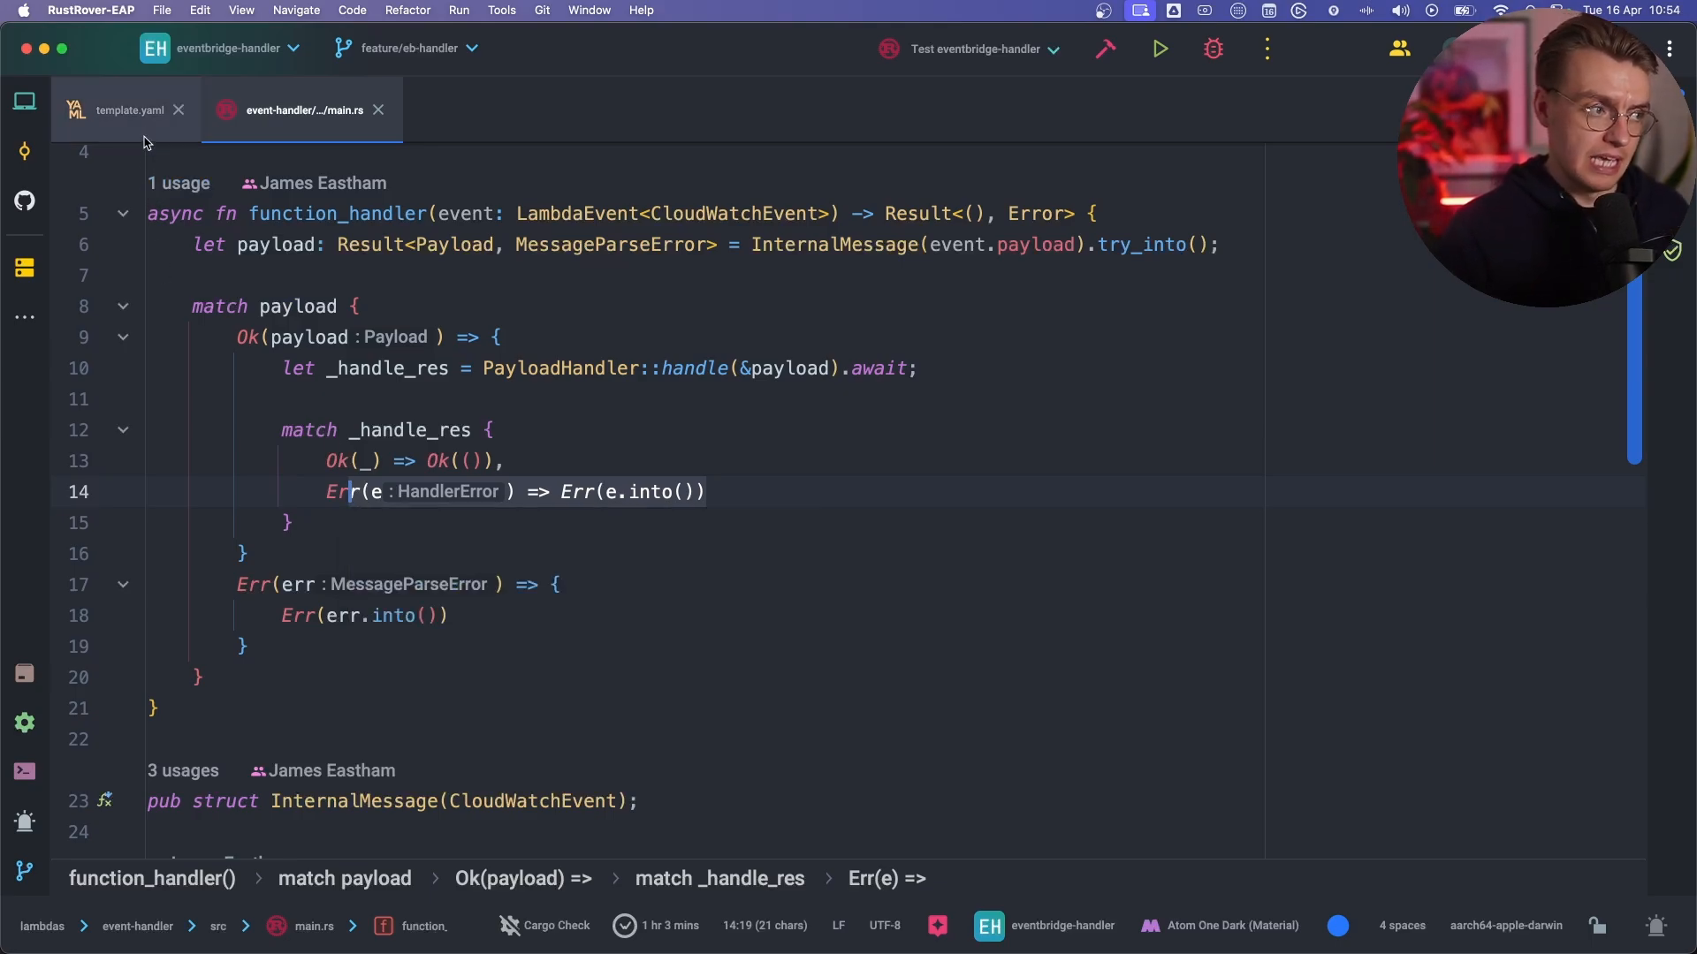
left_click(127, 110)
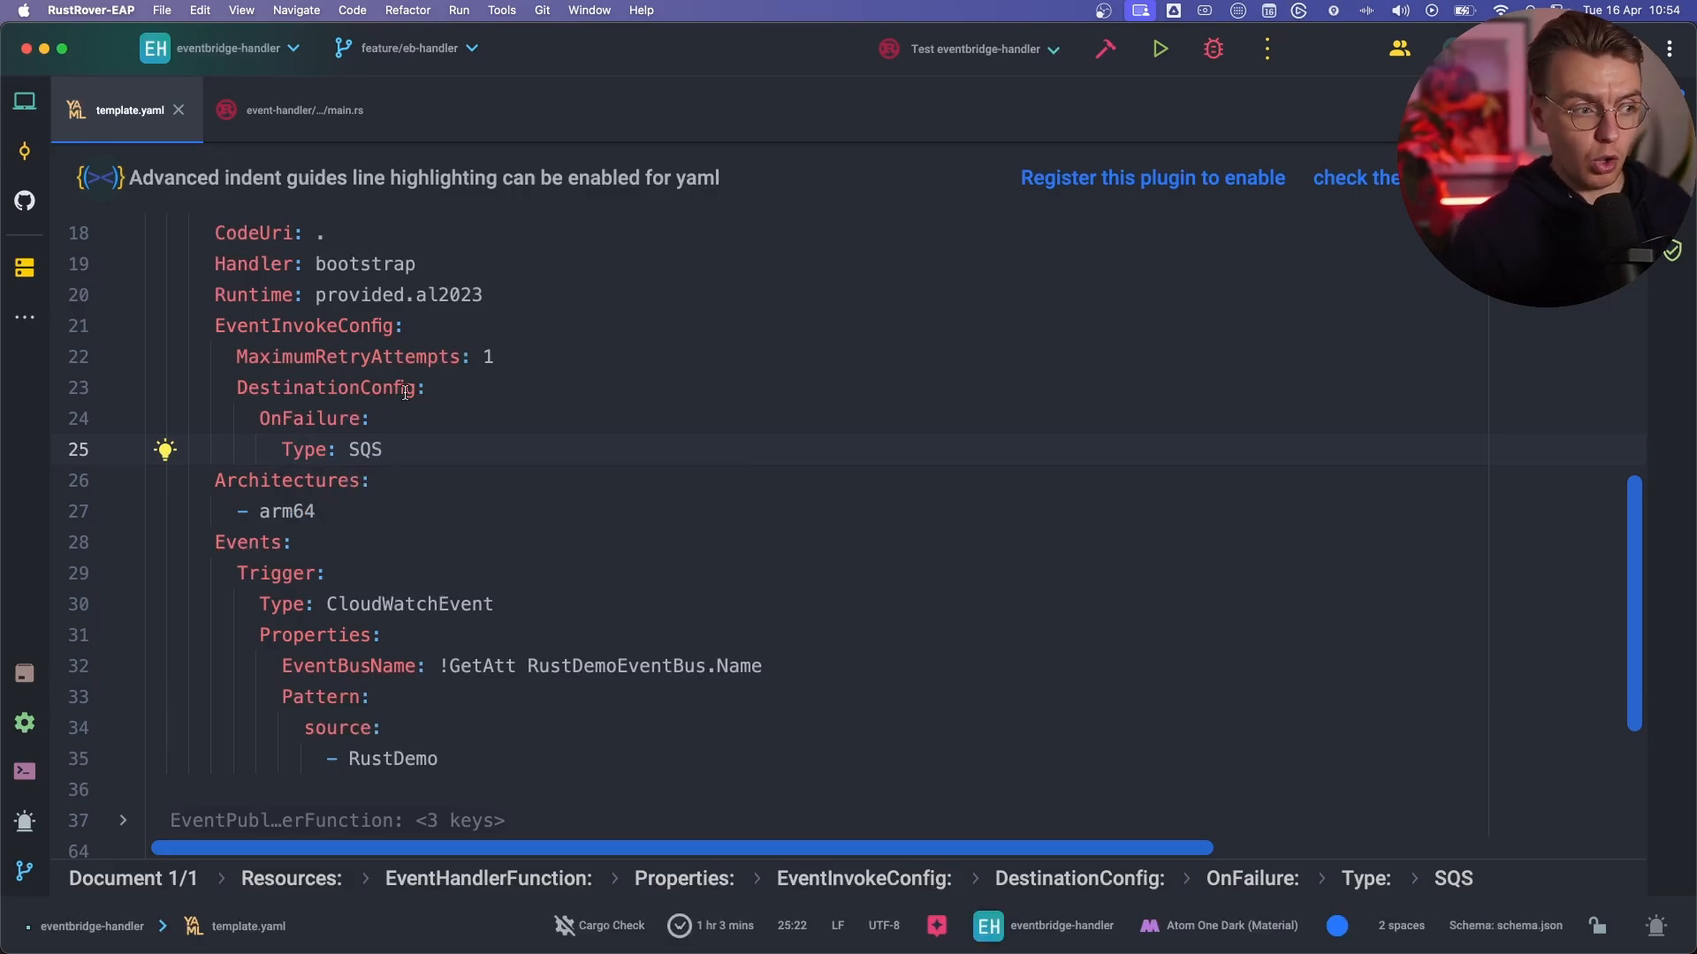
left_click(417, 357)
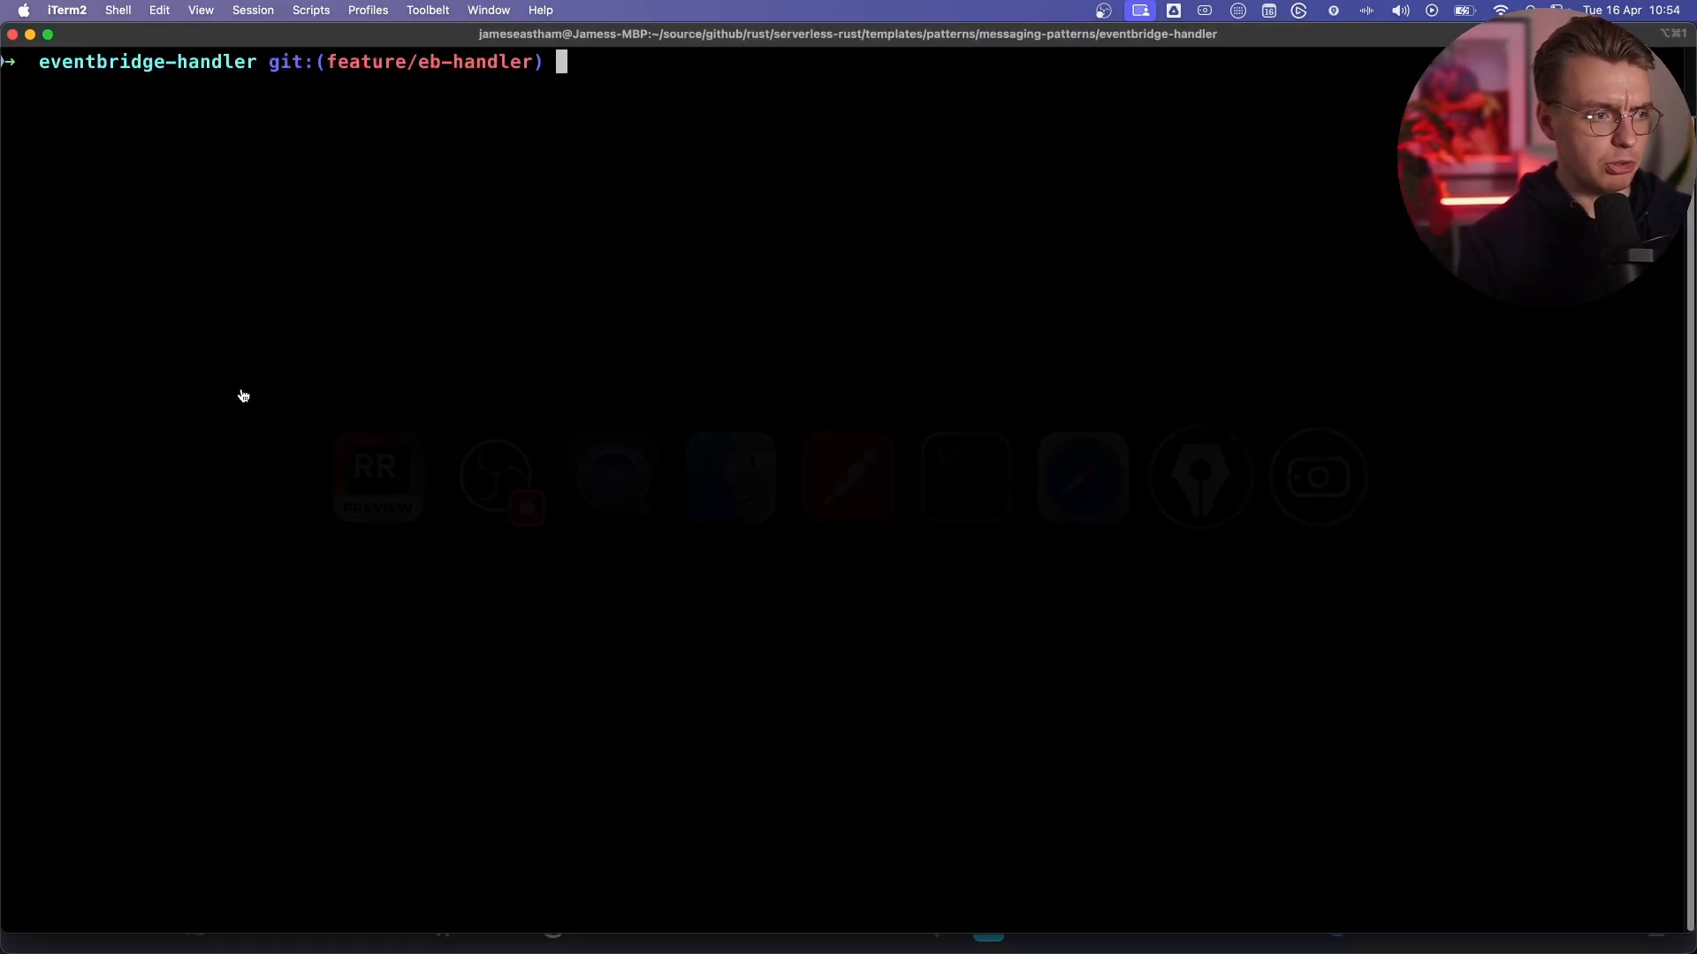
Run 'sam build' and answer 'y' to the beta Rust build prompt so the build succeeds.
type("sam bui")
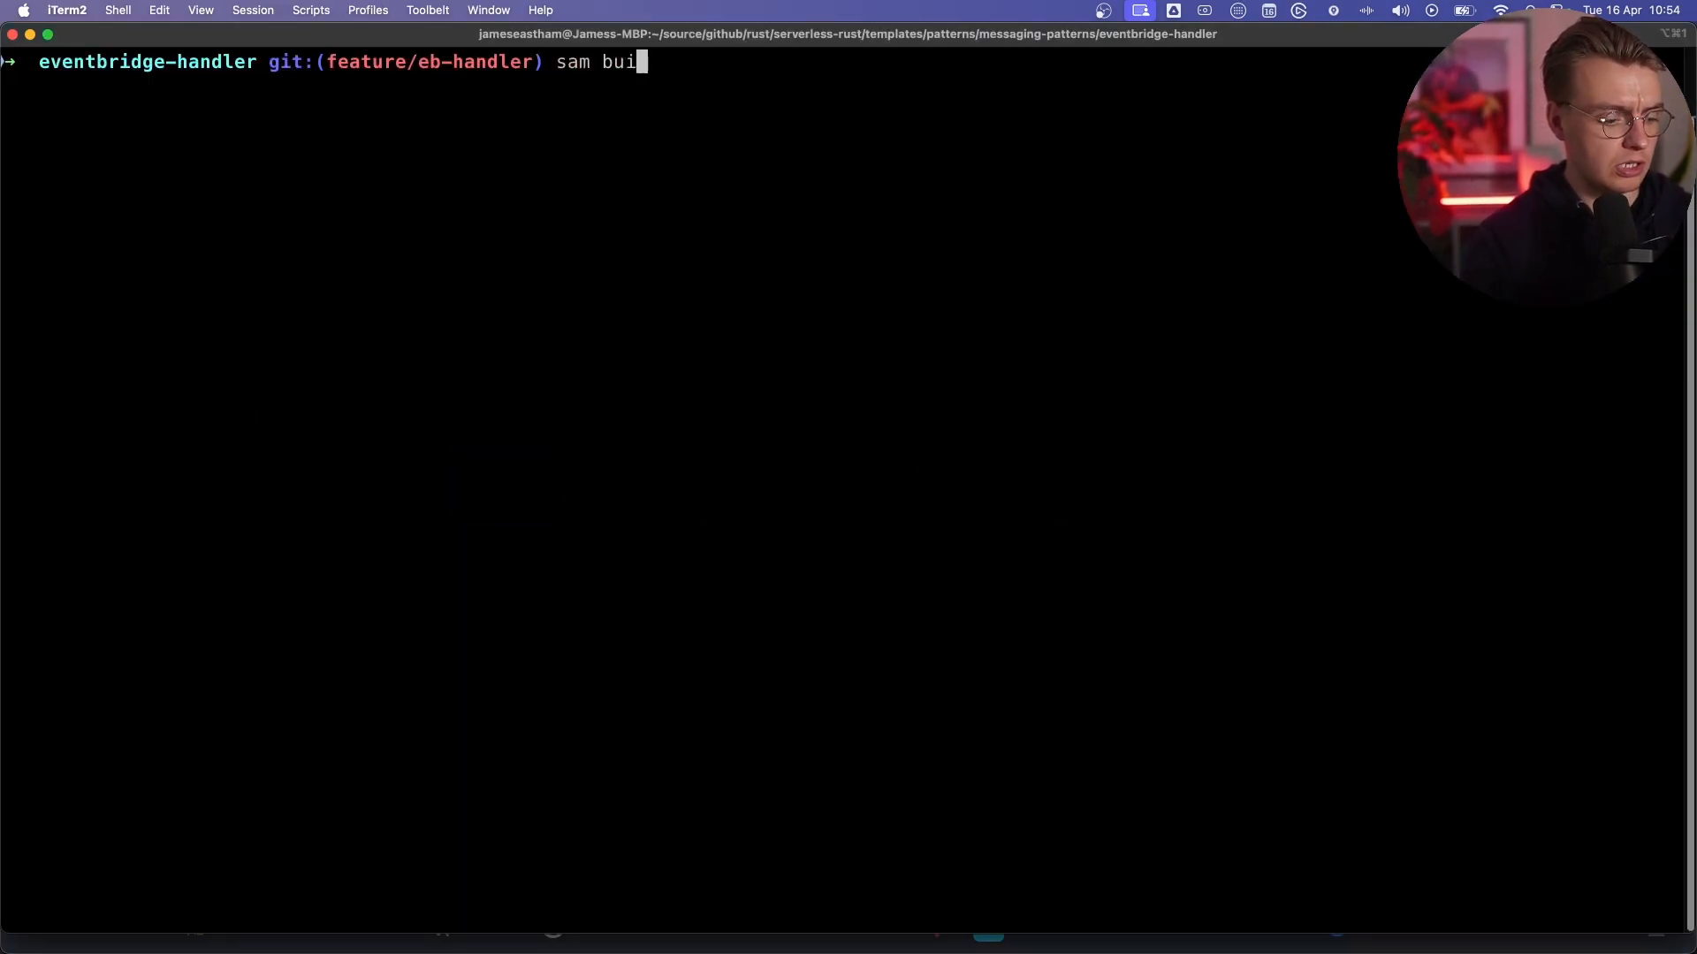
key("Enter")
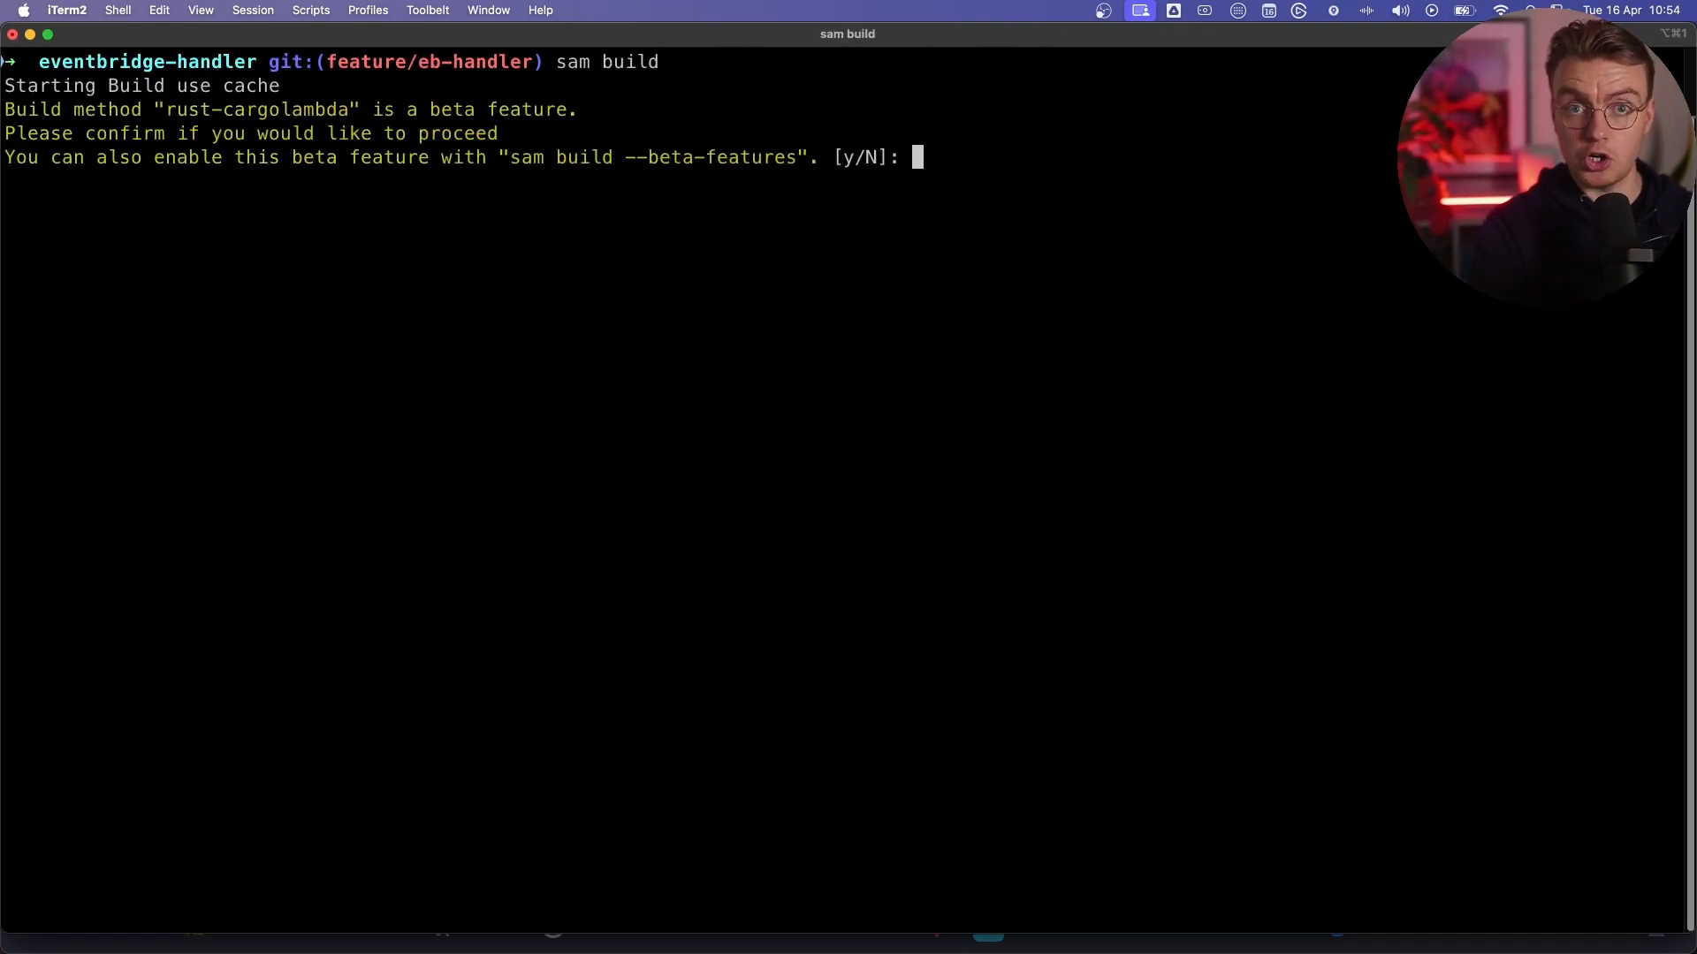
type("y")
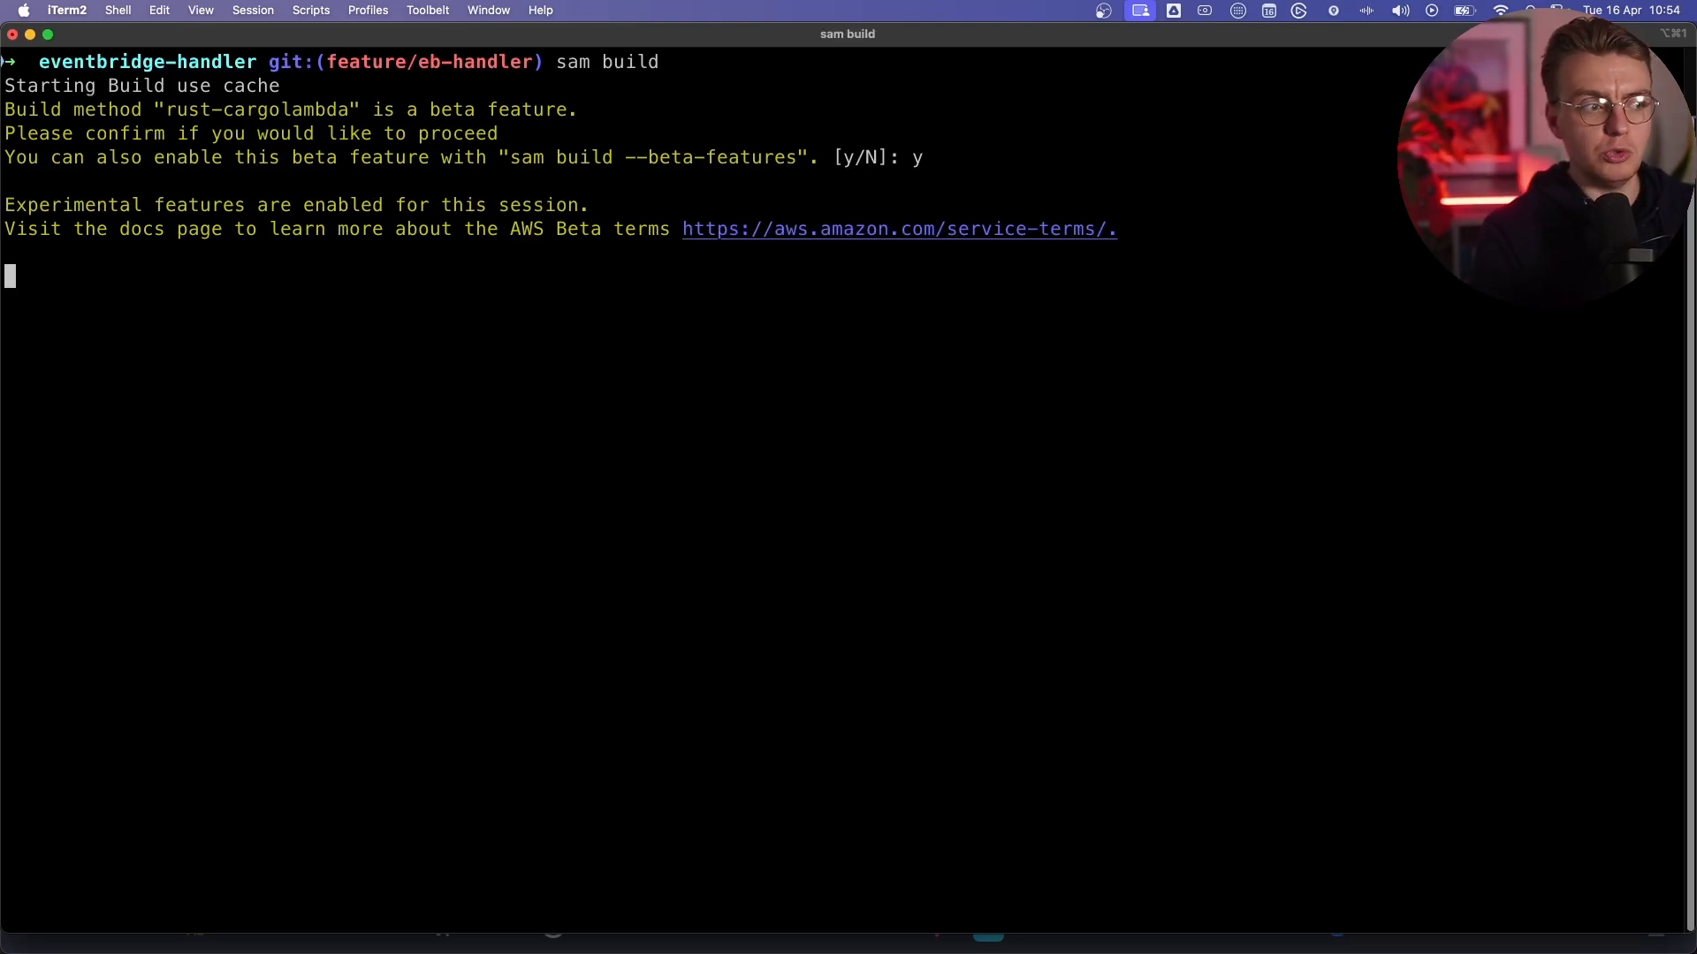
key("Return")
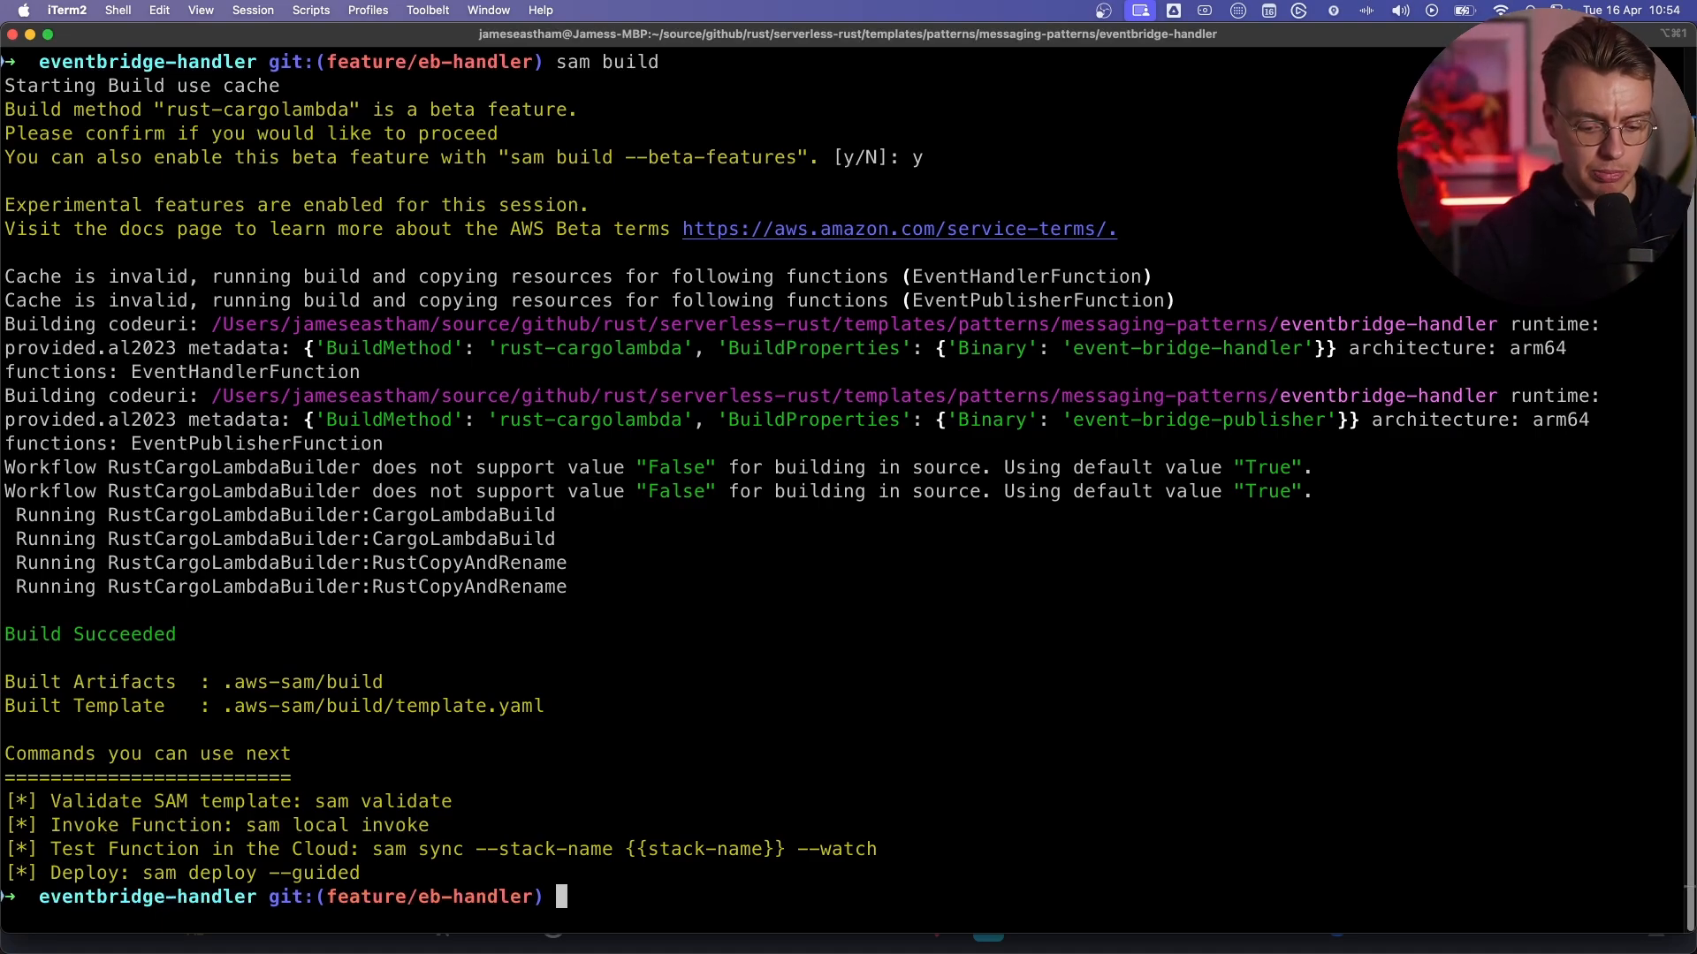
Run 'sam deploy --profile sandbox'; the event-bridge-rust stack reports no changes.
type("sam d")
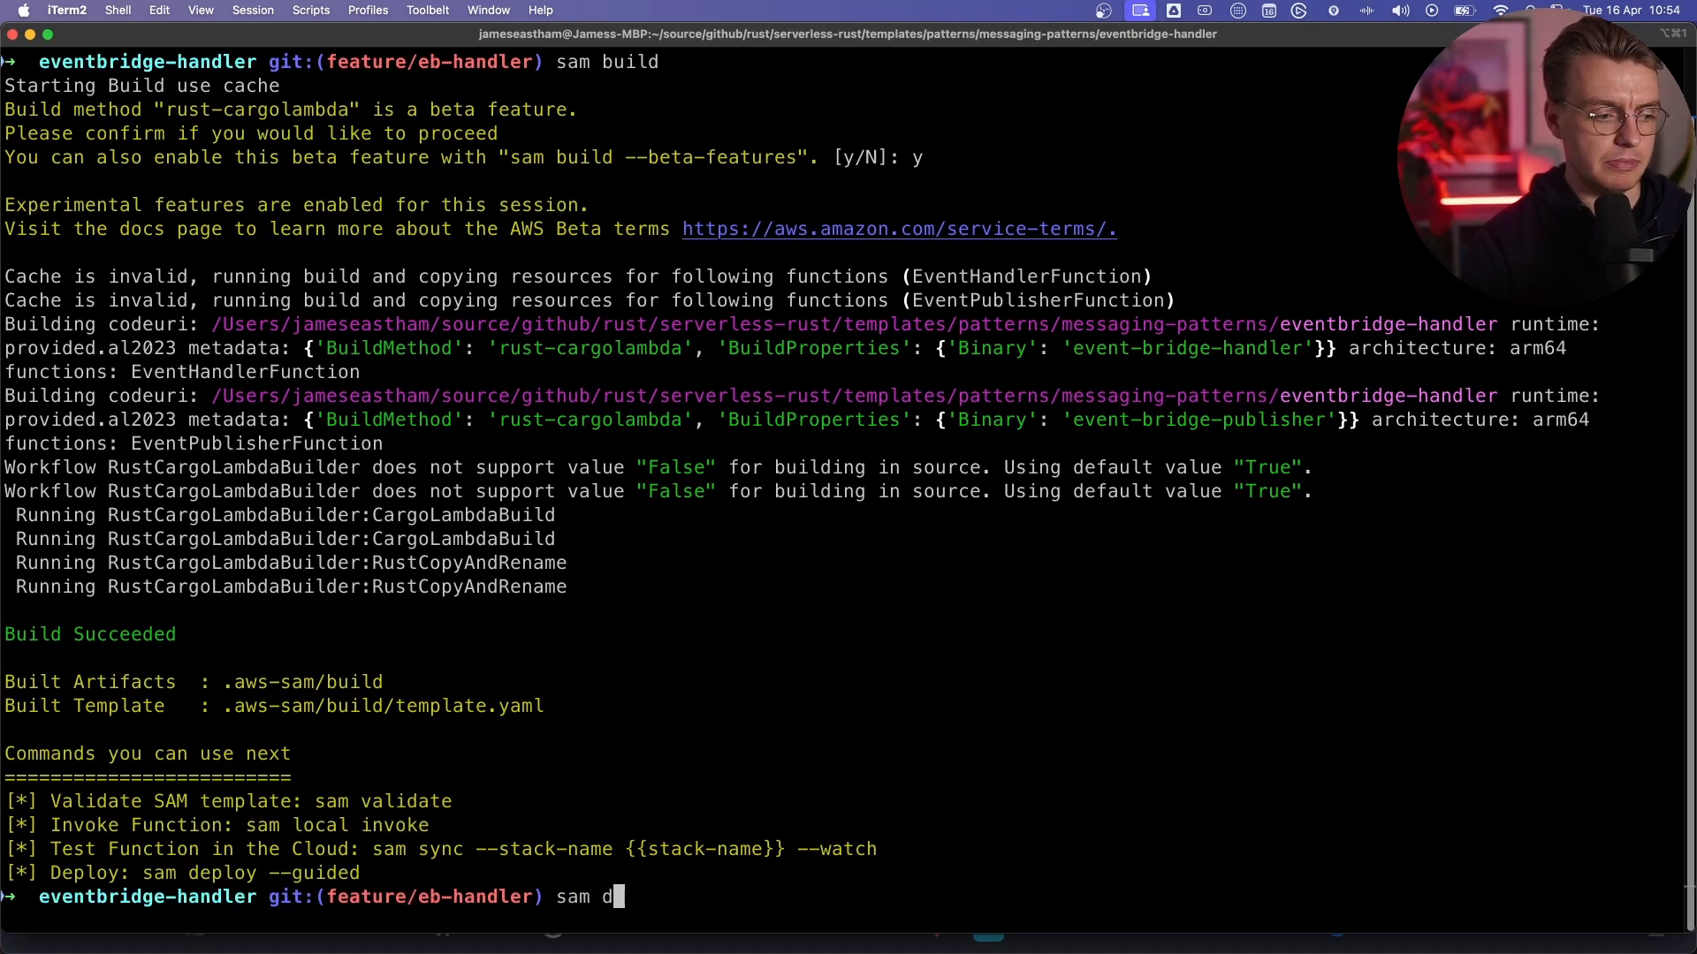
type("eploy --profile s")
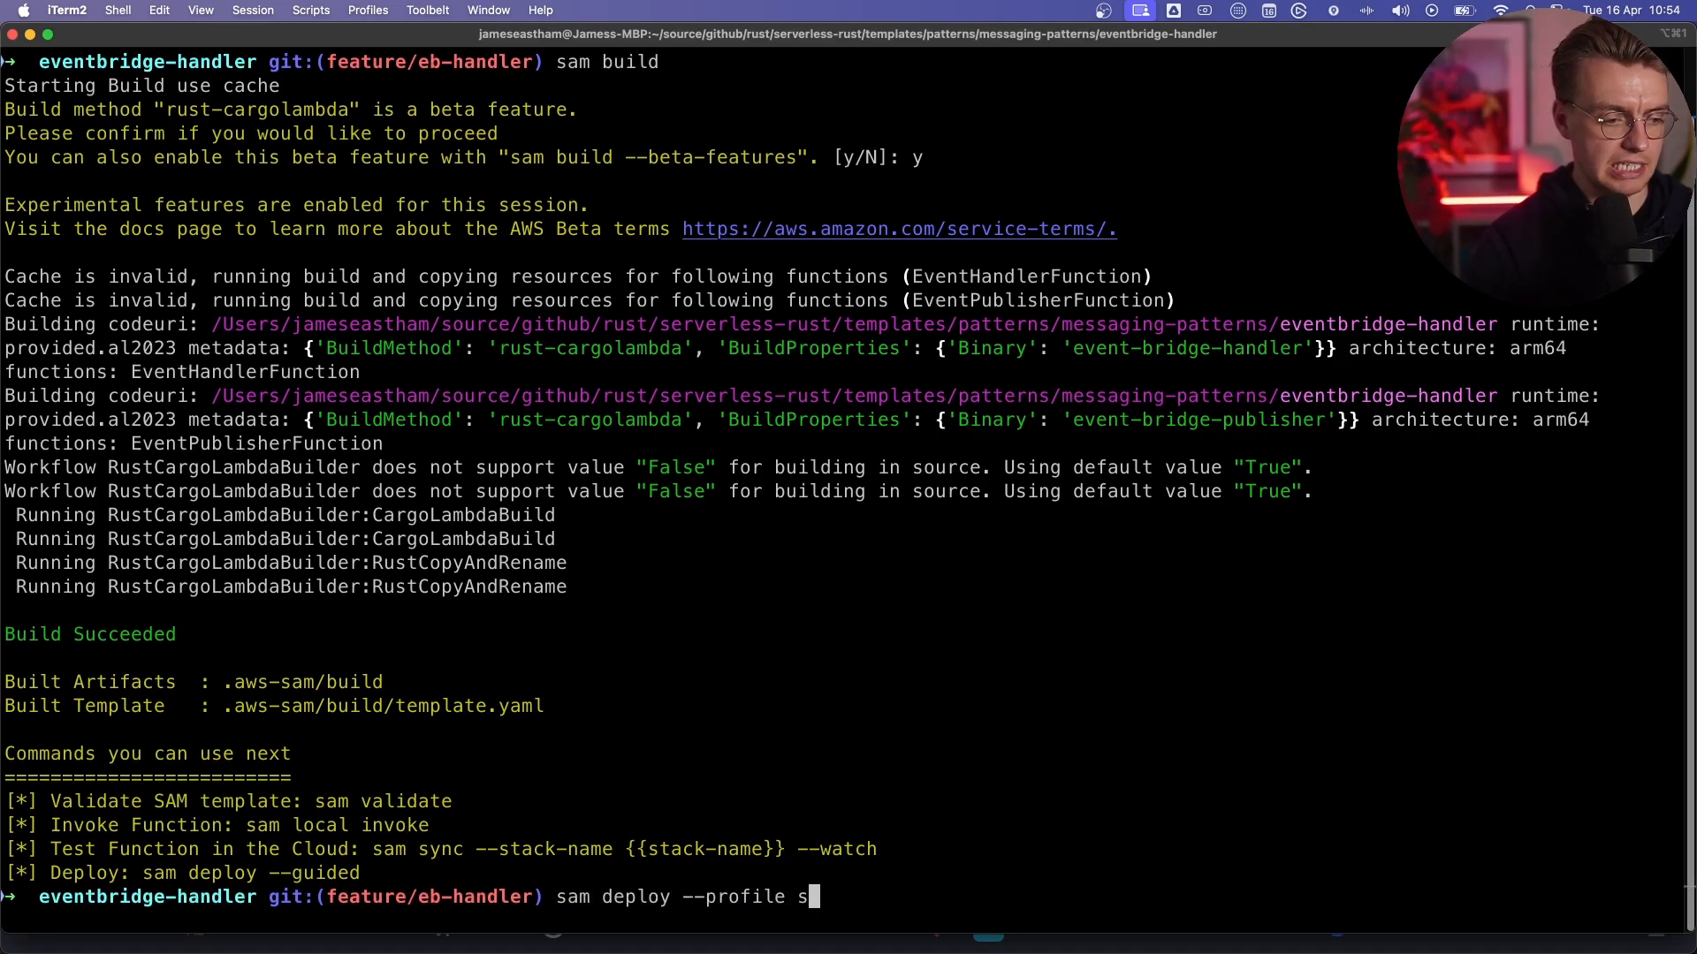
type("andbox")
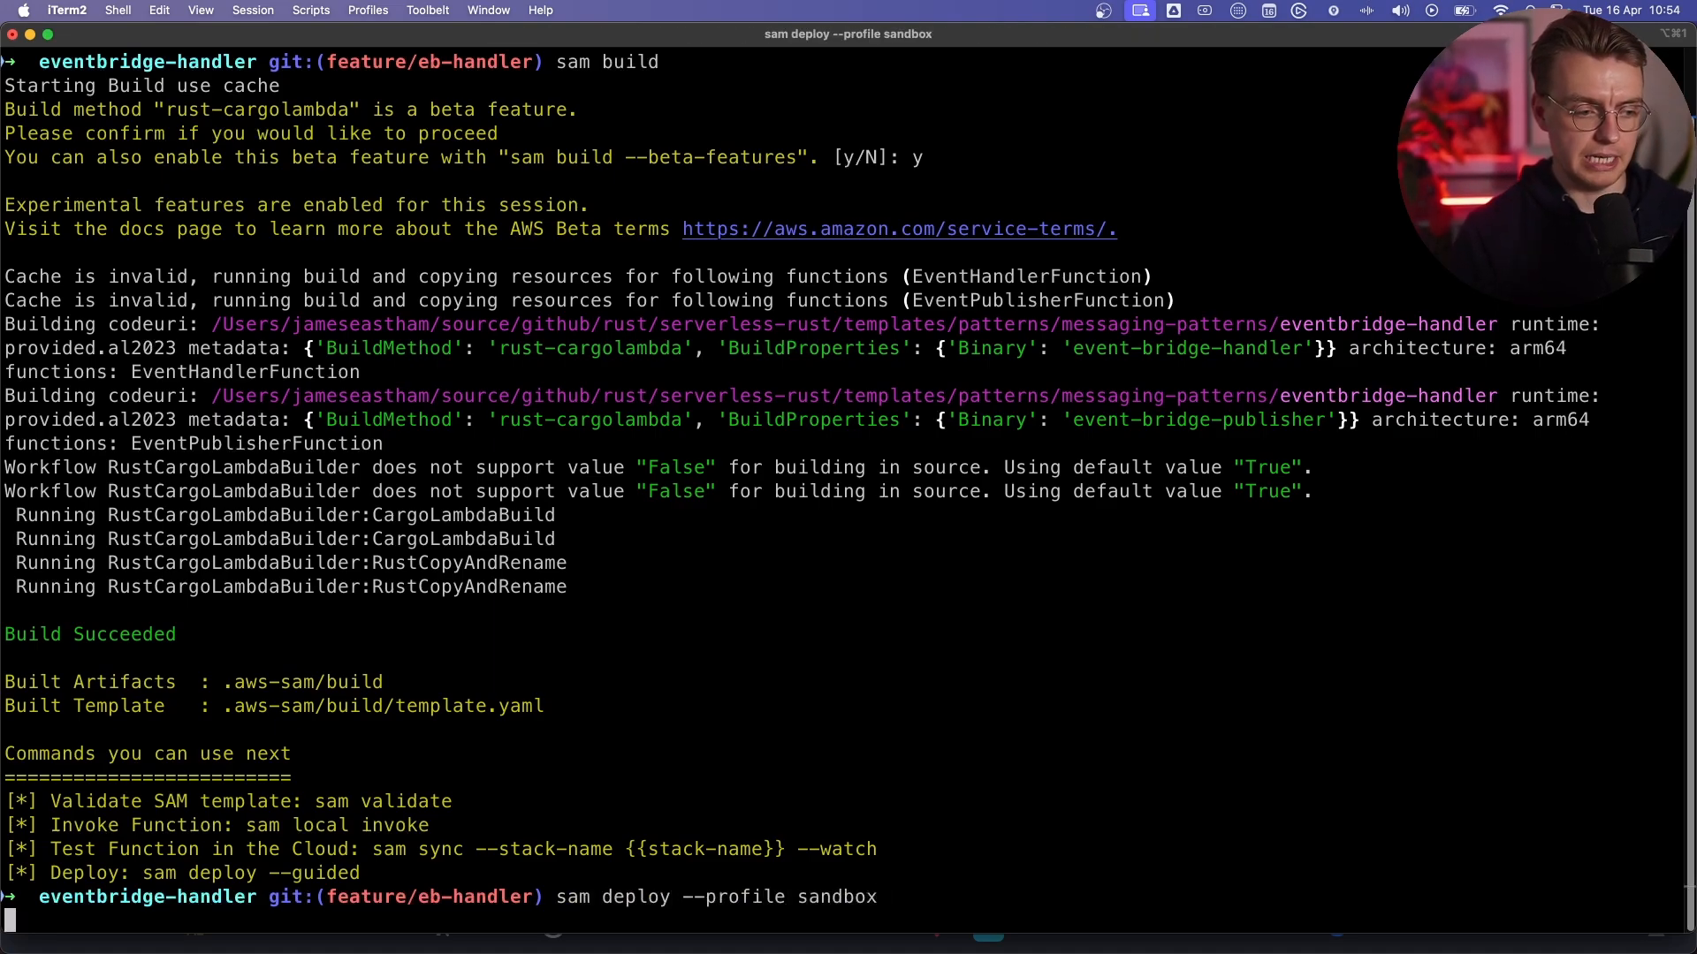
key("Return")
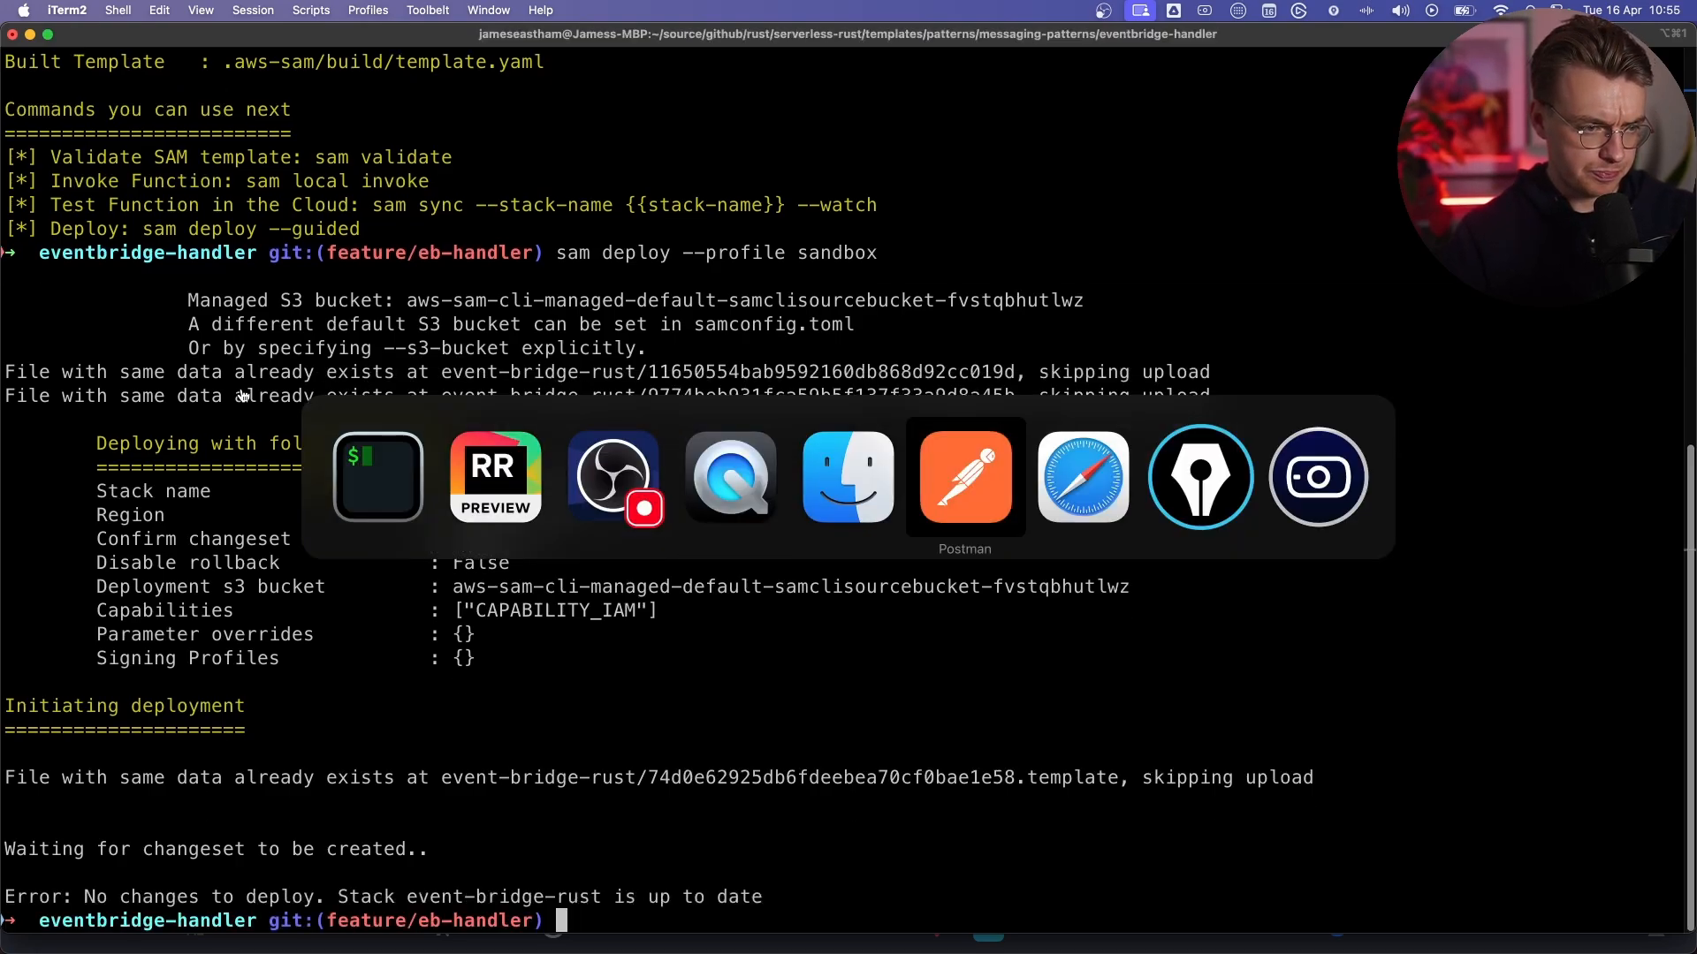
Send the Lambda URL POST request with name and message body, getting 200 OK 'Good Request'.
left_click(964, 475)
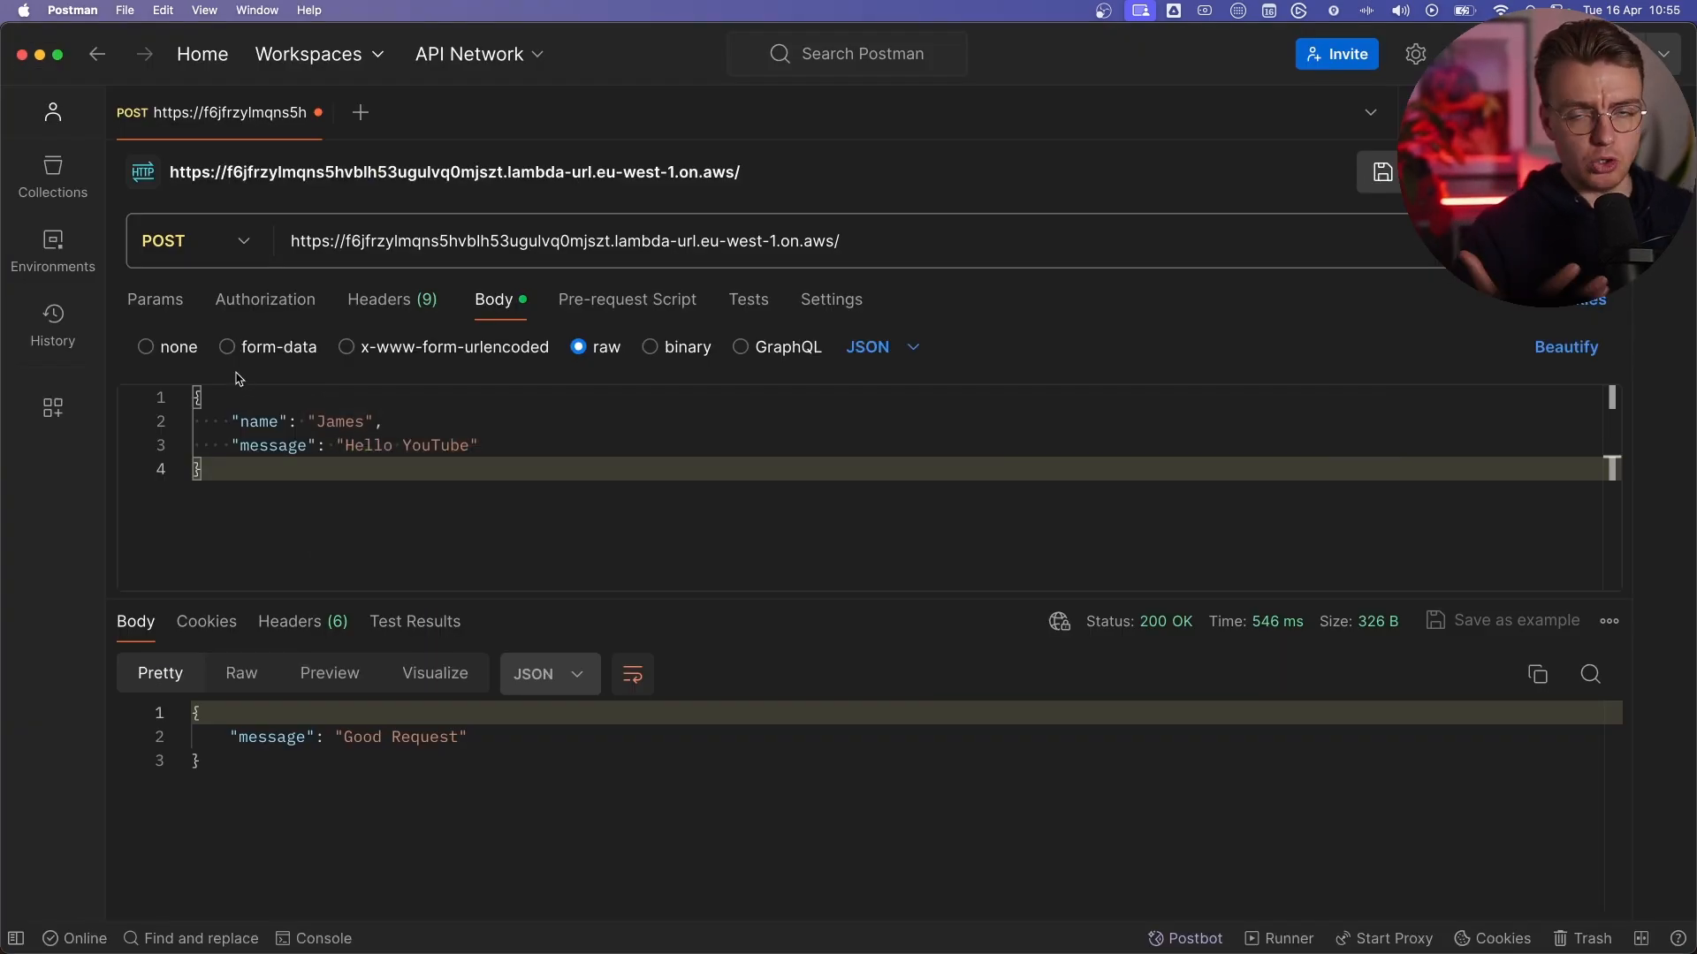
mouse_move(944, 269)
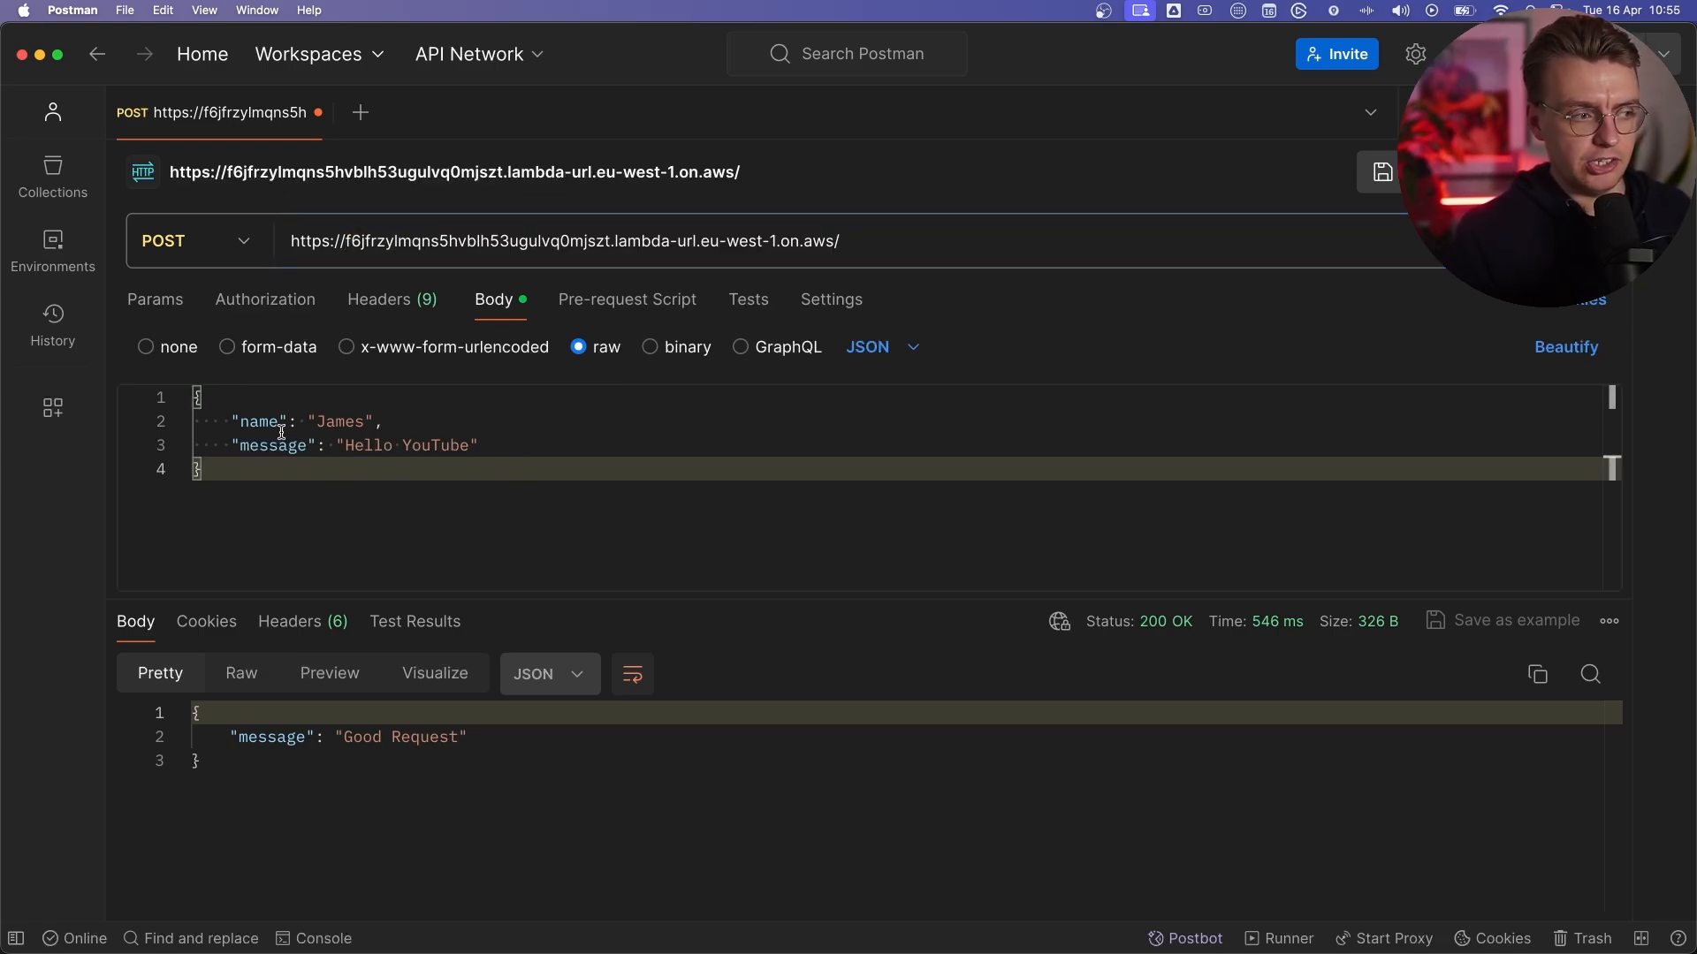
double_click(258, 420)
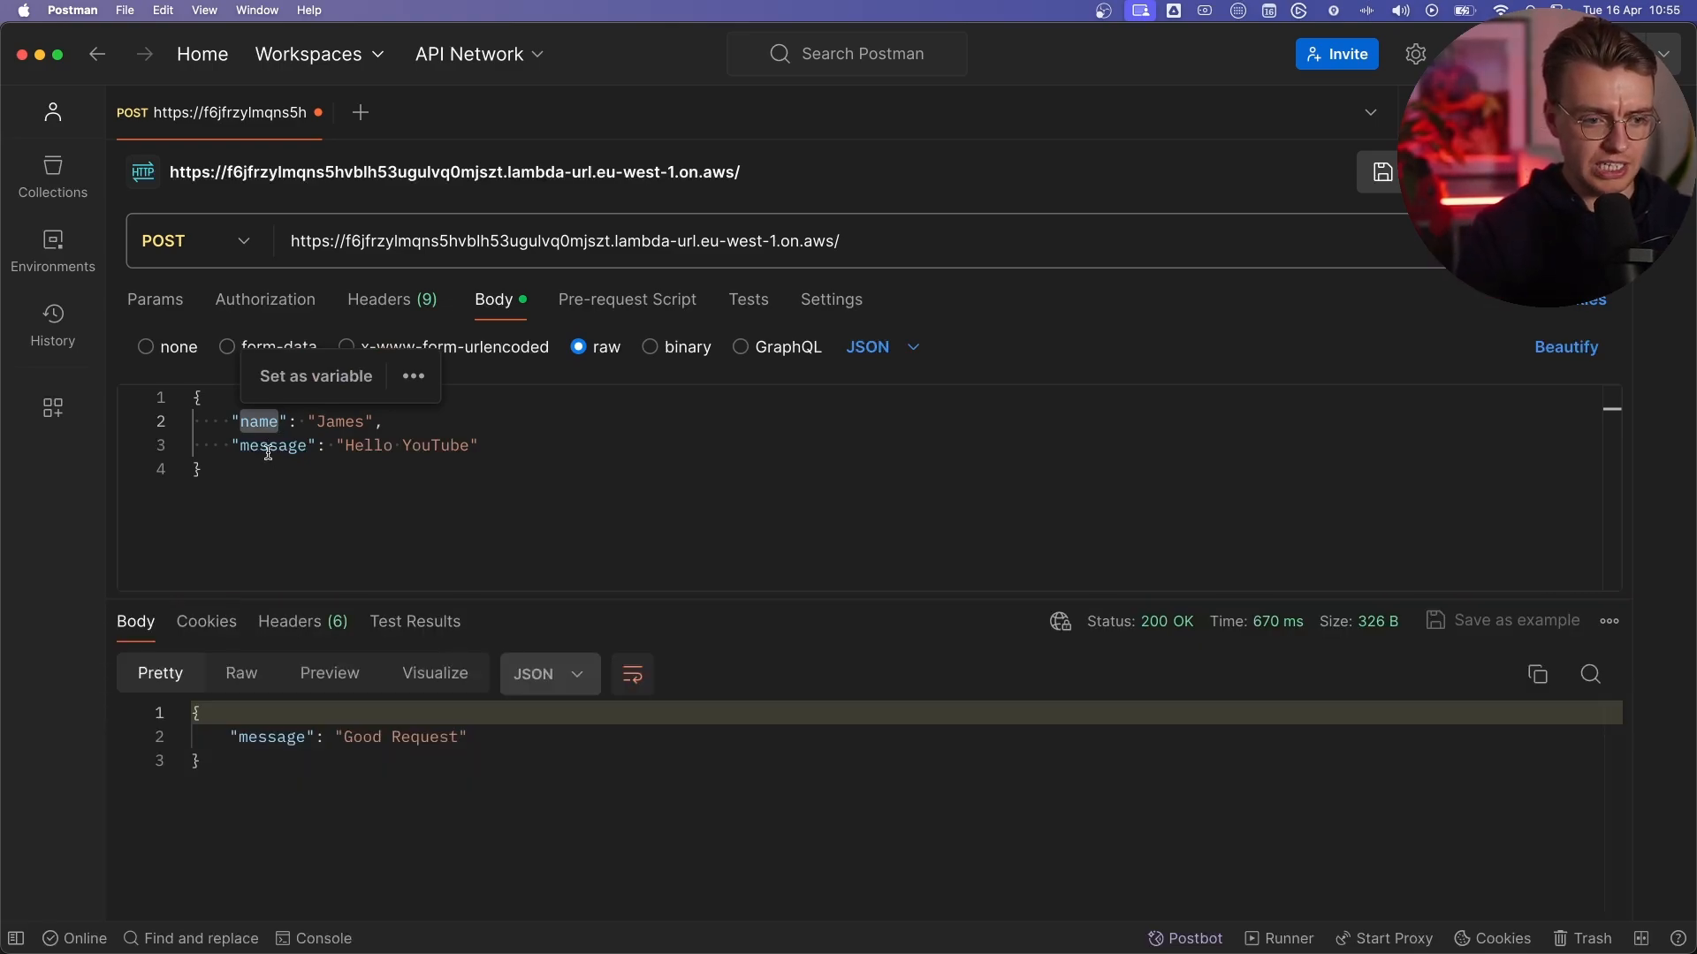
mouse_move(742, 614)
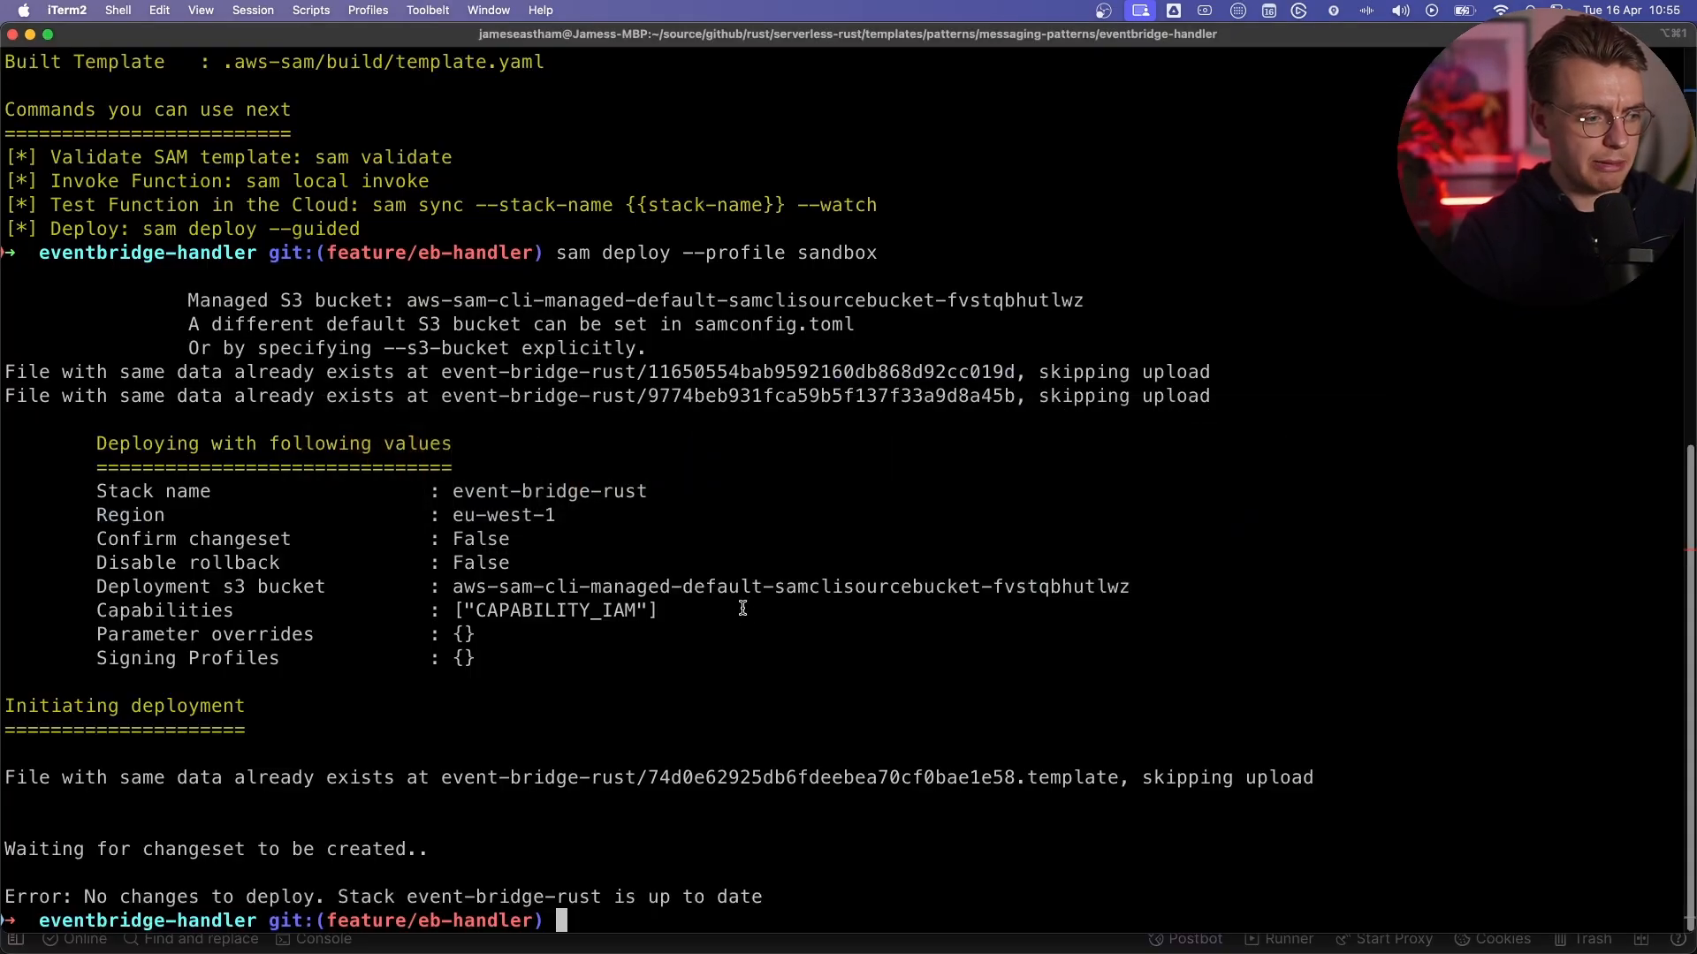
Run sam logs for EventHandlerFunction on the event-bridge-rust stack and highlight the 'James' / 'Hello YouTube' entries.
type("sam lo")
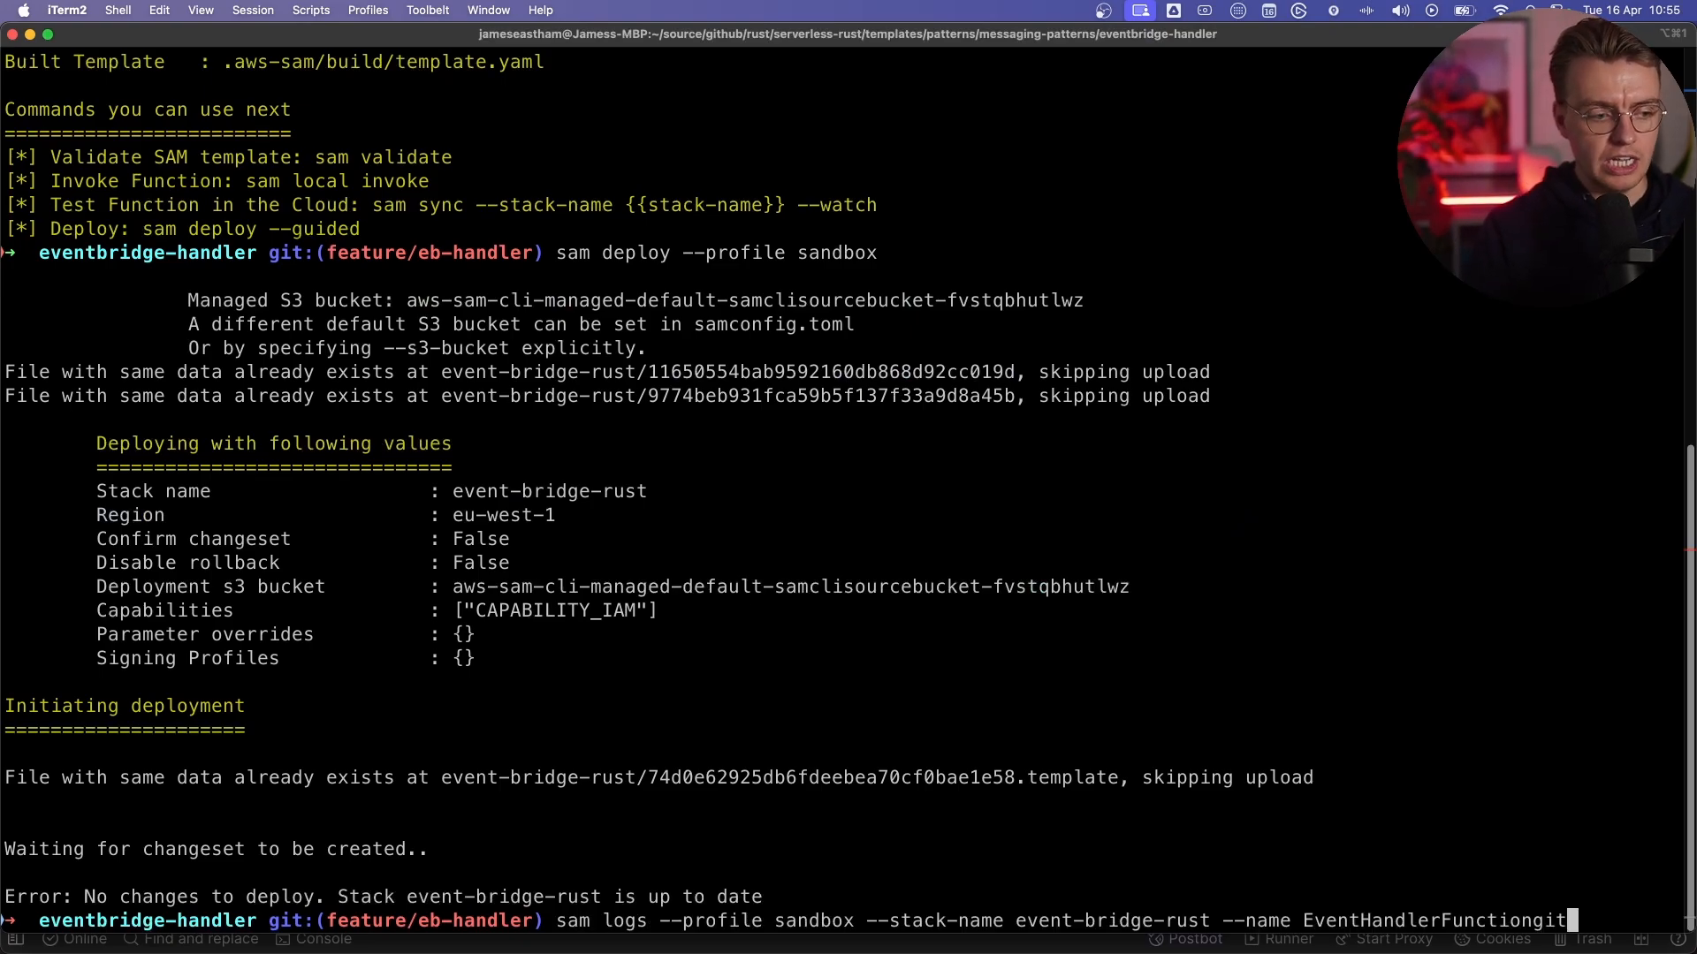
double_click(813, 921)
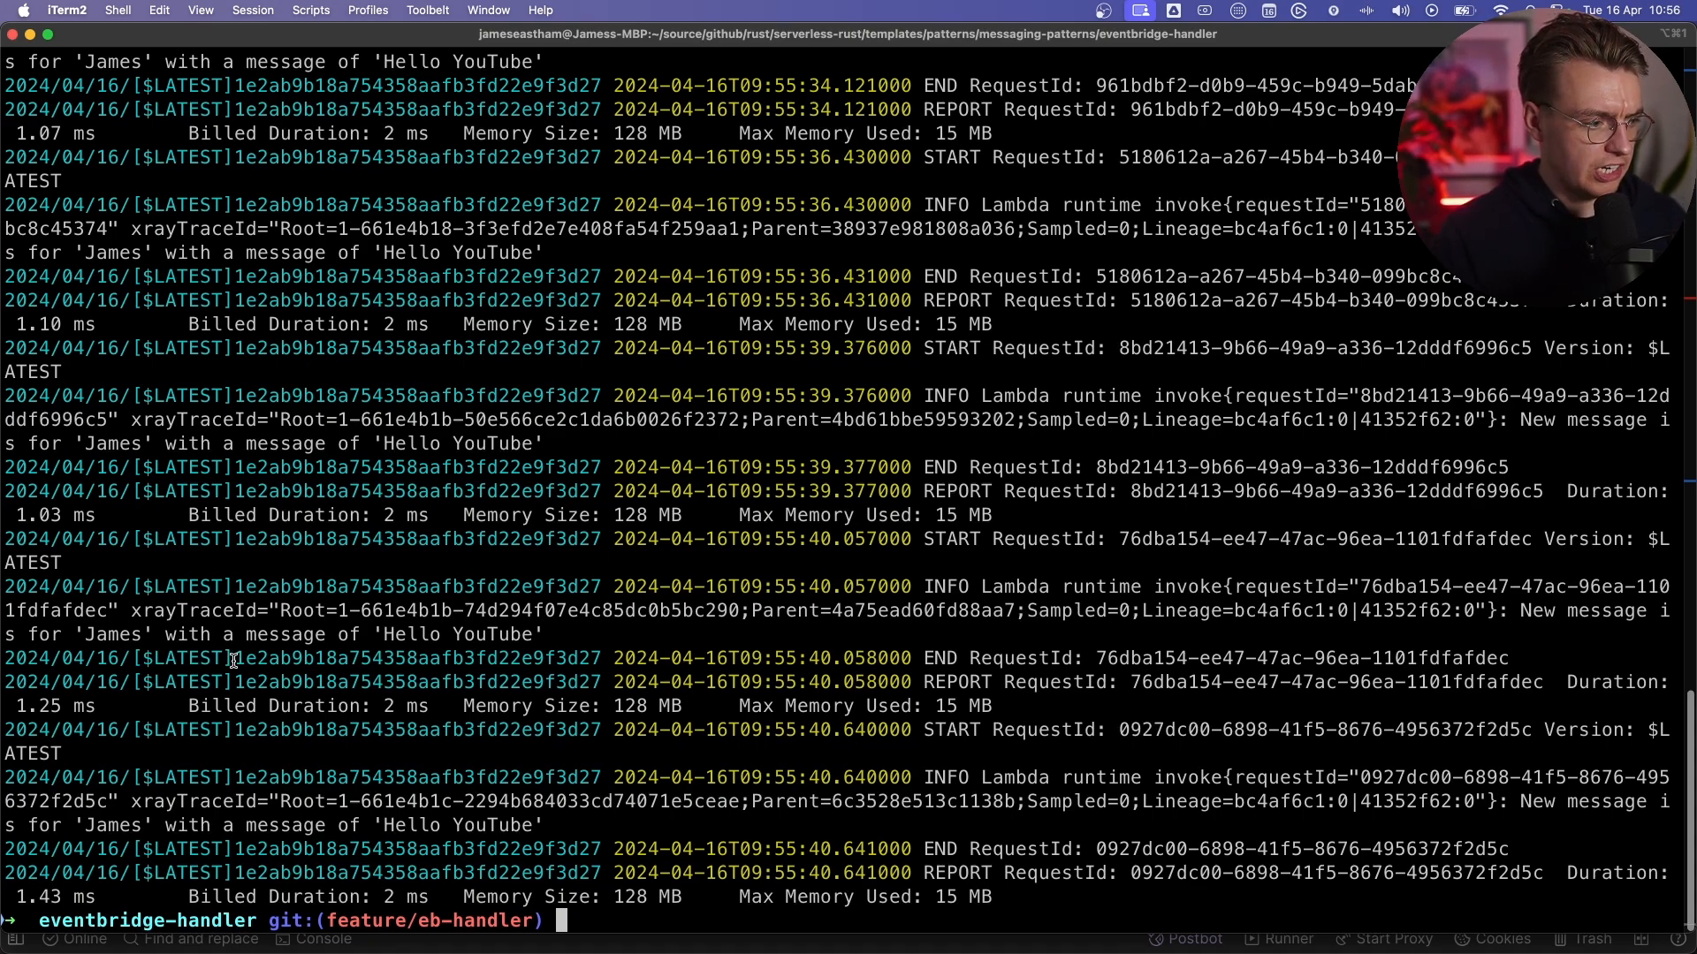
left_click_drag(233, 657, 556, 848)
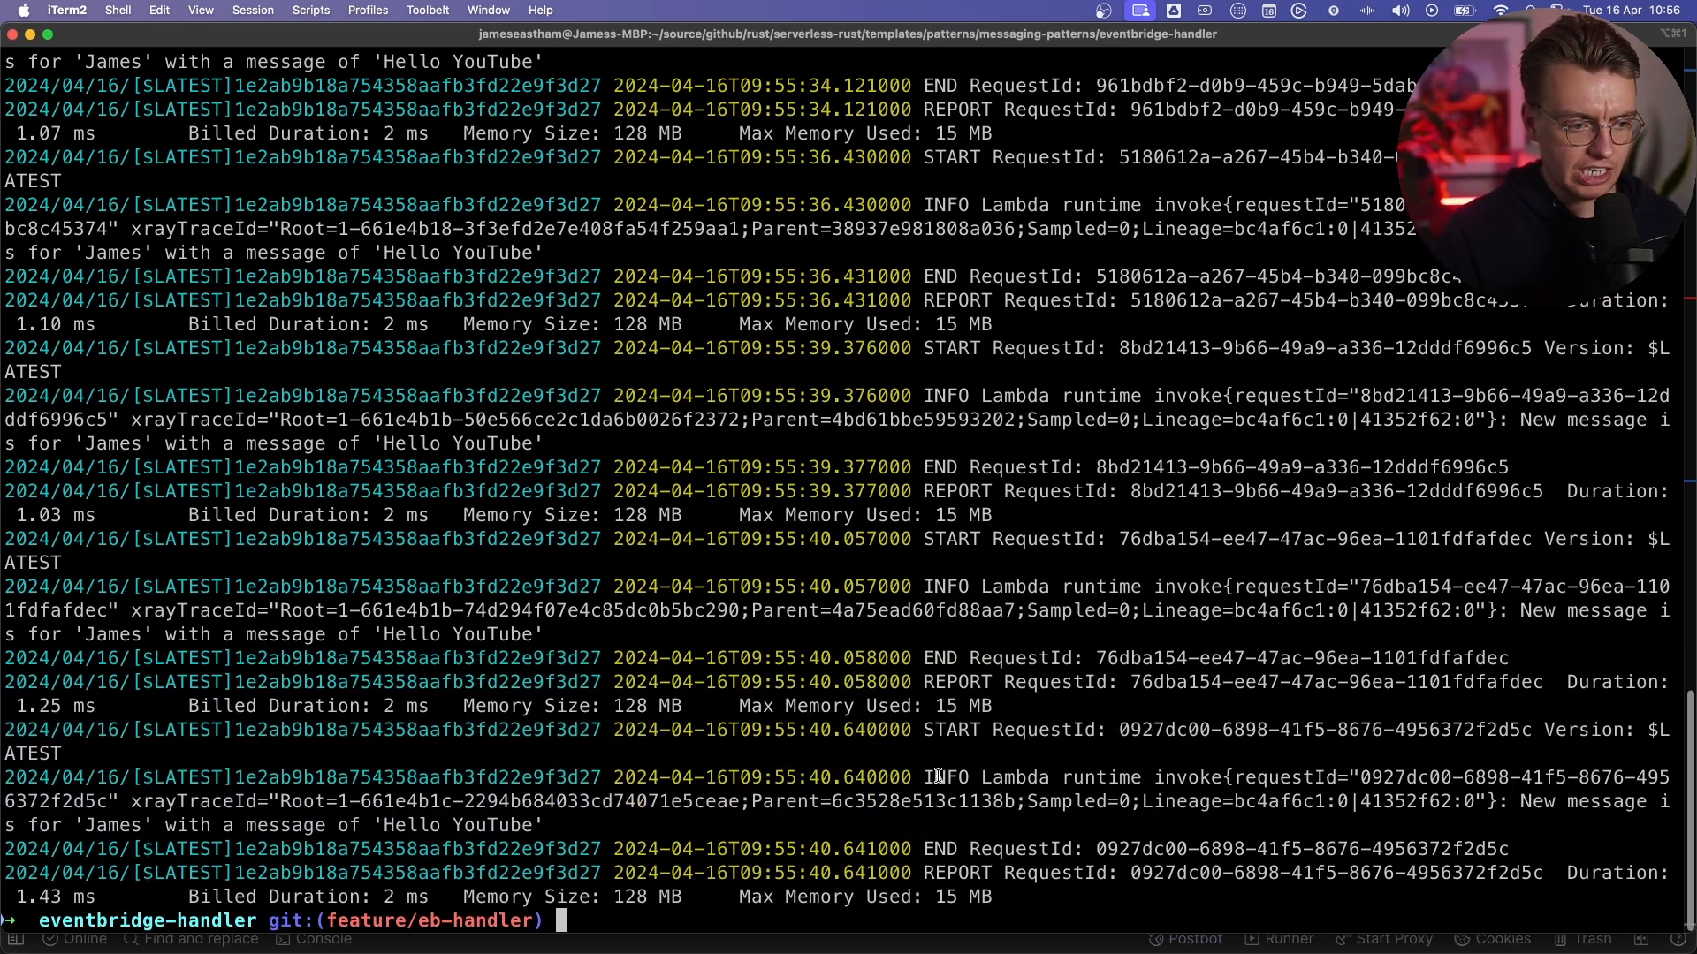
double_click(944, 777)
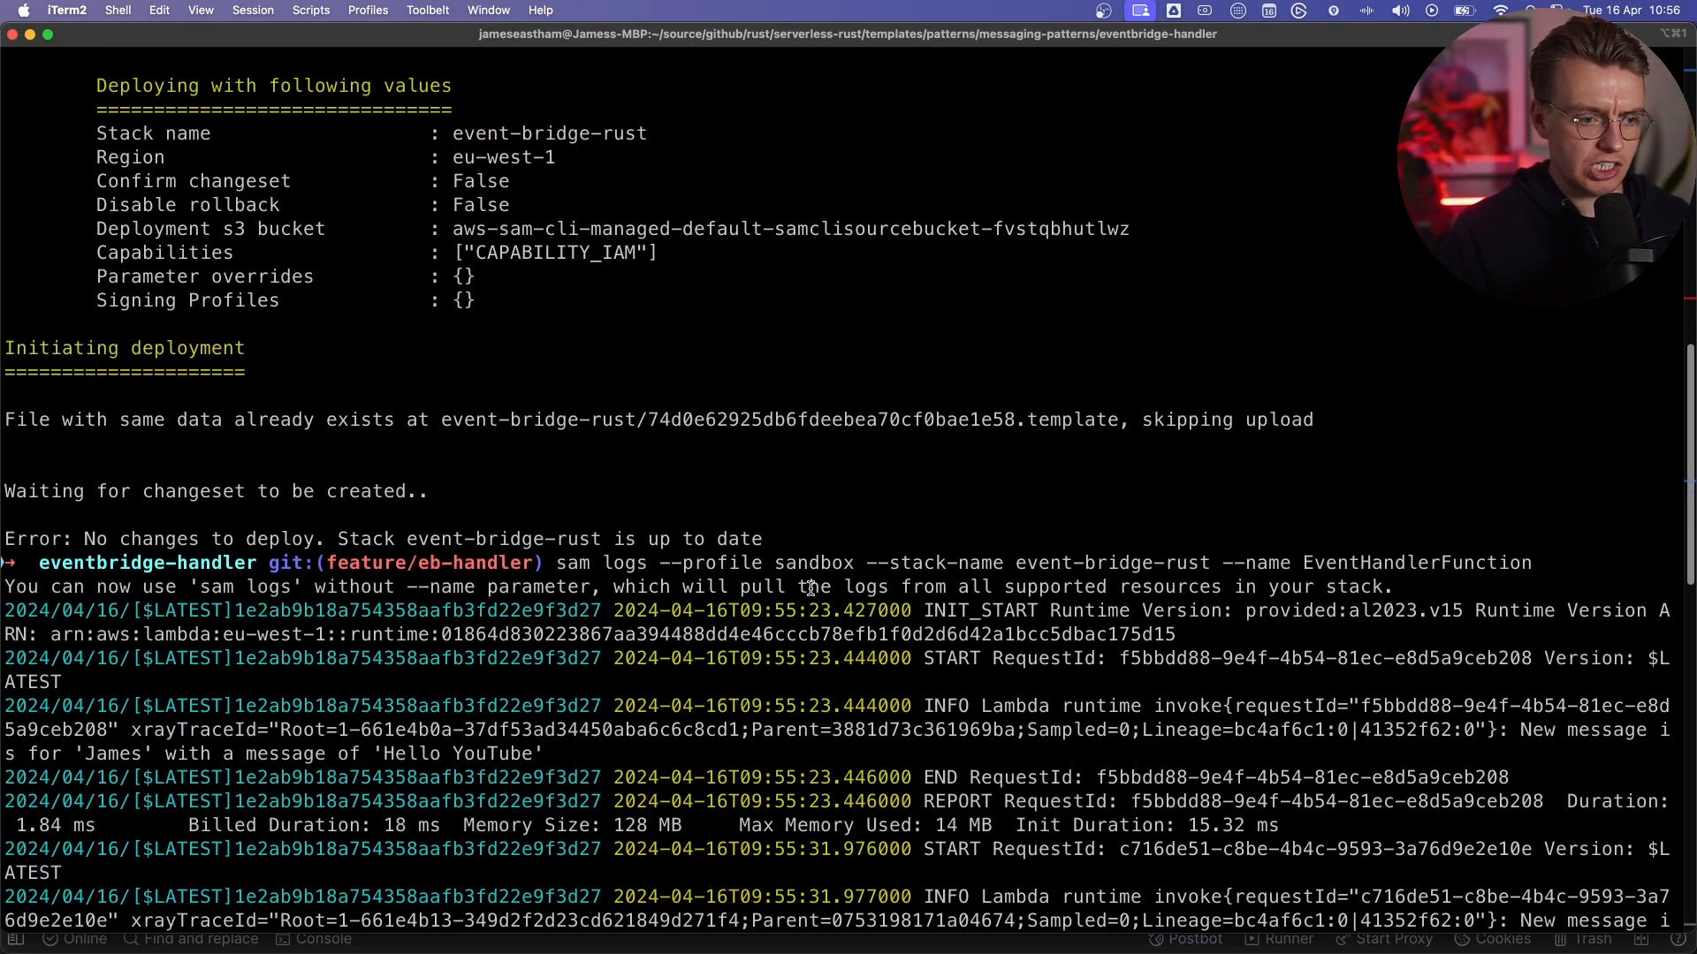
Review each invocation's init and run durations (about 1–2 ms) further down the log output.
scroll("down", 3)
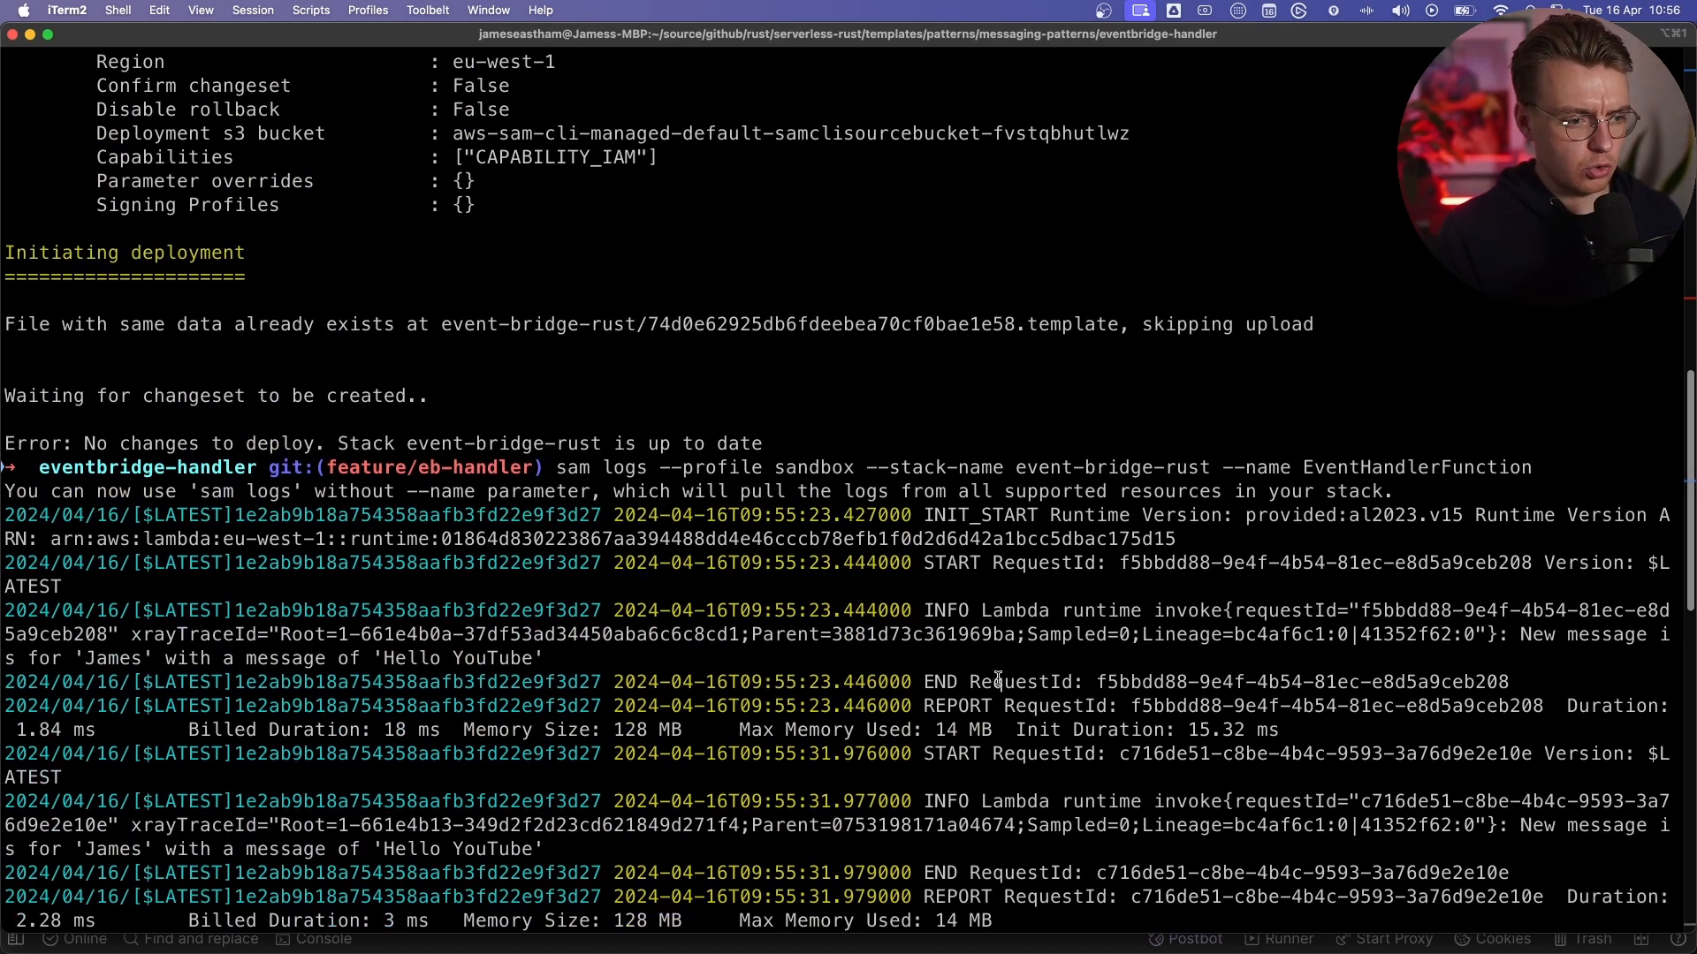
mouse_move(914, 728)
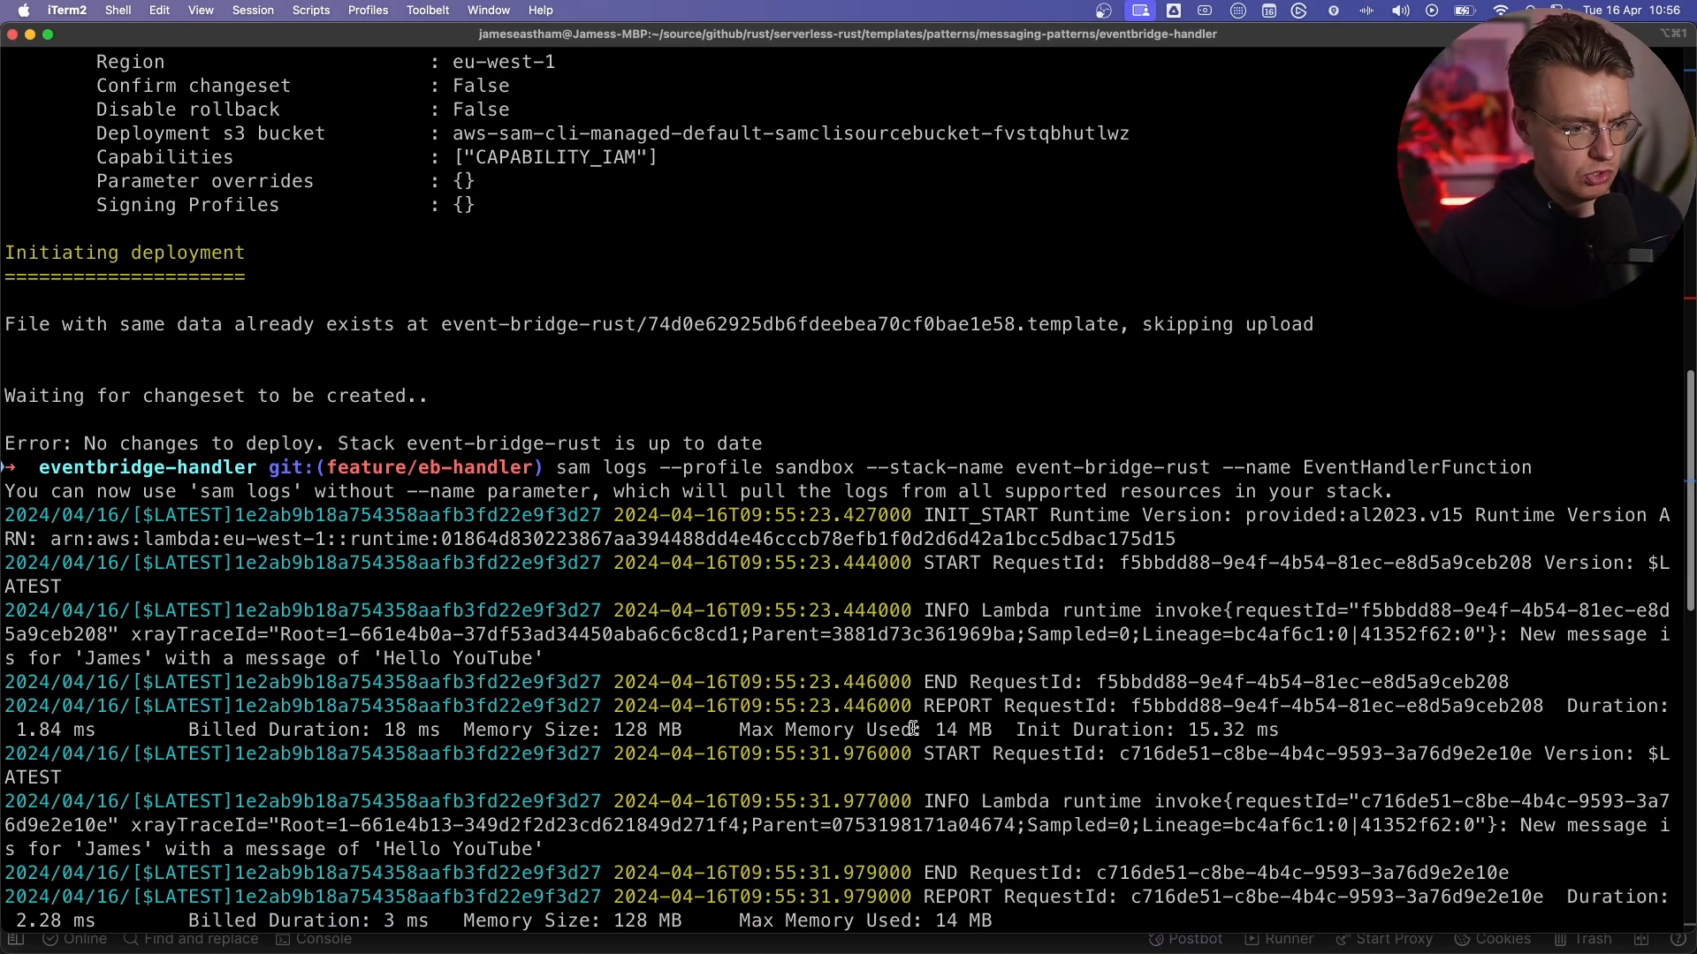
double_click(1216, 730)
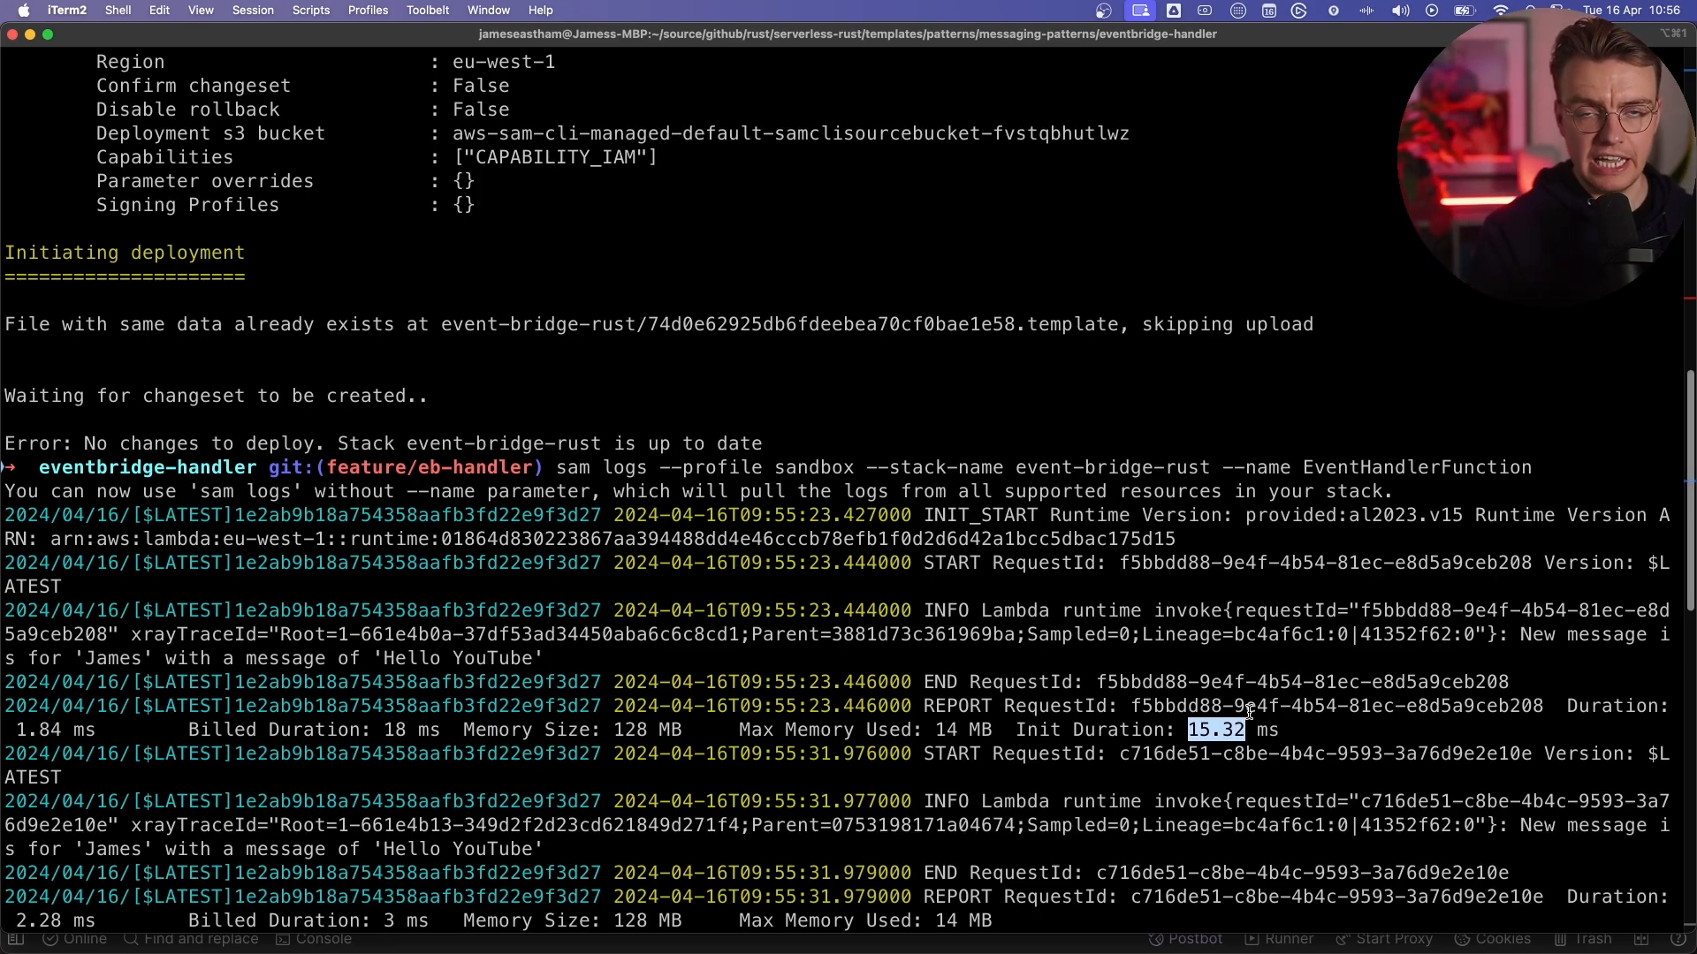
scroll("down", 3)
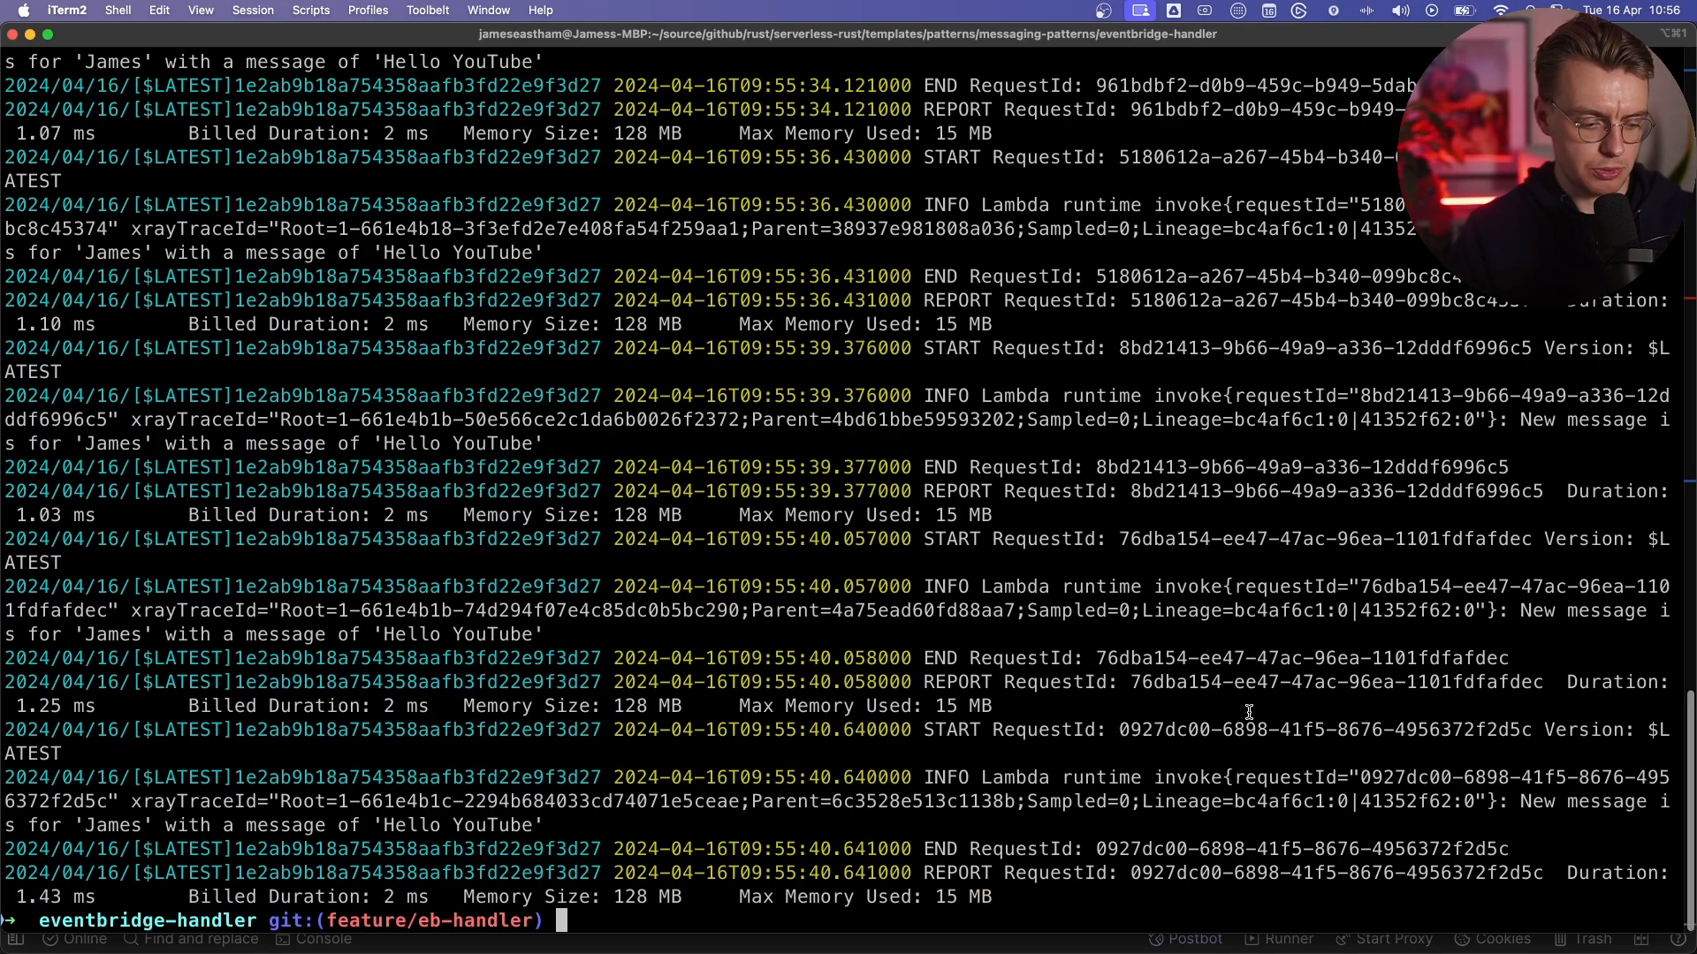